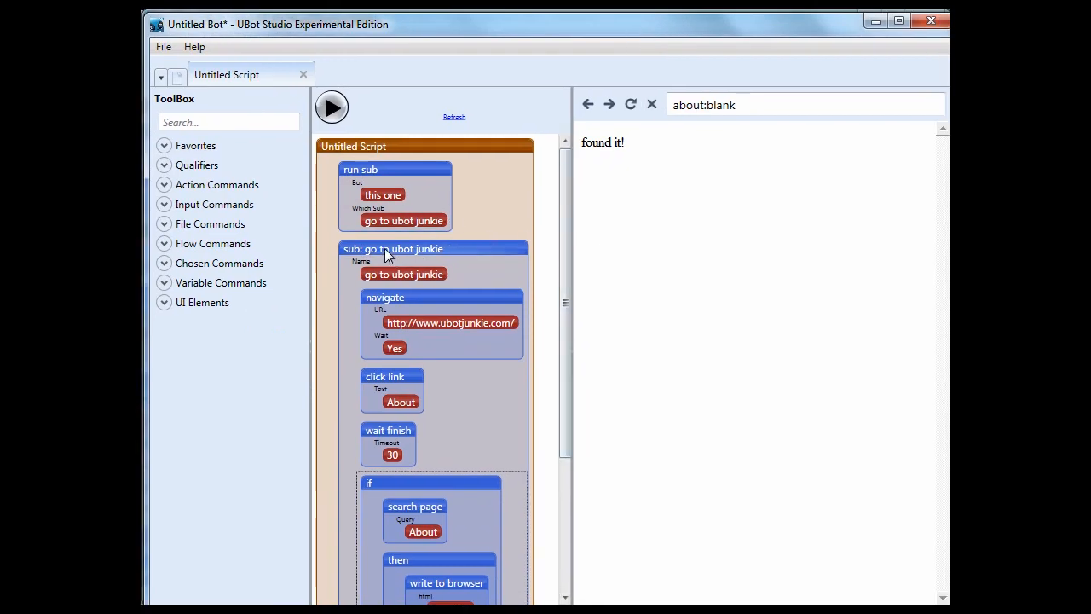
# Collapse and re-expand the go to ubot junkie sub, then dismiss the run sub cannot-edit warning.
pyautogui.click(392, 248)
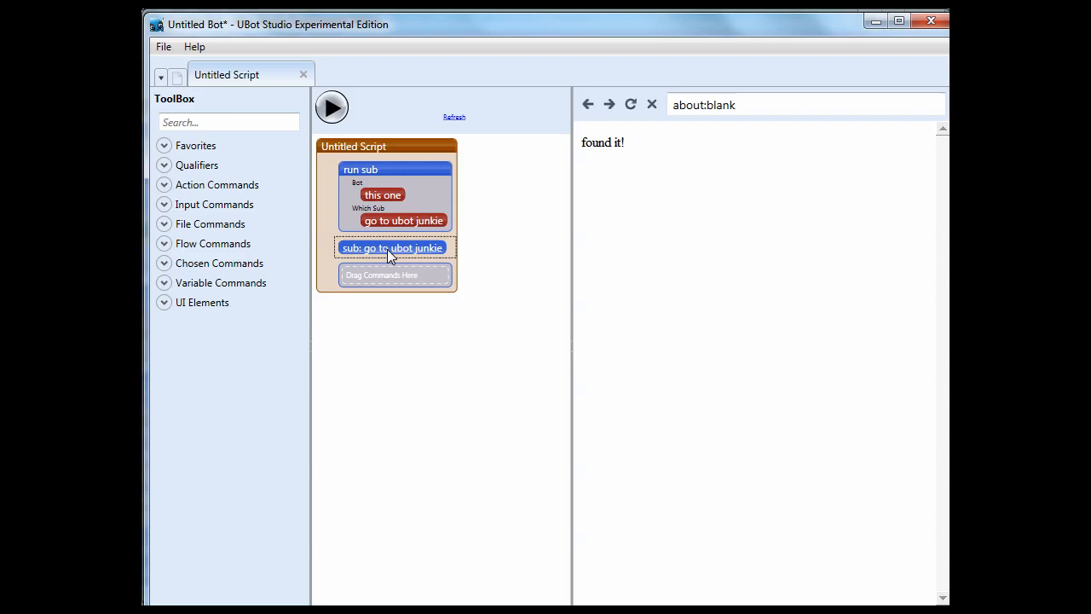
pyautogui.click(392, 248)
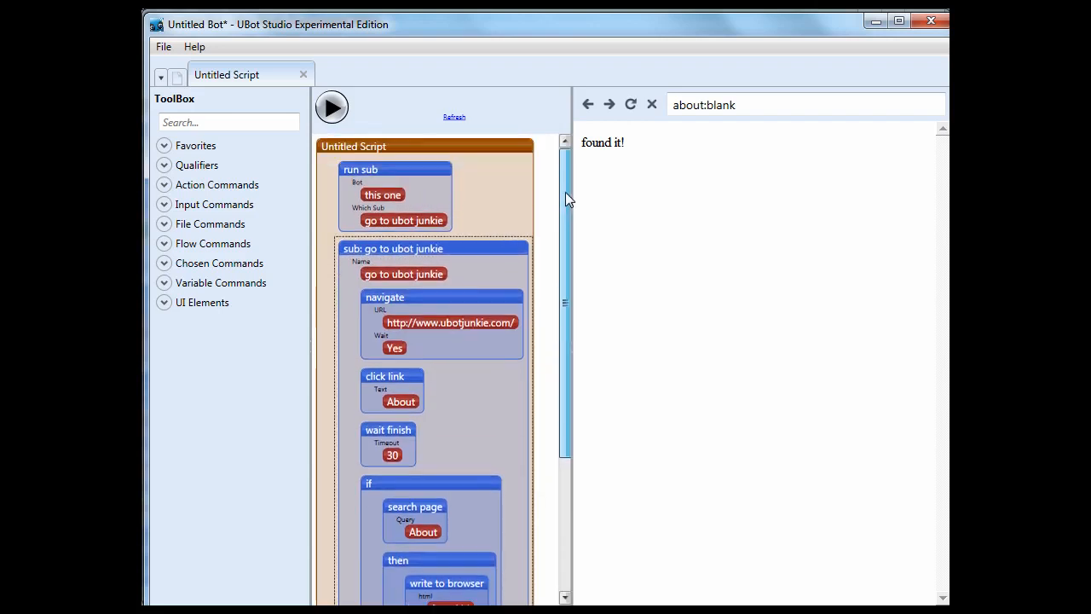
pyautogui.rightClick(371, 175)
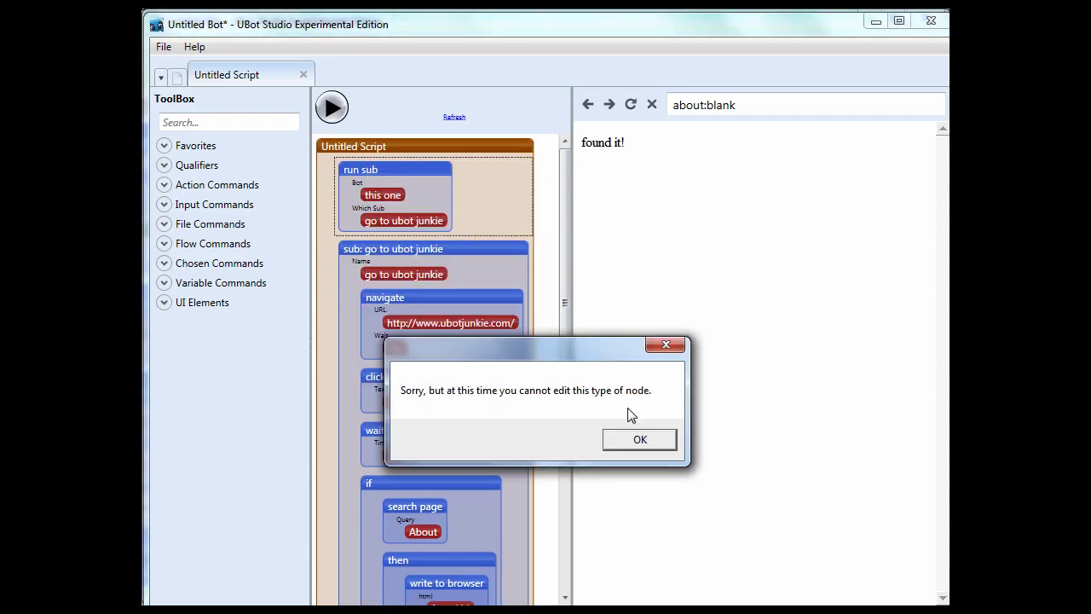
pyautogui.click(639, 439)
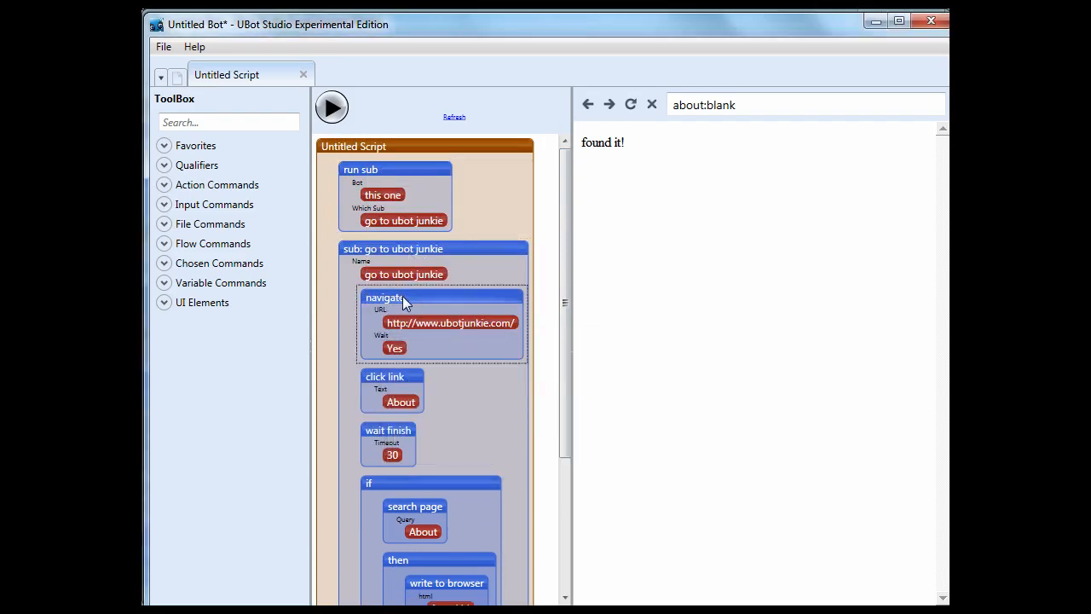
# Add a #url - sub parameter, use it as navigate's URL, and remove the run sub call.
pyautogui.write('par')
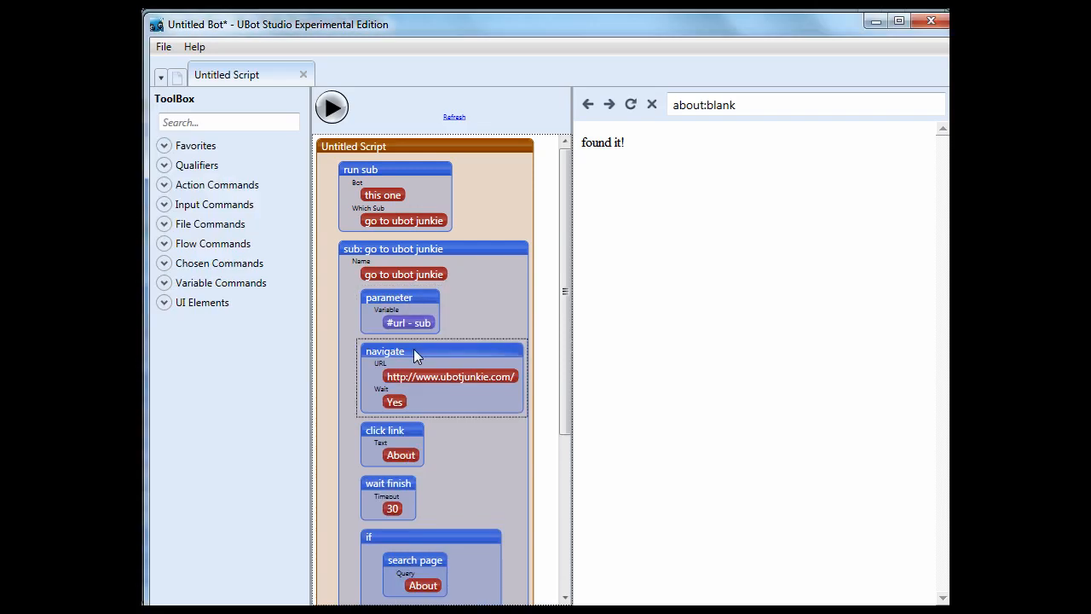
pyautogui.rightClick(449, 376)
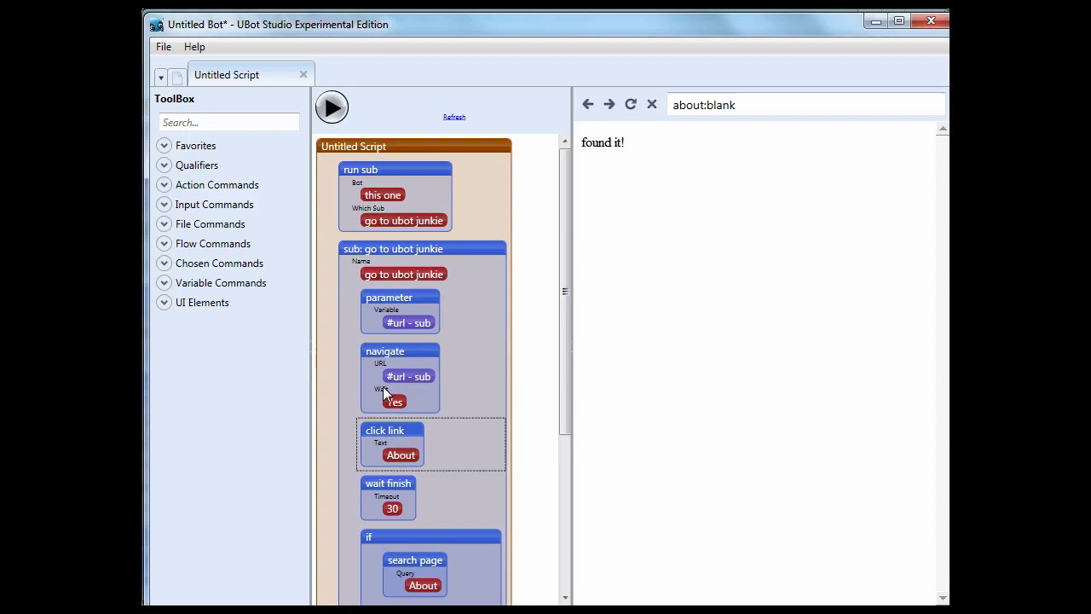
pyautogui.click(382, 175)
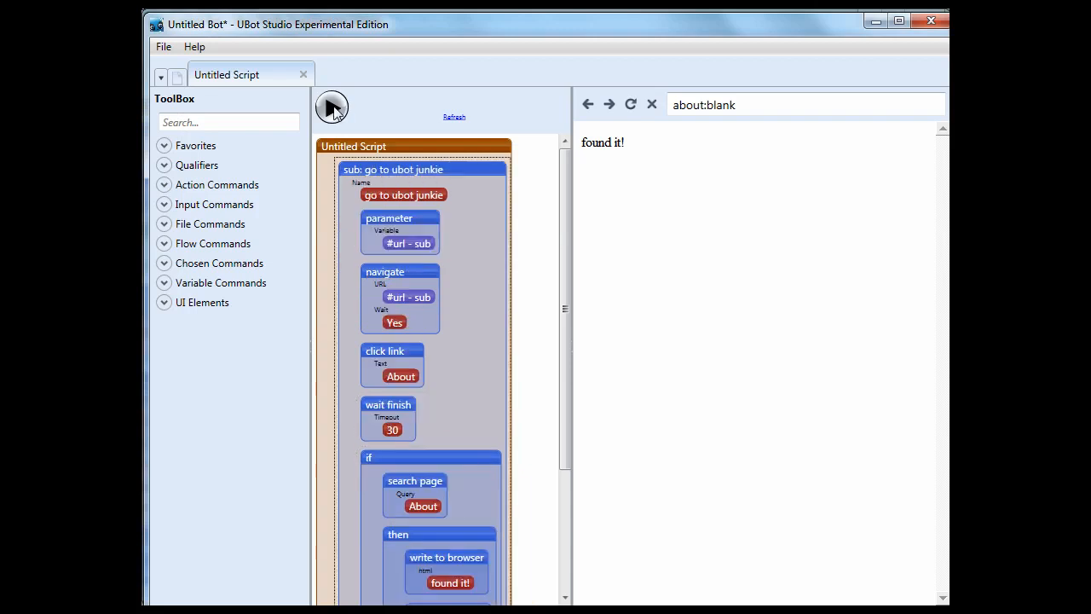
pyautogui.moveTo(417, 206)
pyautogui.write('run su')
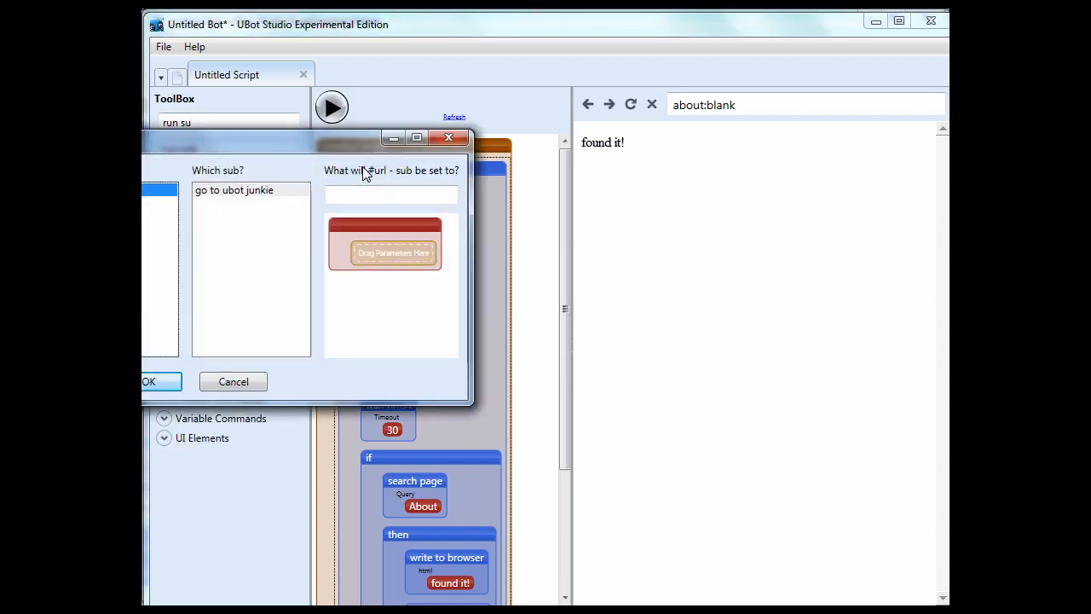
pyautogui.click(390, 194)
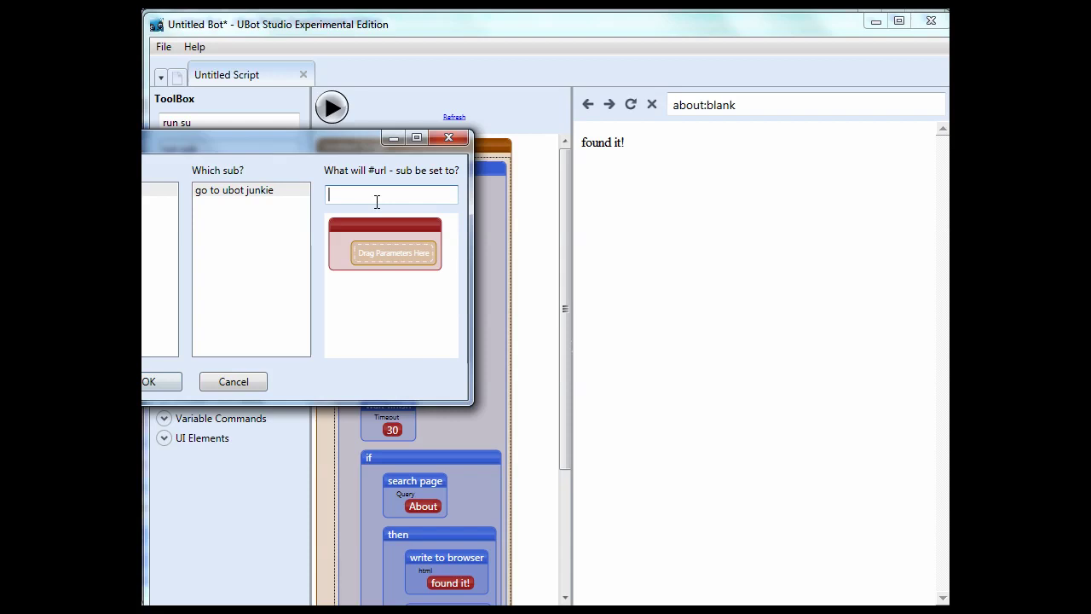
pyautogui.write('http')
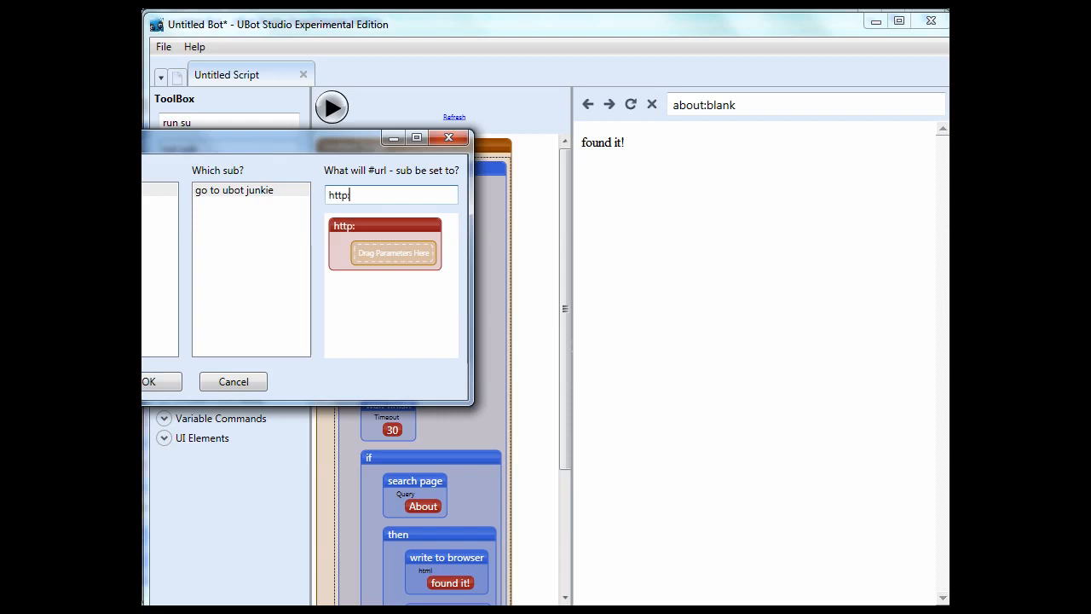
pyautogui.write('://www.')
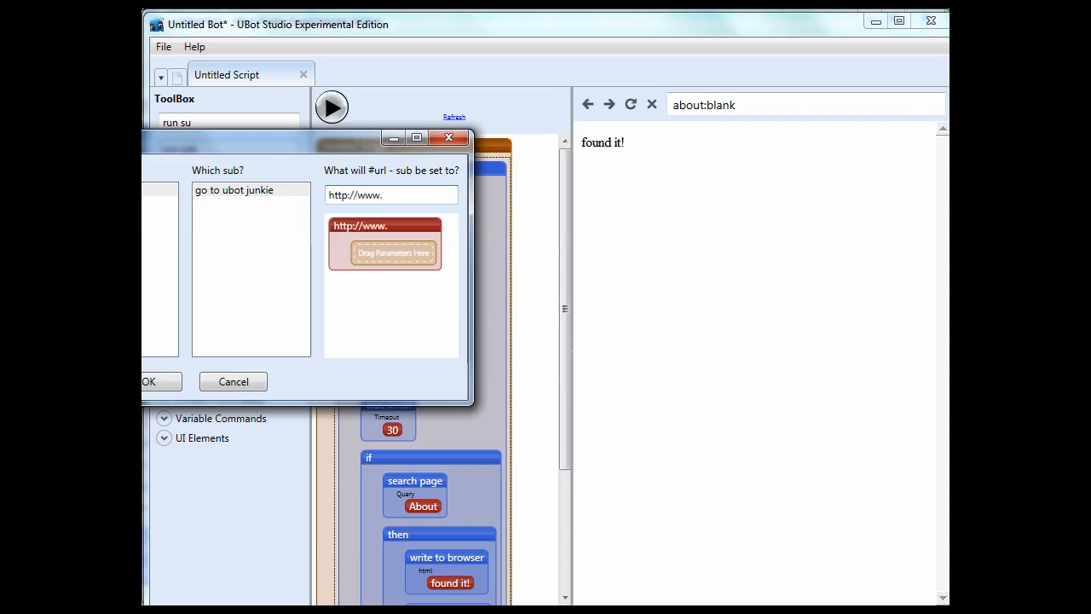
pyautogui.write('ubotjunkie.com')
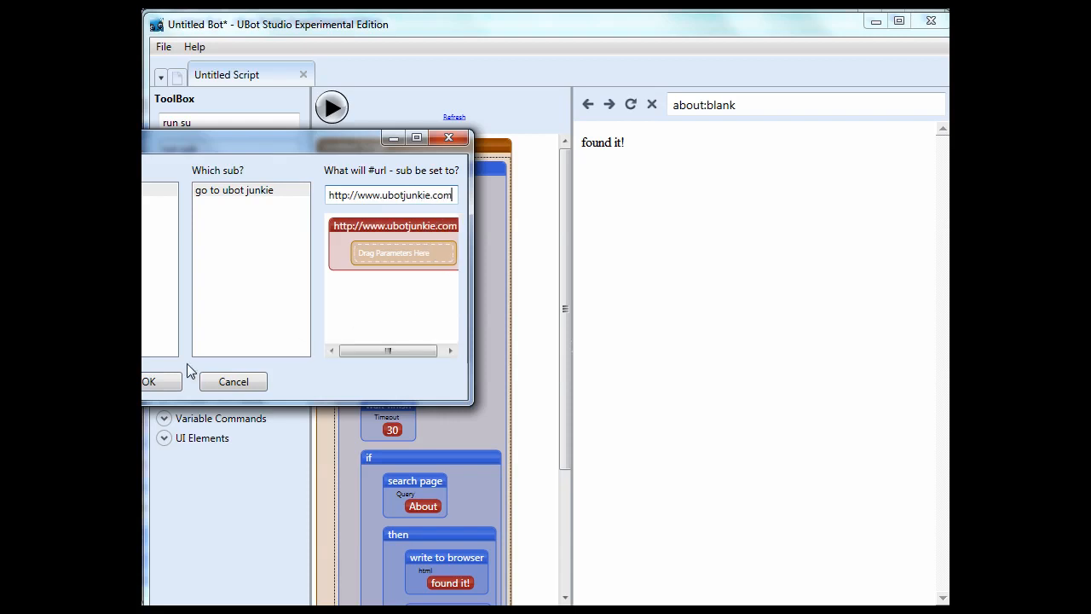
pyautogui.click(148, 380)
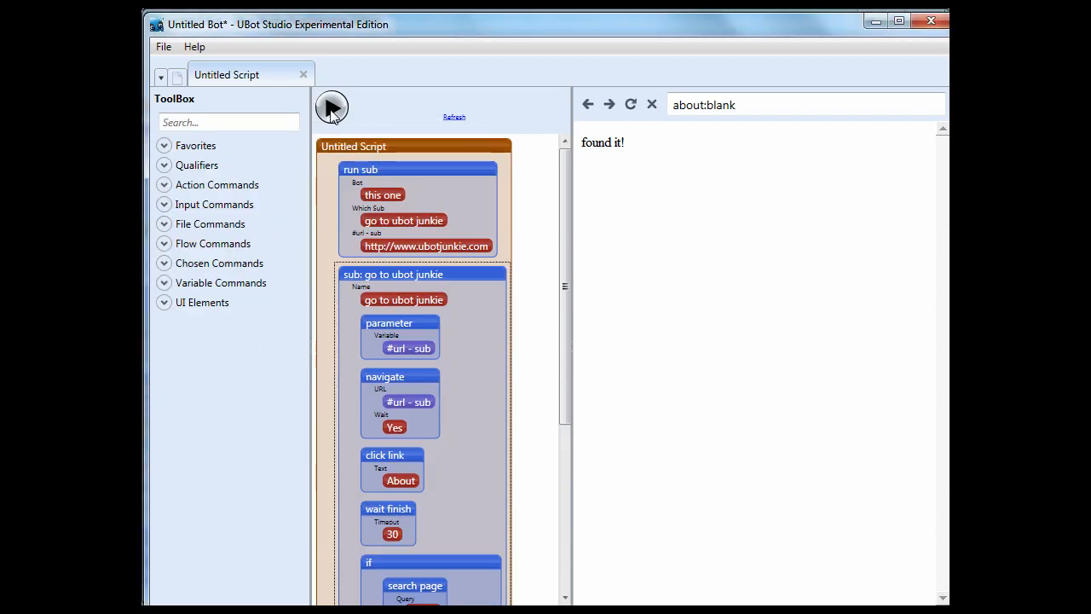
# Run the bot and scroll through the script while it reaches the About page.
pyautogui.click(330, 107)
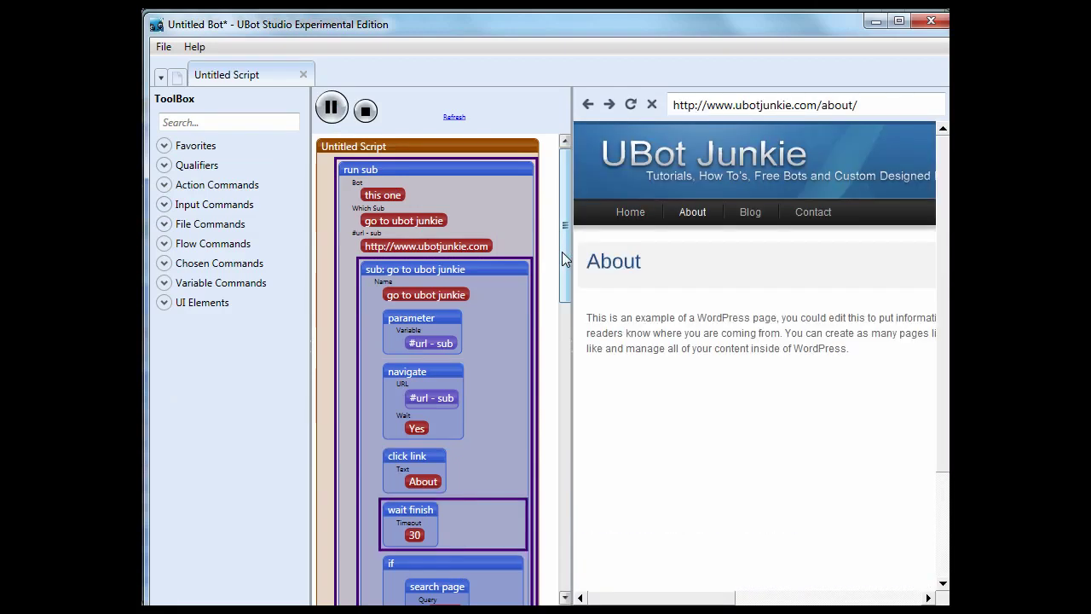
pyautogui.click(365, 109)
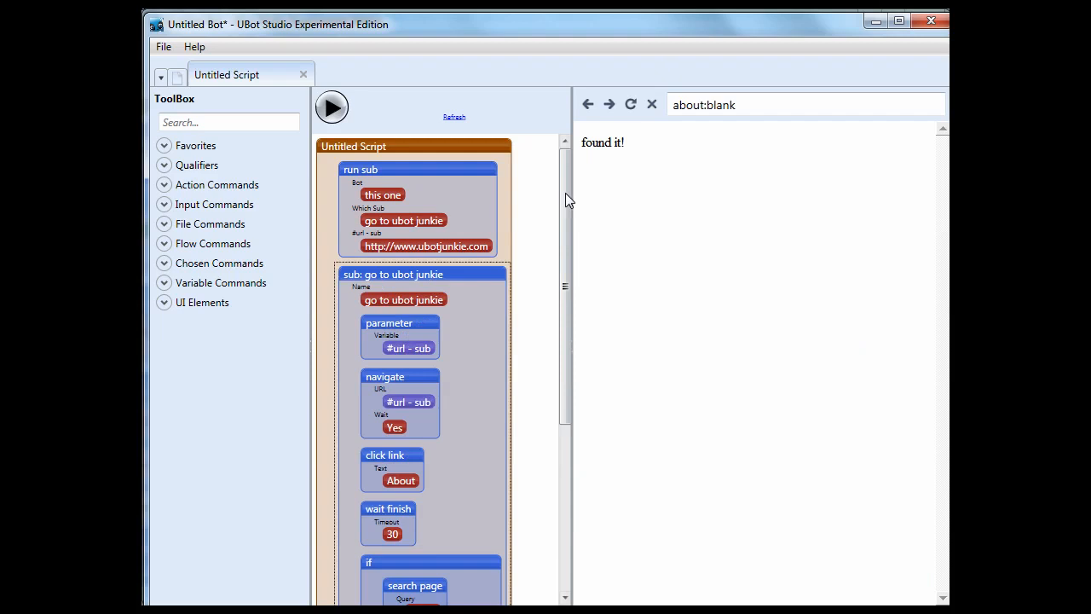
pyautogui.scroll(-3)
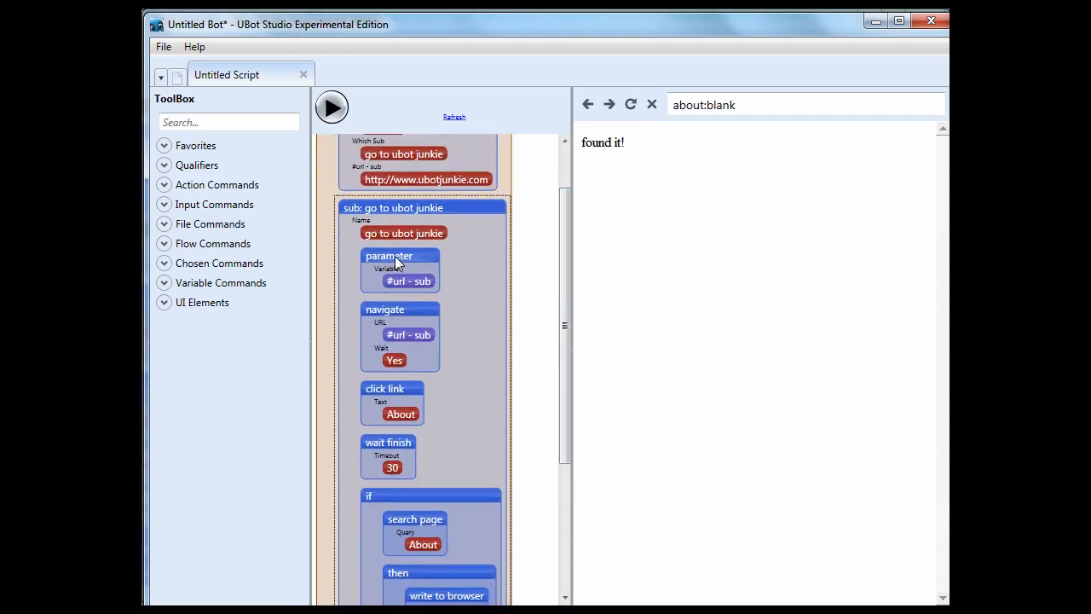
pyautogui.moveTo(407, 335)
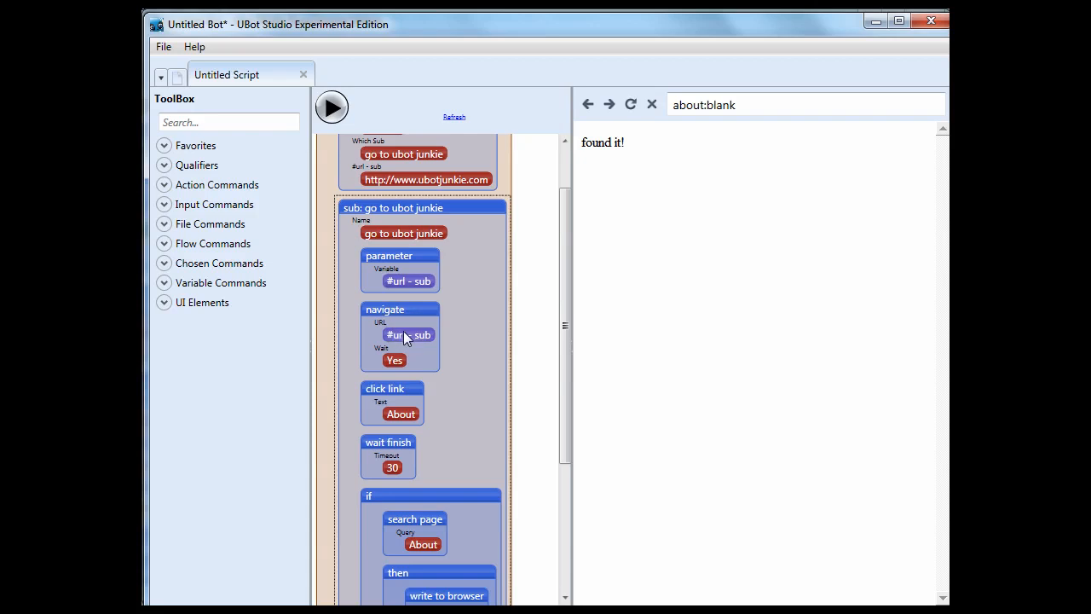
pyautogui.moveTo(396, 394)
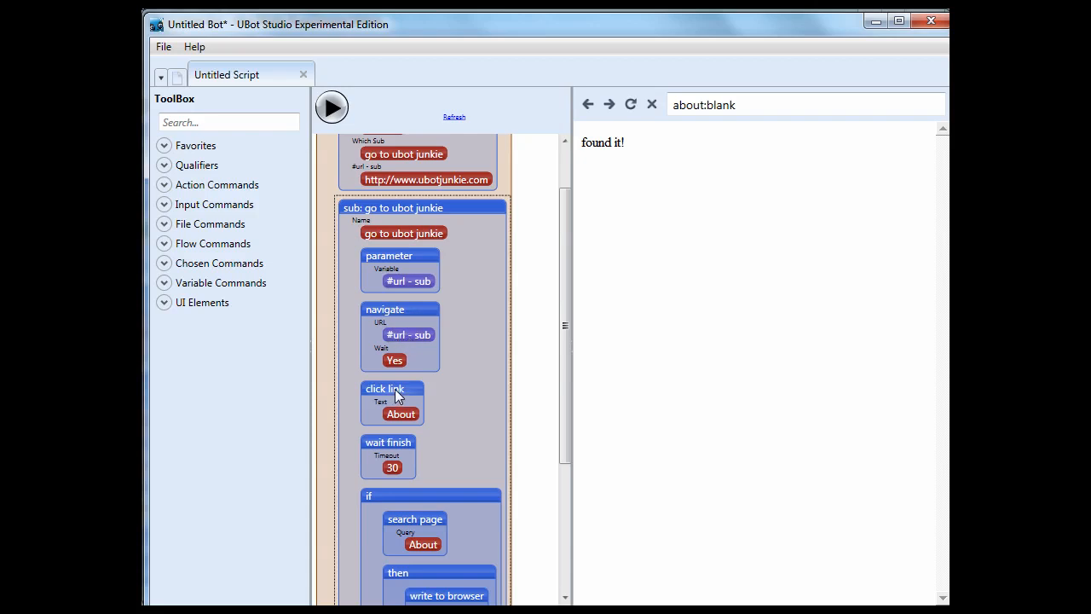
pyautogui.moveTo(381, 396)
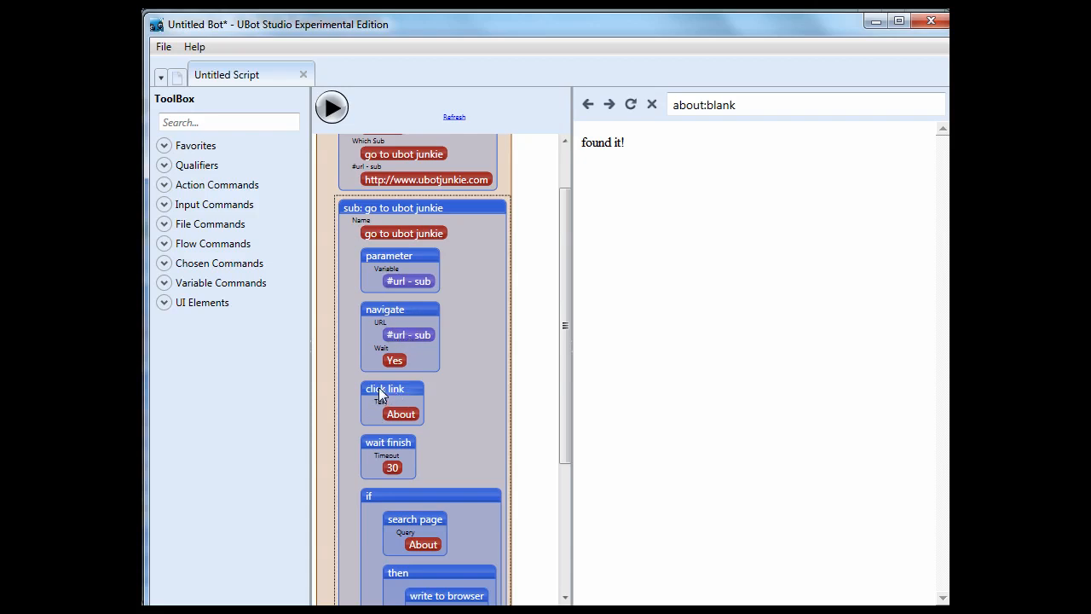
pyautogui.moveTo(389, 485)
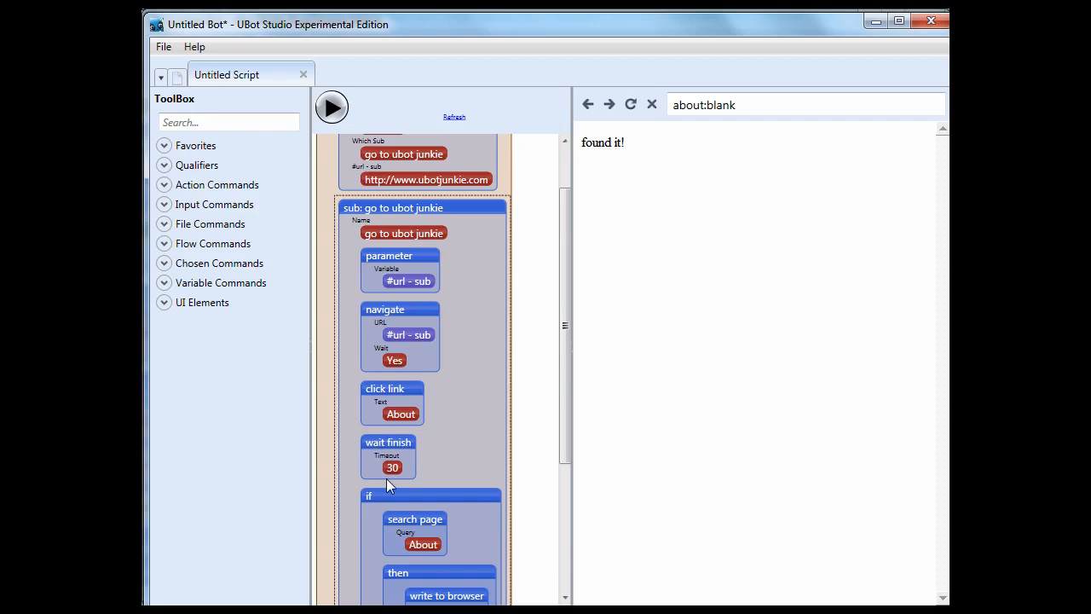
pyautogui.scroll(-3)
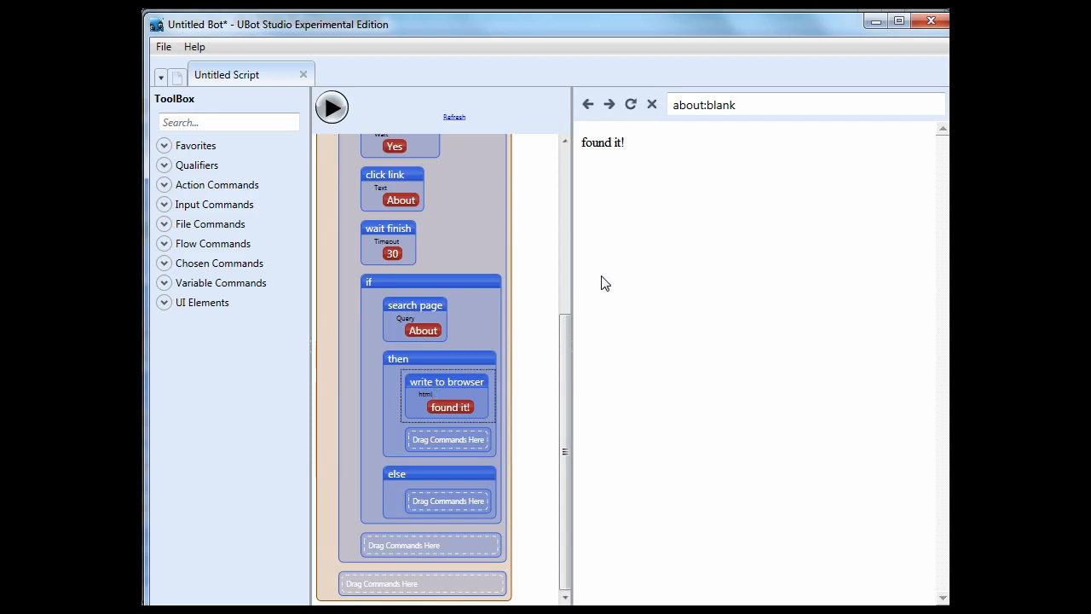
pyautogui.moveTo(561, 417)
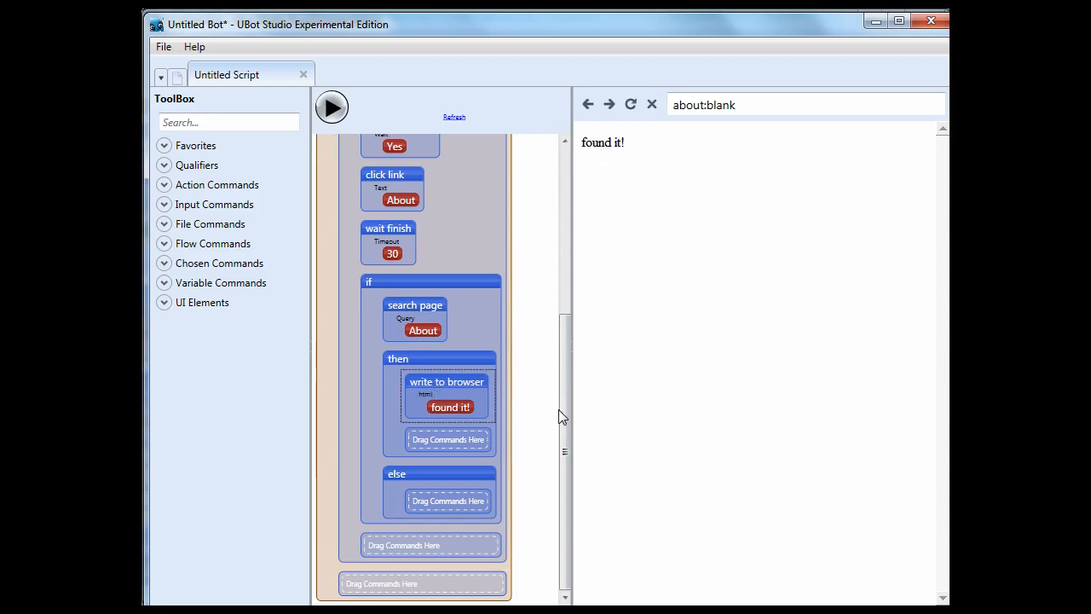
pyautogui.scroll(3)
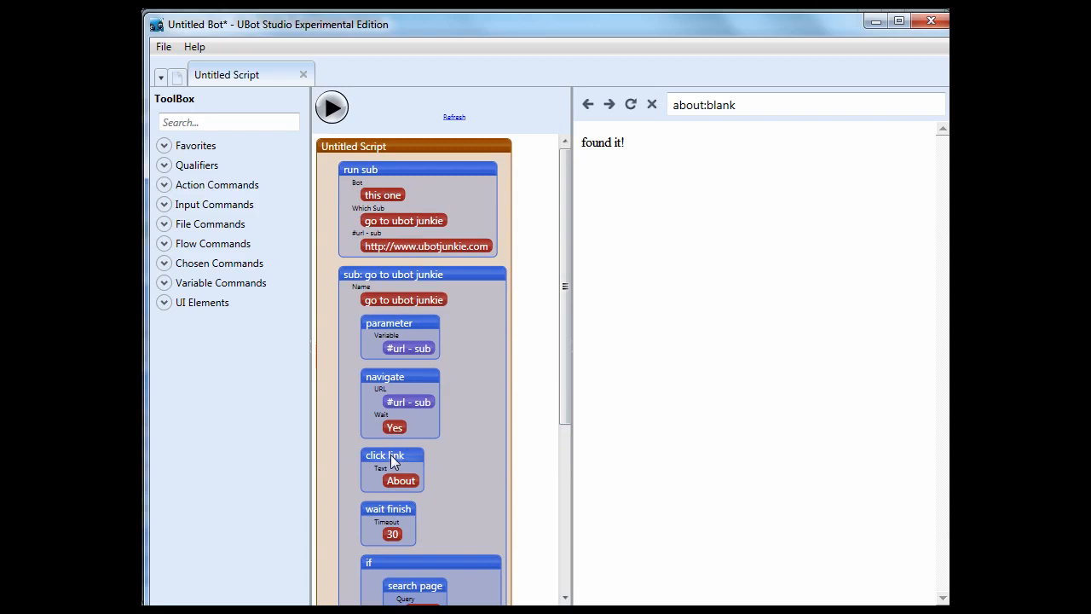
# Select the click link step and search the Toolbox for 'pause script' to insert pauses.
pyautogui.click(385, 455)
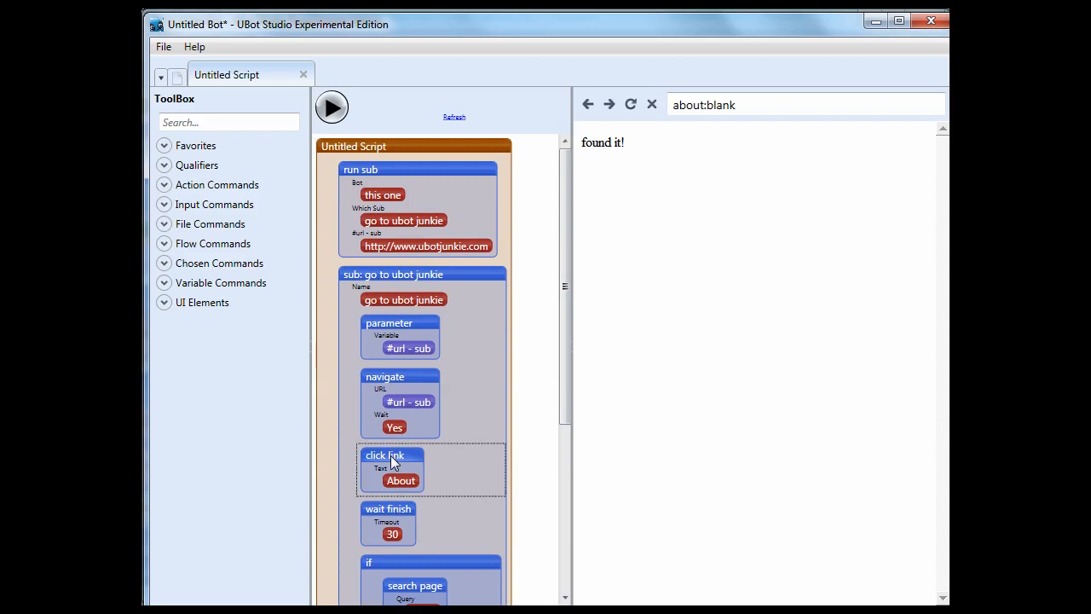
pyautogui.write('pause script')
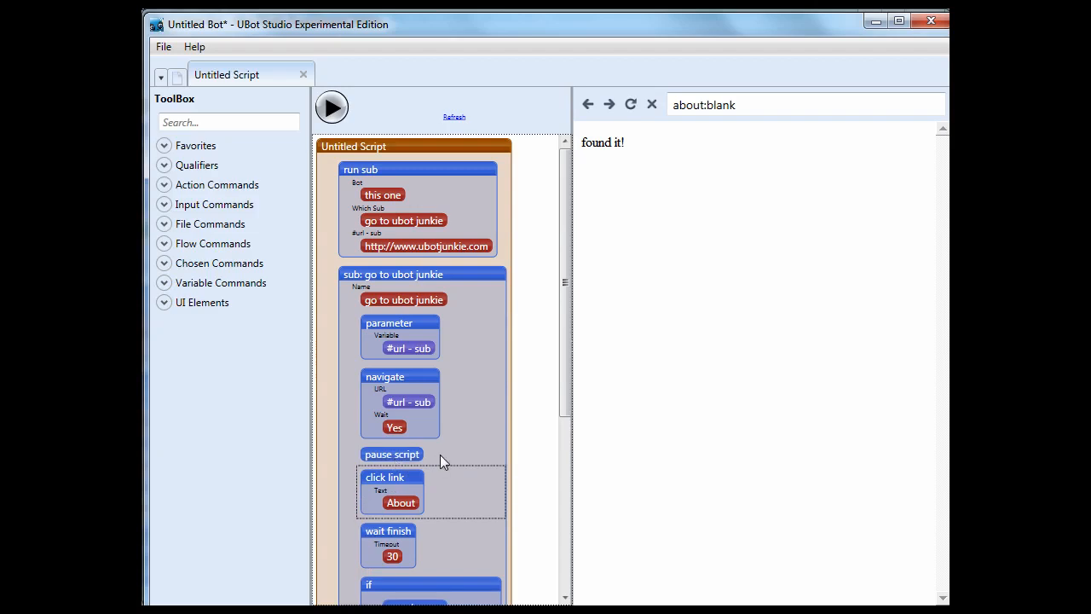
pyautogui.write('pa')
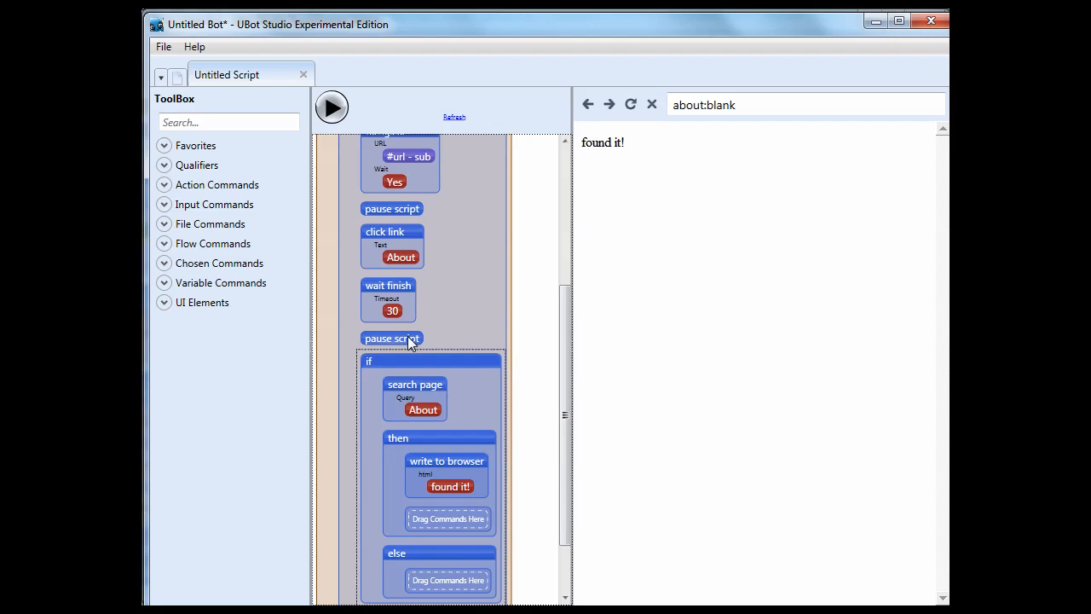
# Run the bot and resume it past both pause script steps until the browser shows 'found it!'.
pyautogui.click(331, 106)
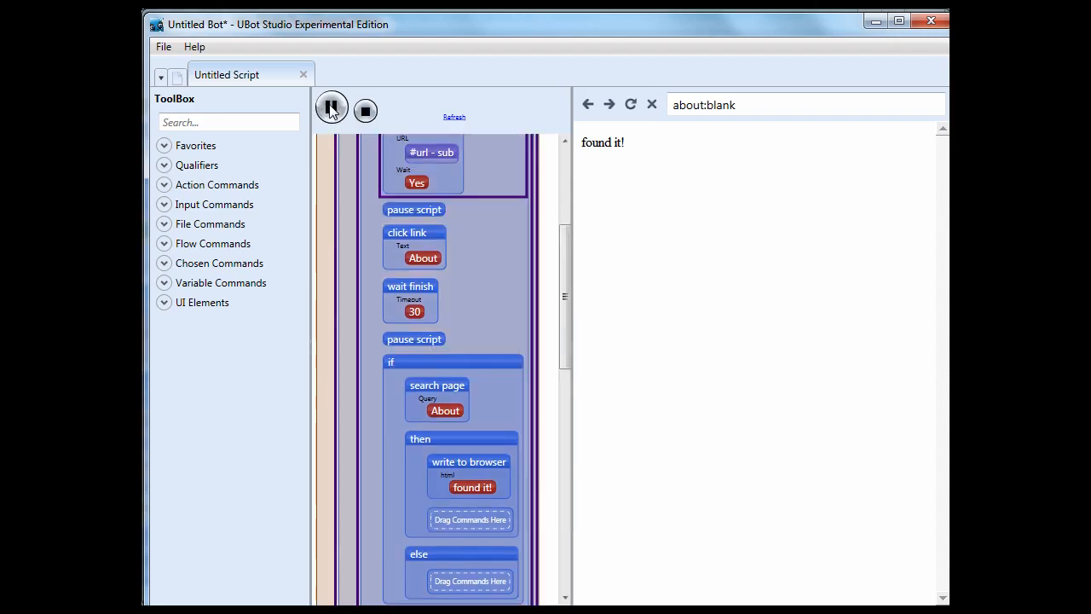
pyautogui.click(330, 109)
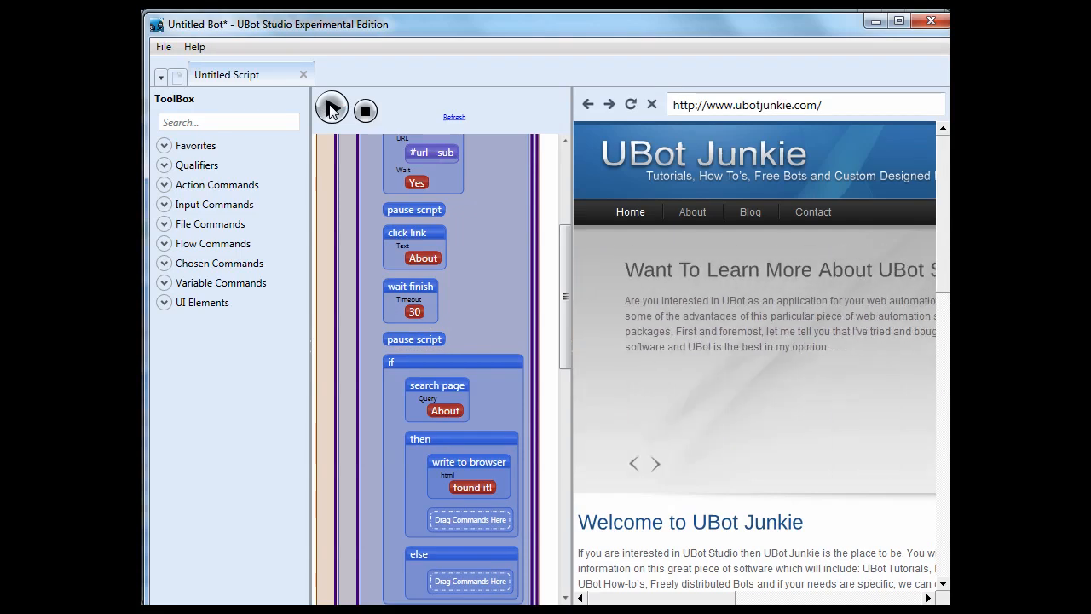
pyautogui.scroll(3)
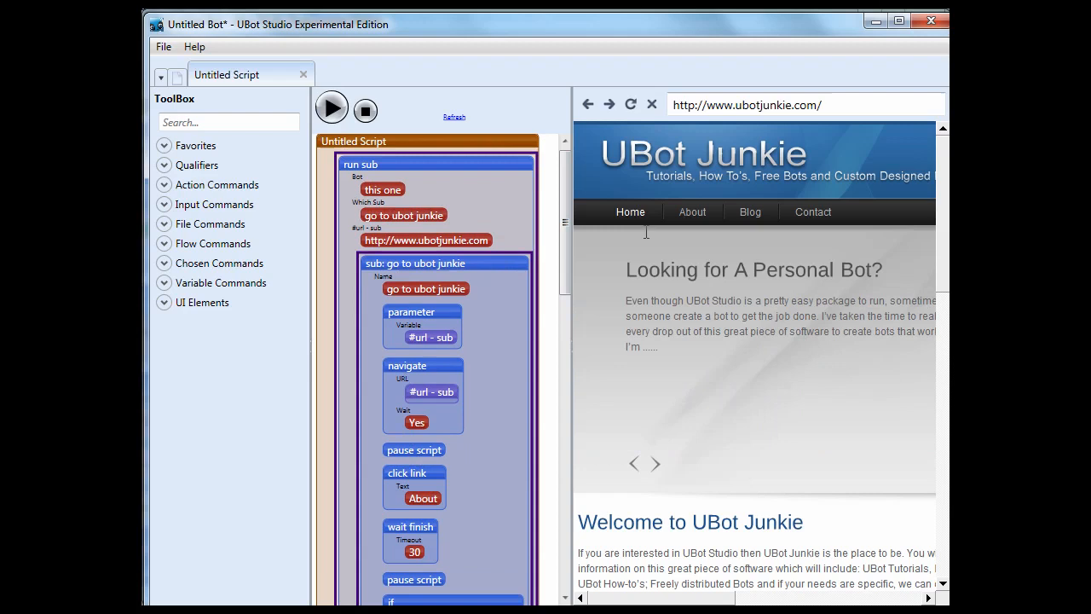
pyautogui.click(331, 107)
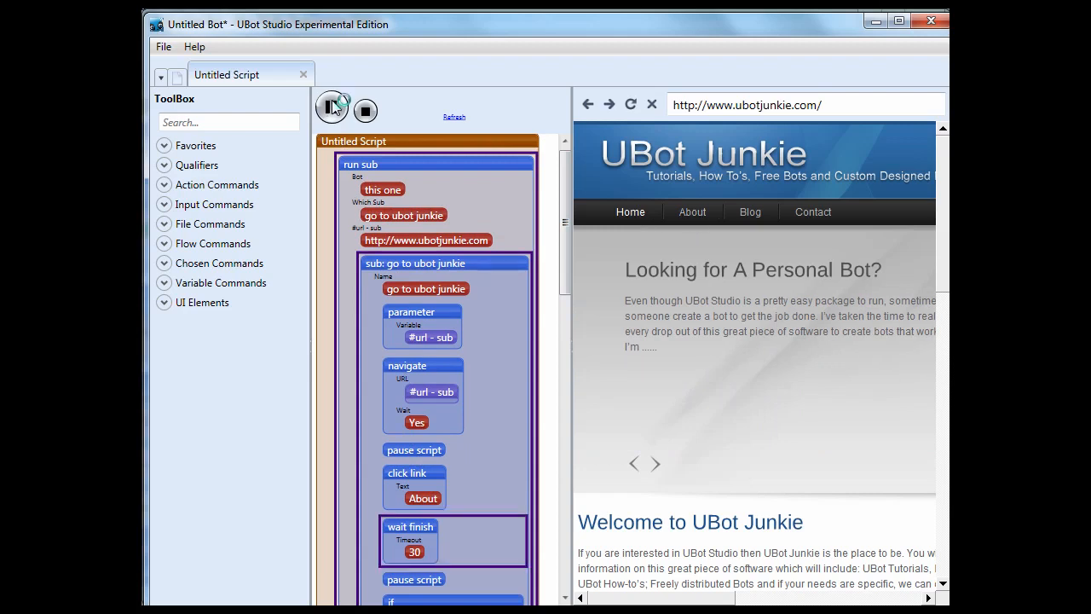
pyautogui.click(332, 108)
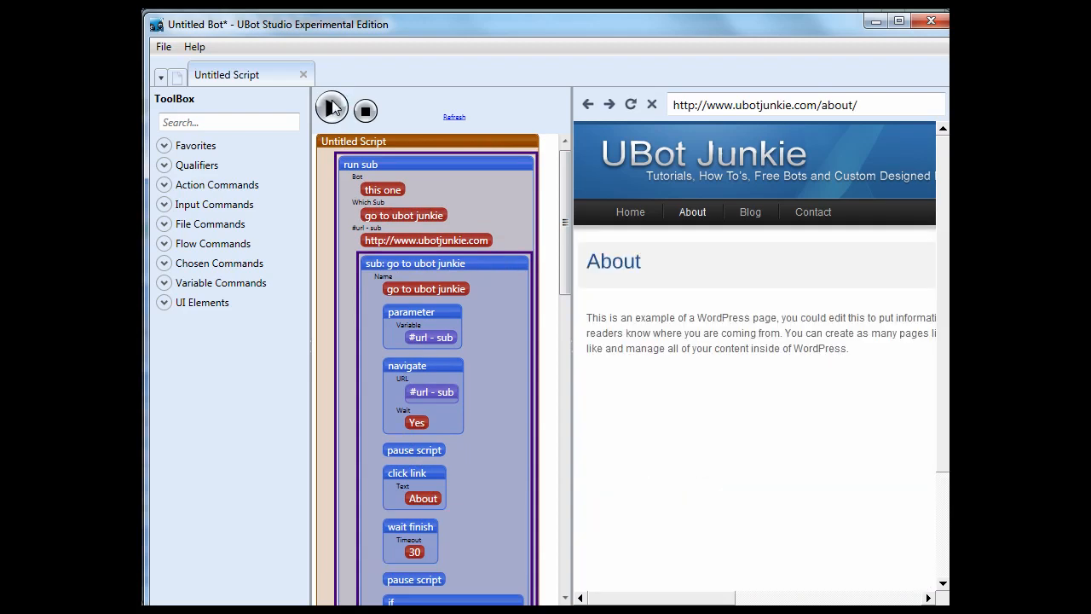
pyautogui.scroll(-3)
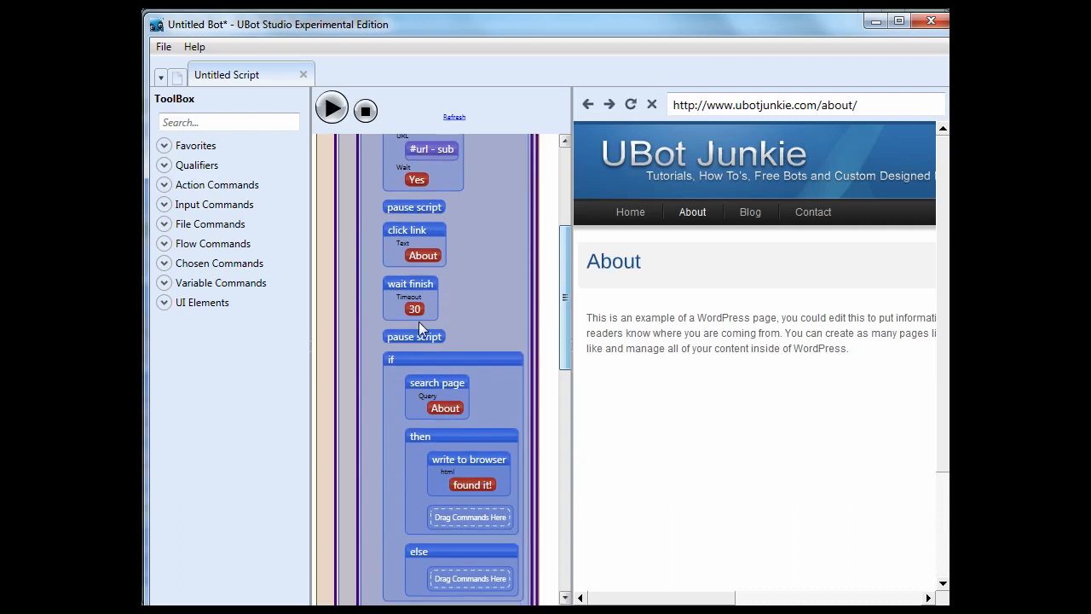
pyautogui.moveTo(379, 297)
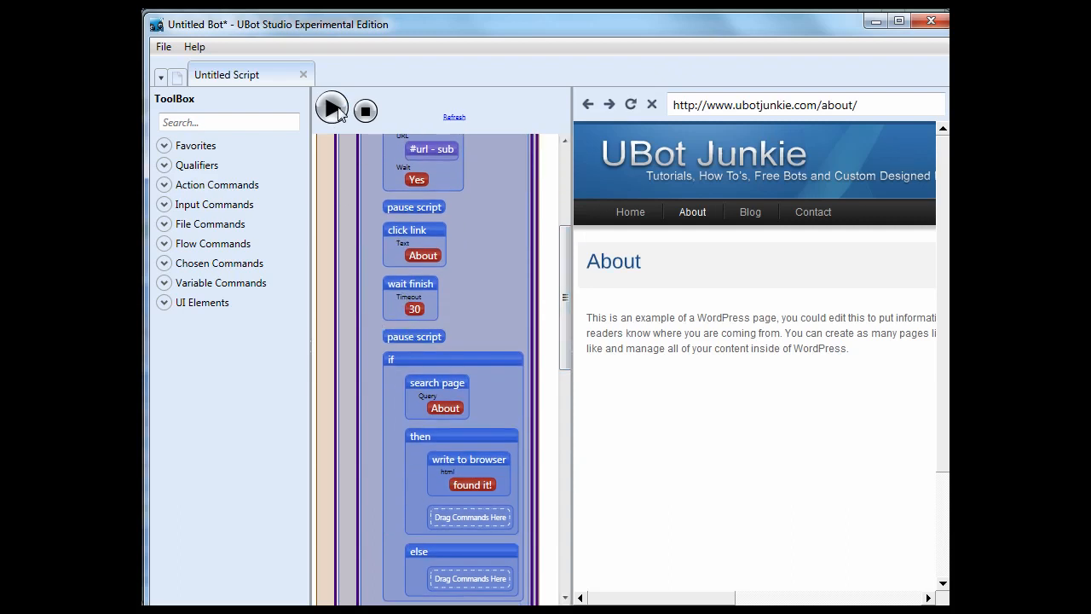
pyautogui.click(330, 107)
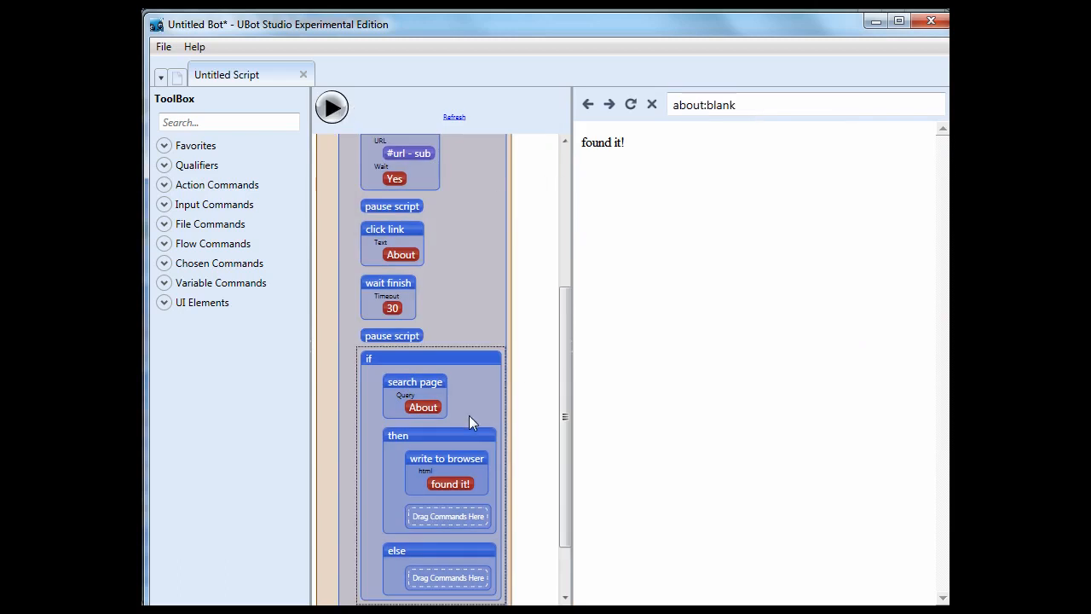
pyautogui.moveTo(654, 304)
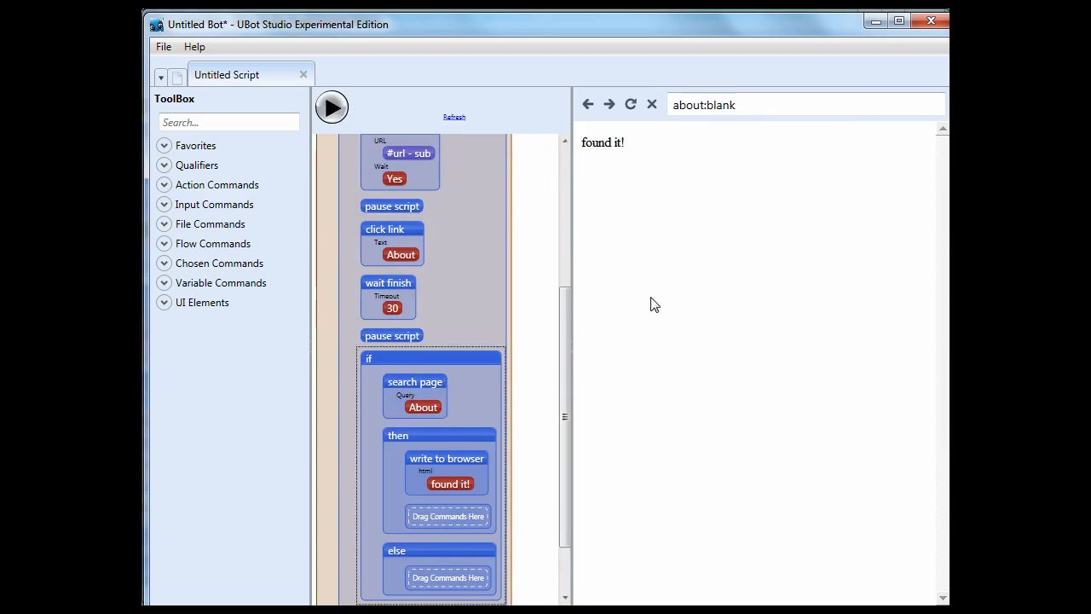
pyautogui.moveTo(638, 214)
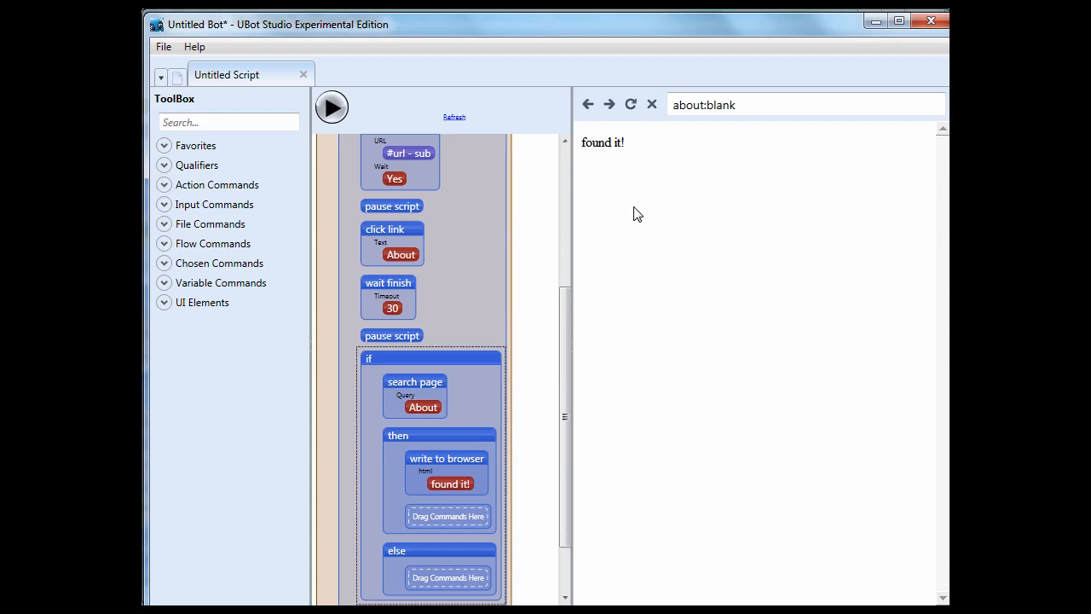
pyautogui.scroll(3)
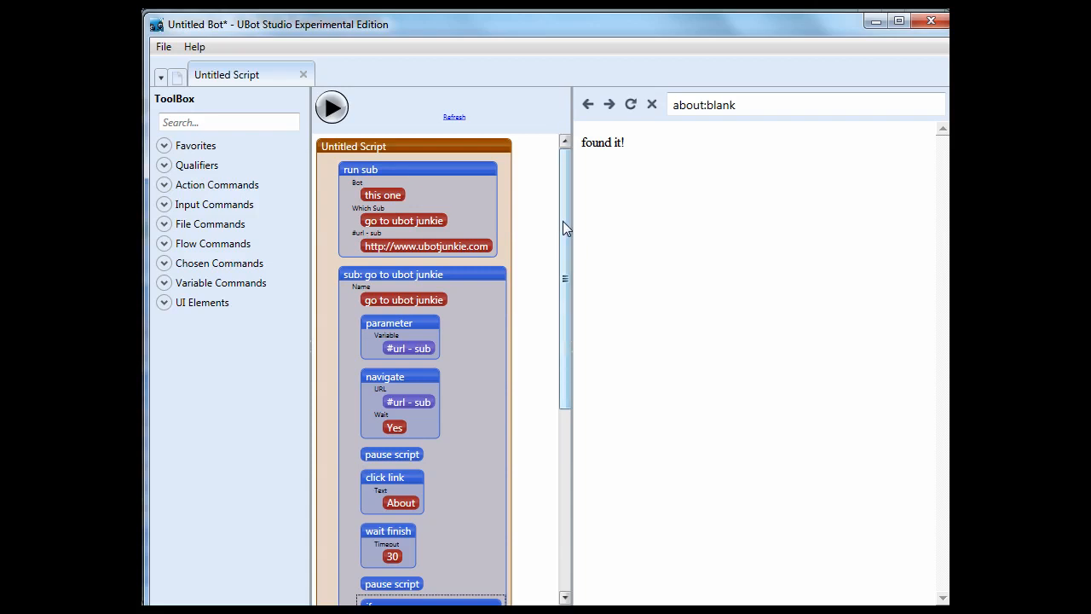
pyautogui.moveTo(567, 223)
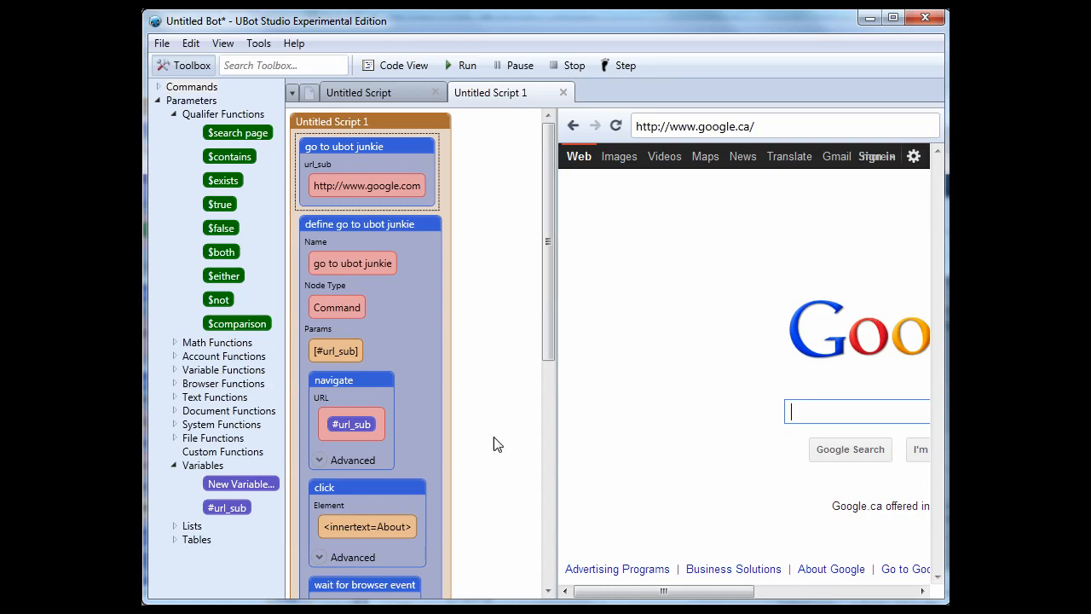
pyautogui.scroll(-3)
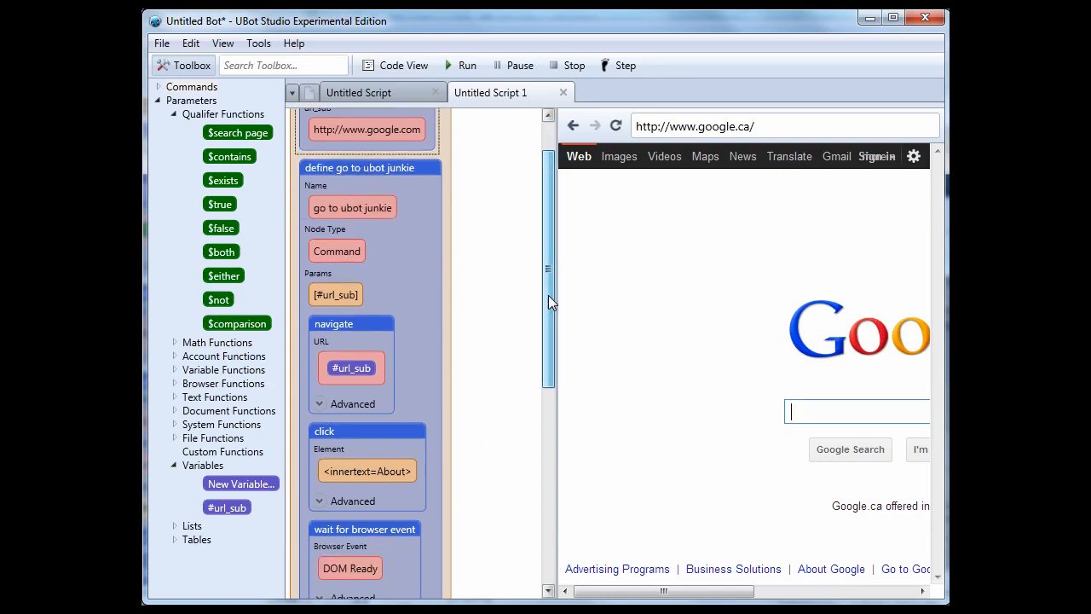
pyautogui.scroll(-3)
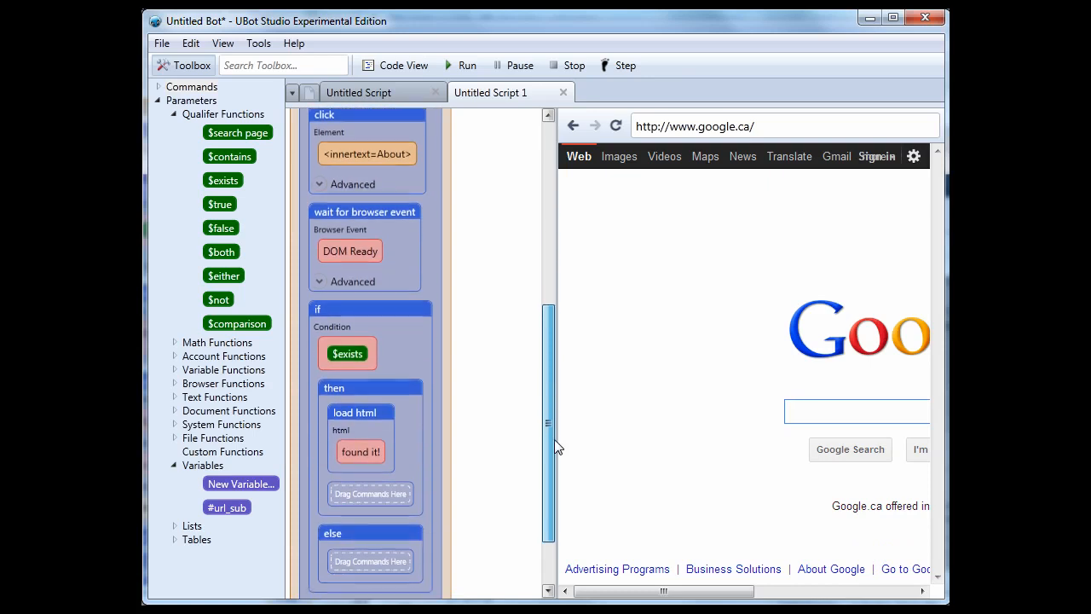
pyautogui.scroll(3)
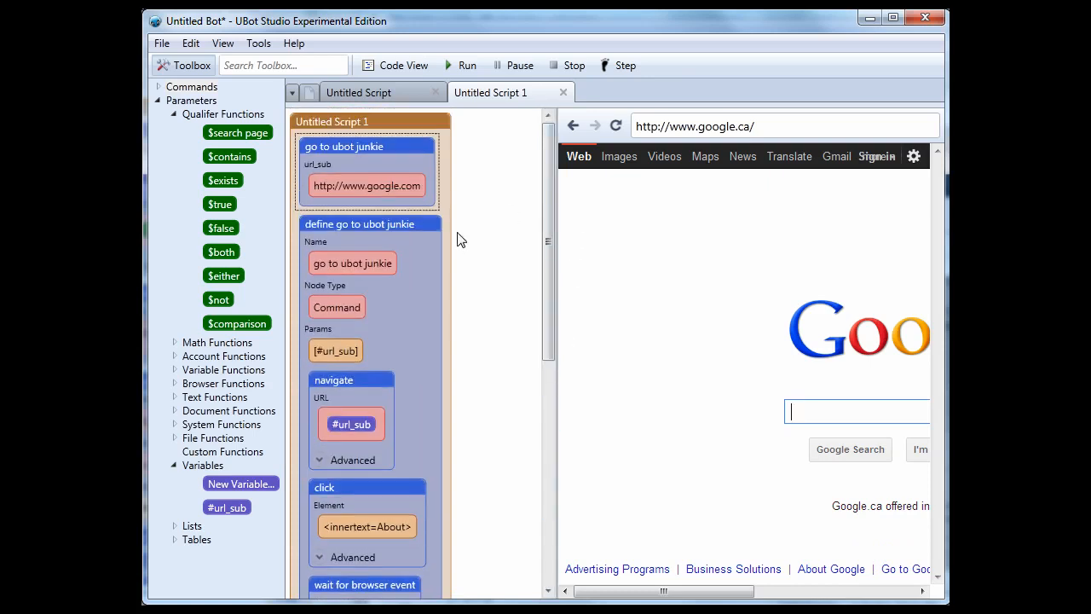
pyautogui.moveTo(341, 228)
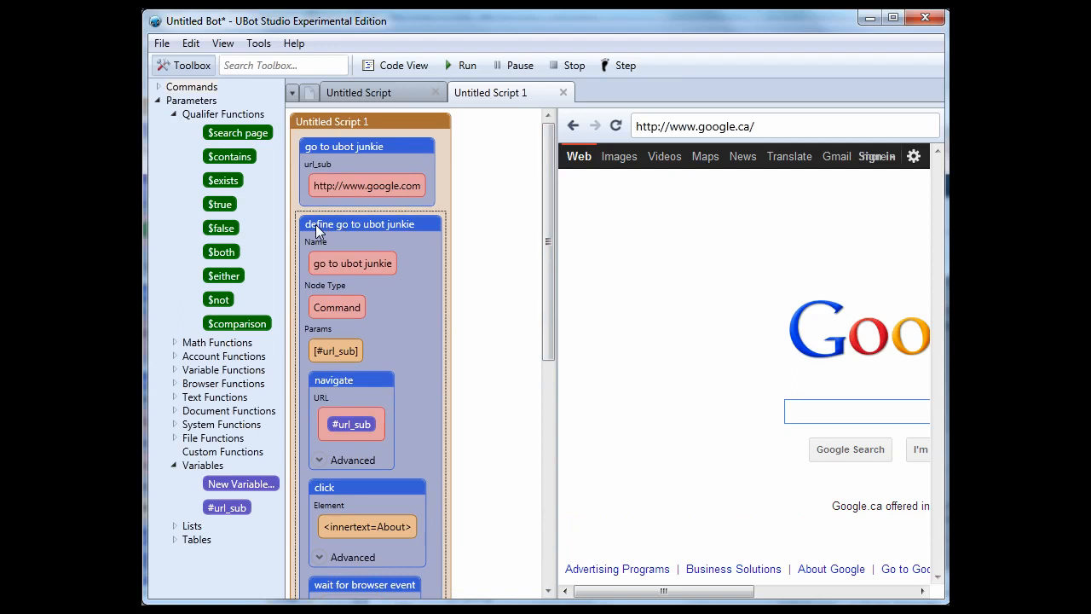
# Edit the 'define go to ubot junkie' node to view its name, type and #url_sub parameter.
pyautogui.rightClick(363, 232)
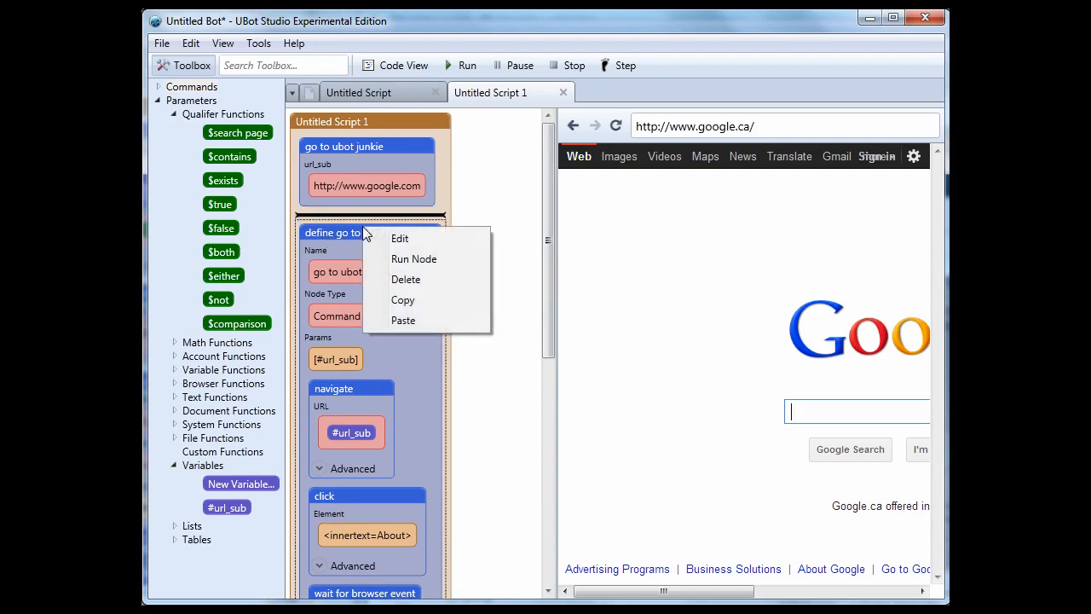
pyautogui.click(399, 238)
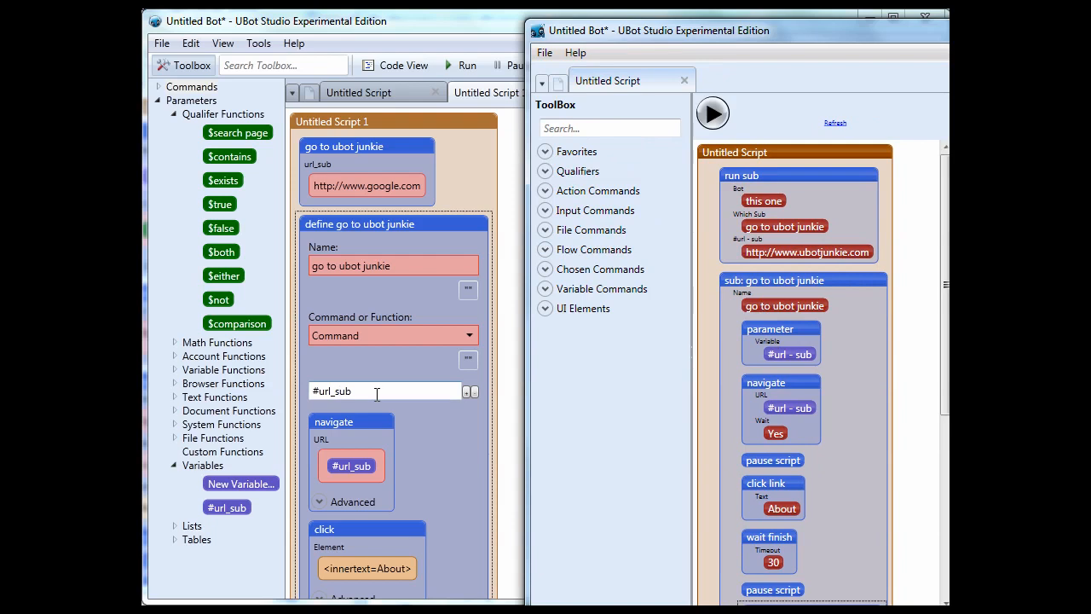
pyautogui.moveTo(788, 384)
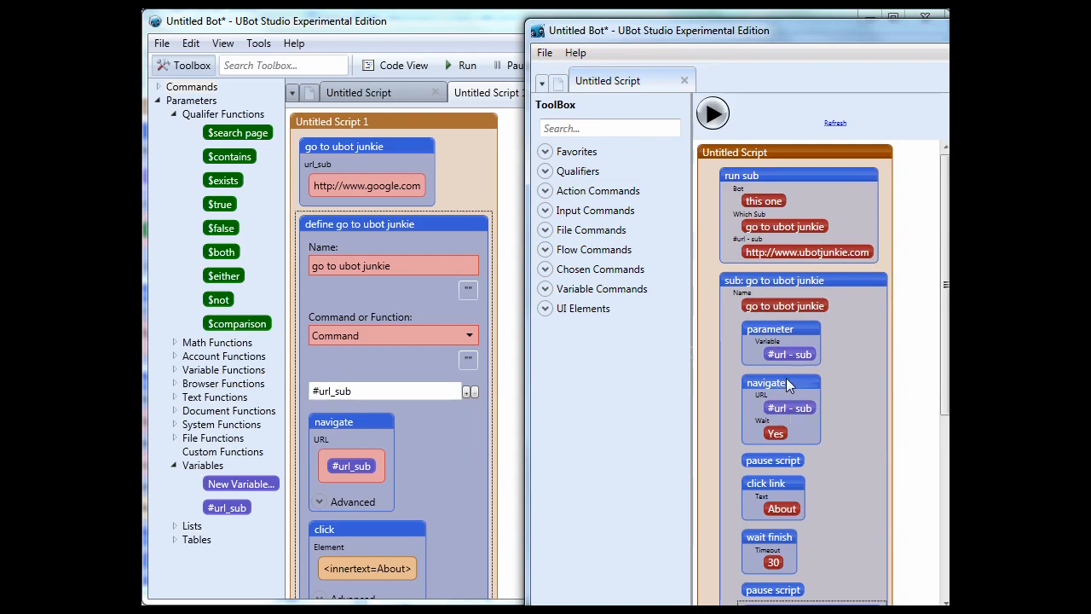
pyautogui.moveTo(790, 420)
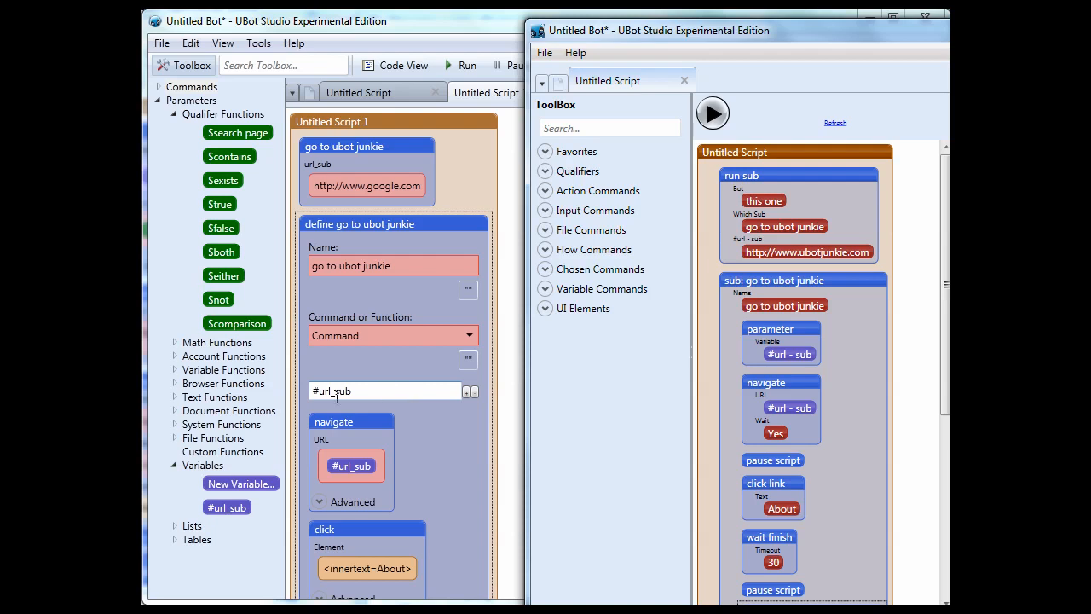
pyautogui.moveTo(761, 338)
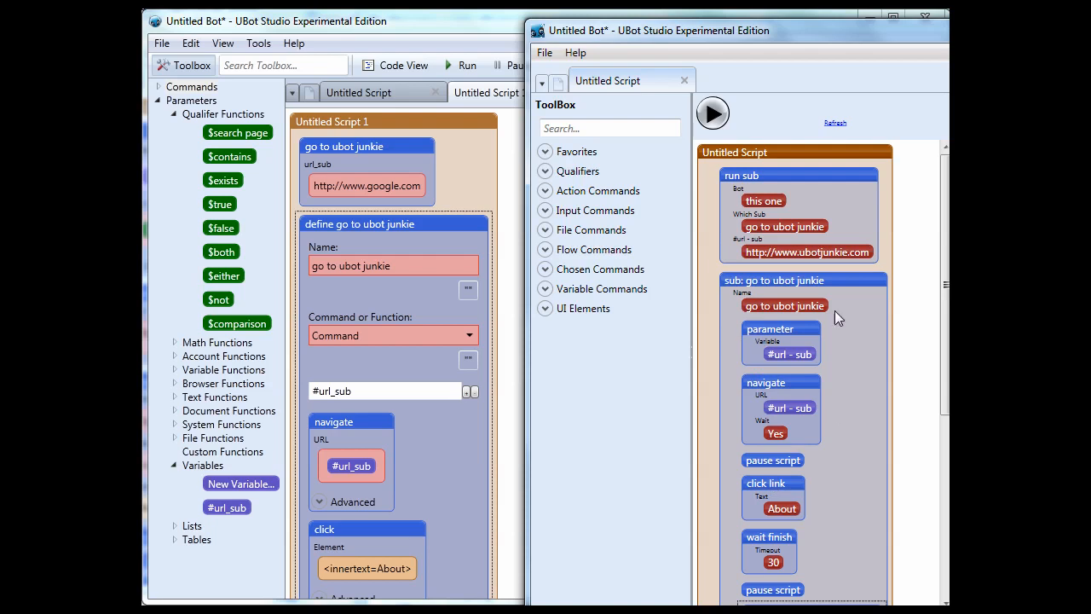
pyautogui.moveTo(708, 406)
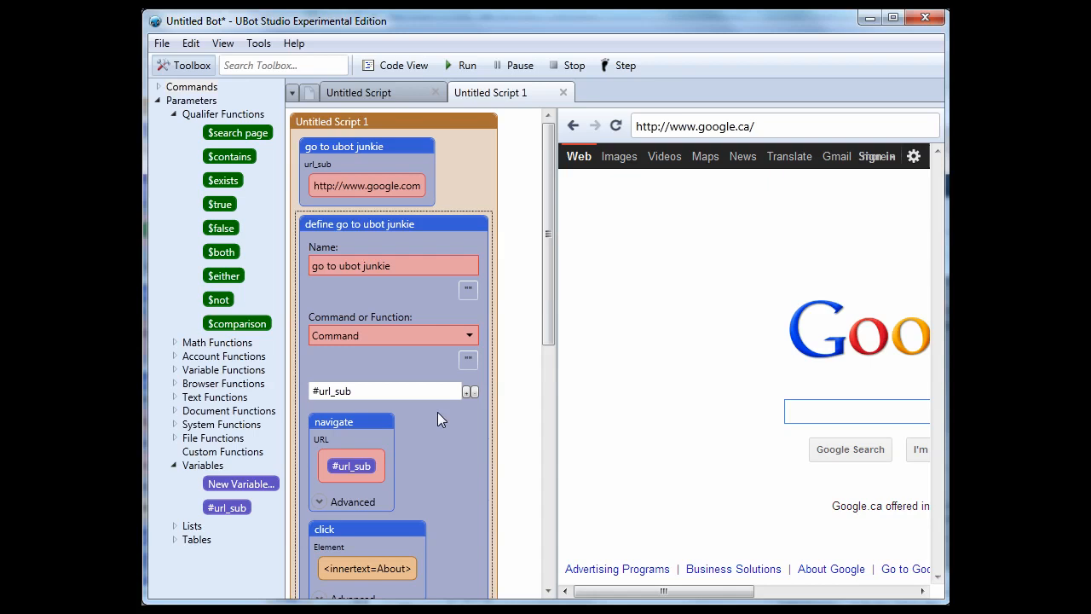
pyautogui.click(383, 390)
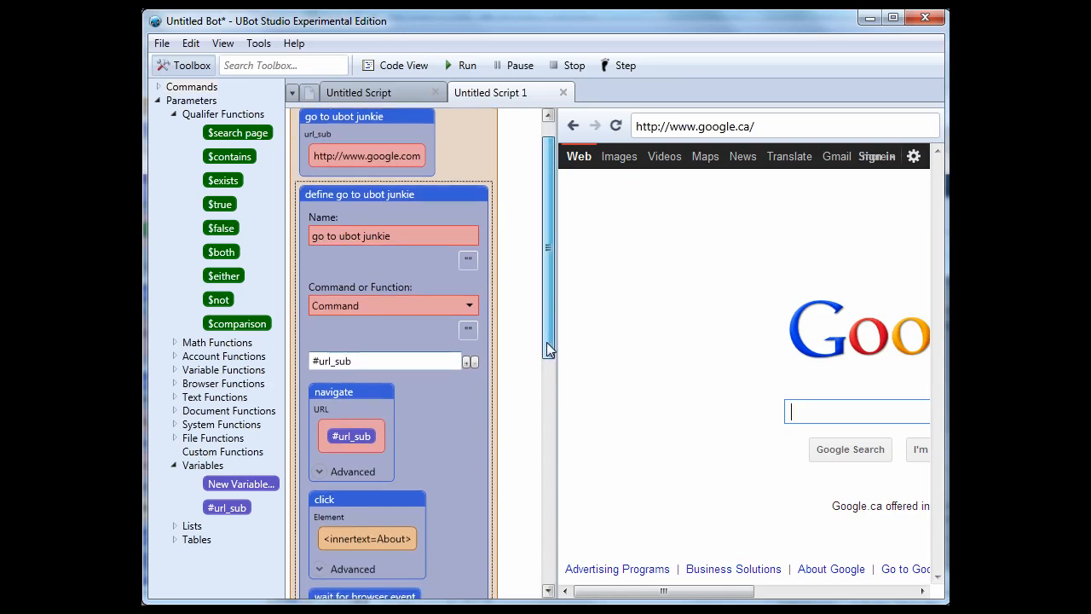
pyautogui.scroll(-3)
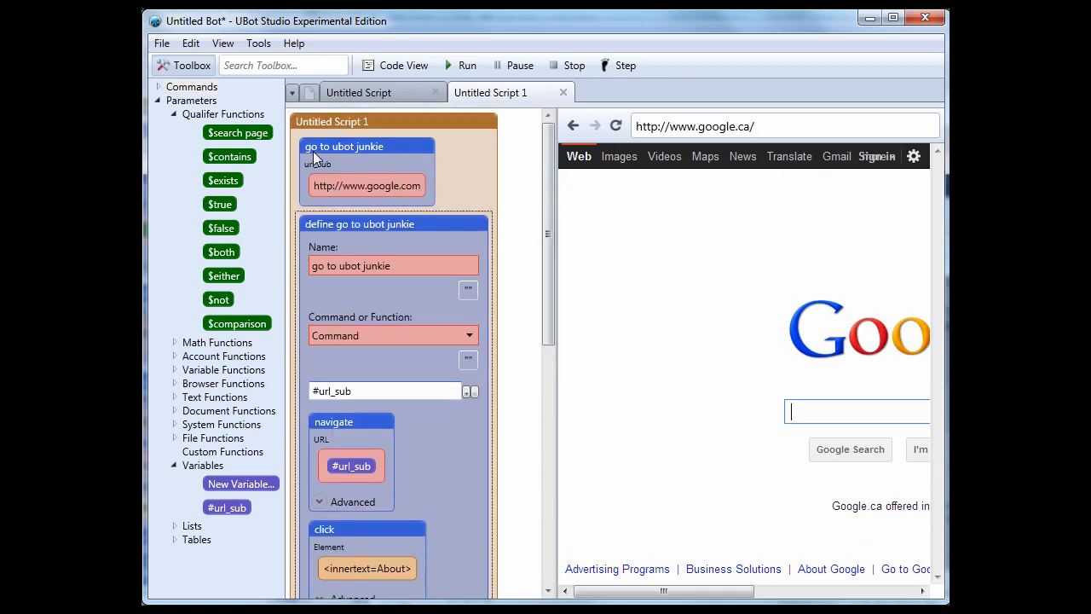
pyautogui.moveTo(304, 205)
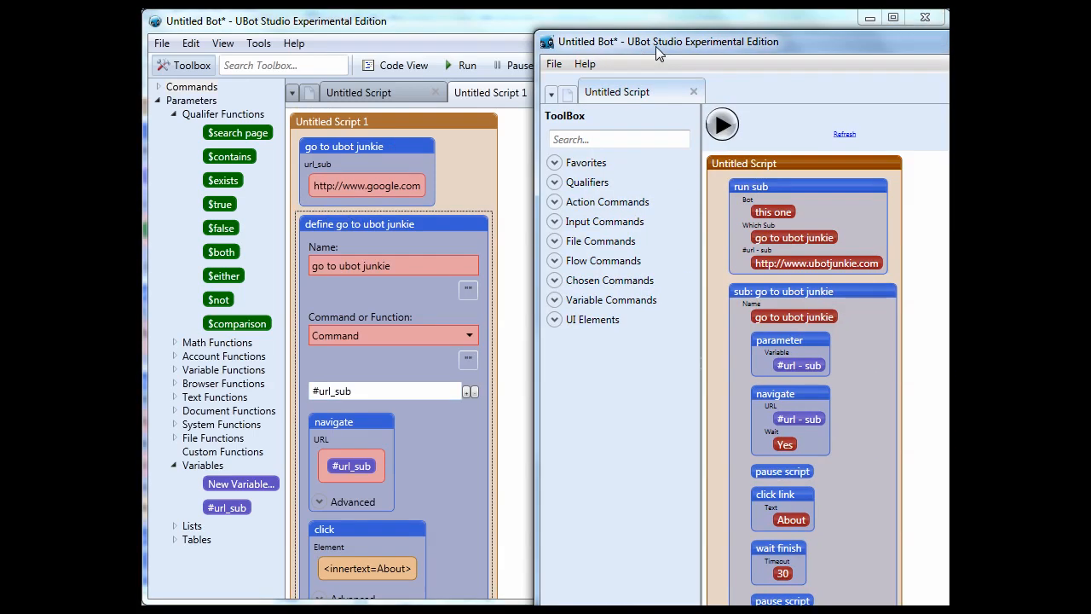
pyautogui.moveTo(723, 68)
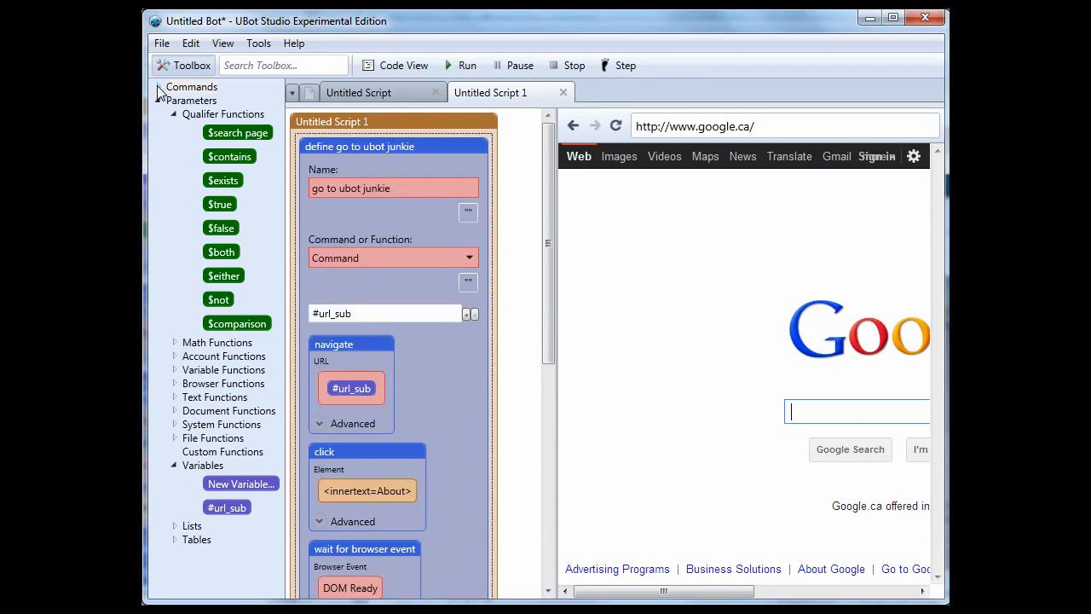
# Keep the go to ubot junkie definition as a Command and save it with OK.
pyautogui.click(154, 86)
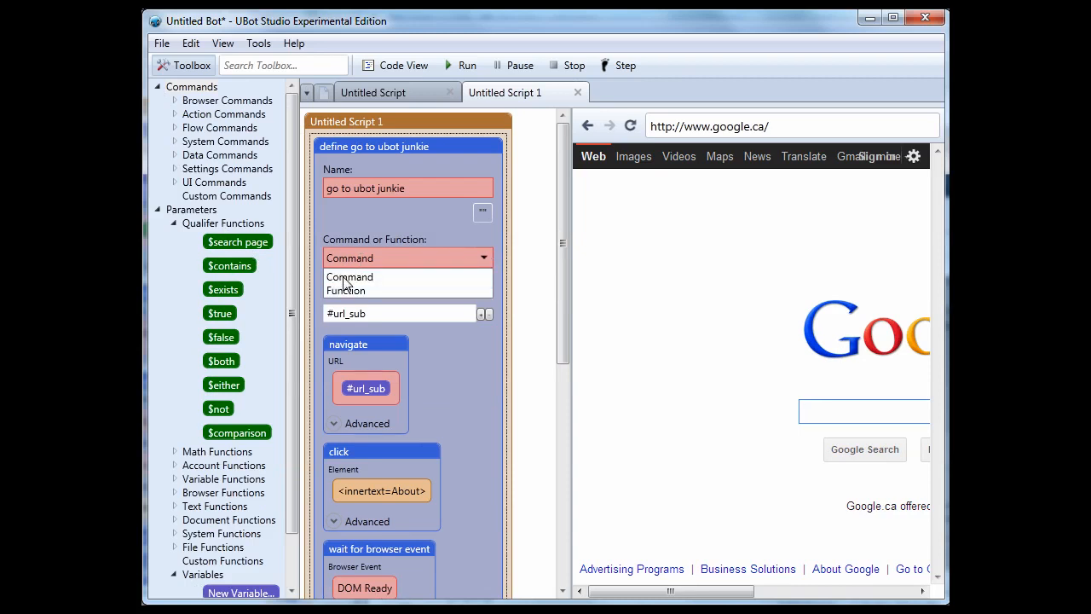
pyautogui.click(349, 276)
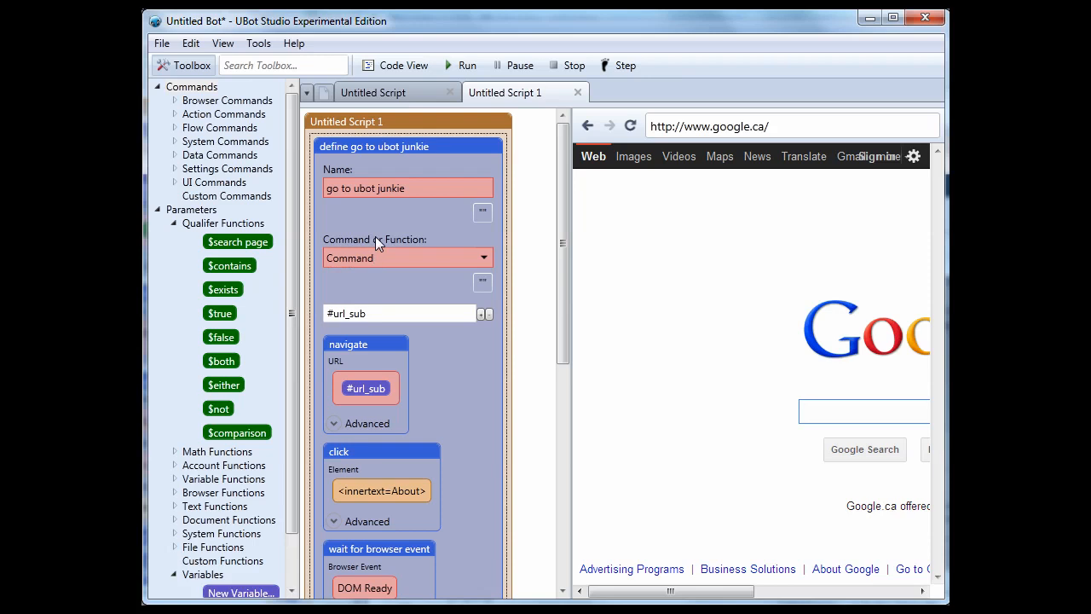
pyautogui.click(863, 411)
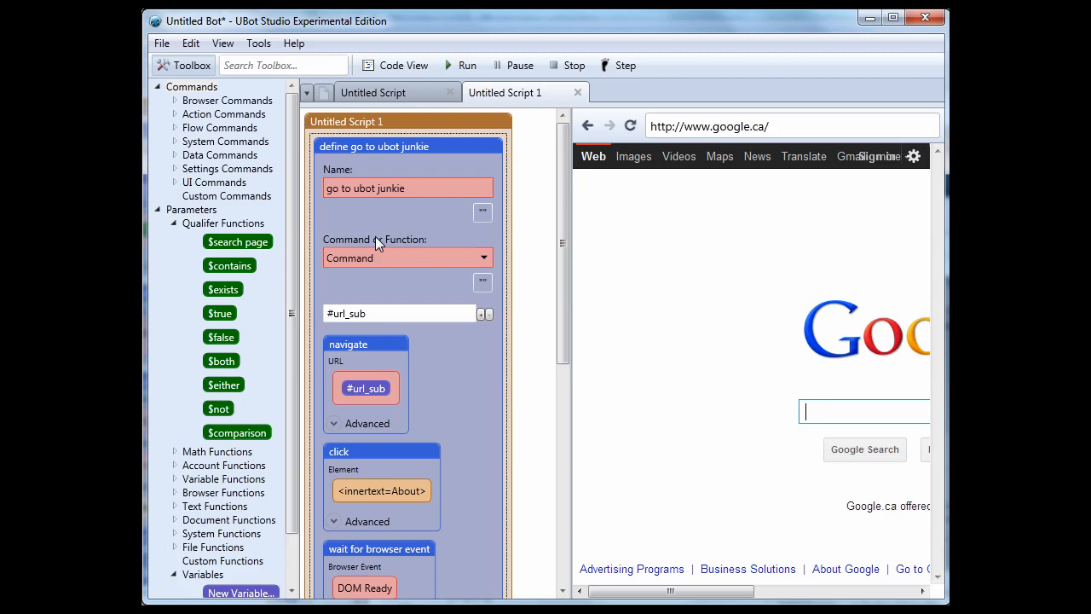
pyautogui.moveTo(292, 241)
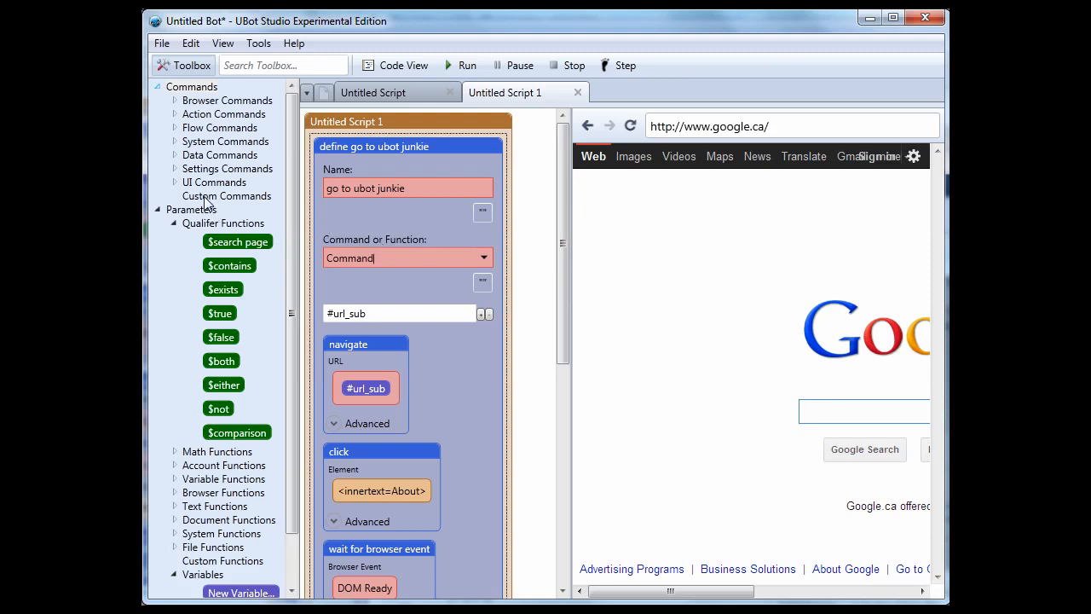
pyautogui.click(864, 411)
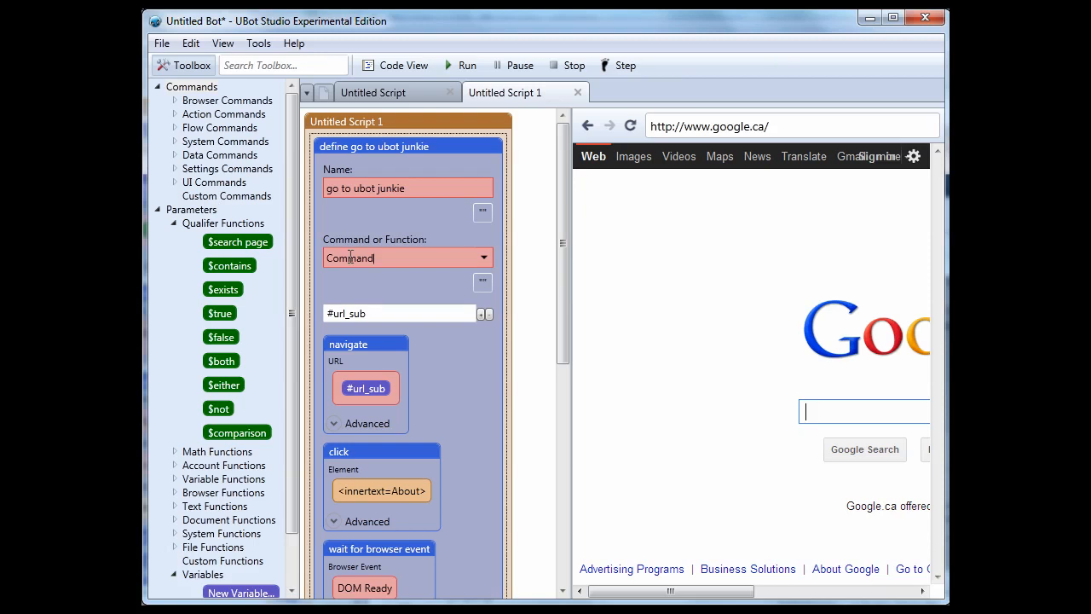
pyautogui.click(226, 196)
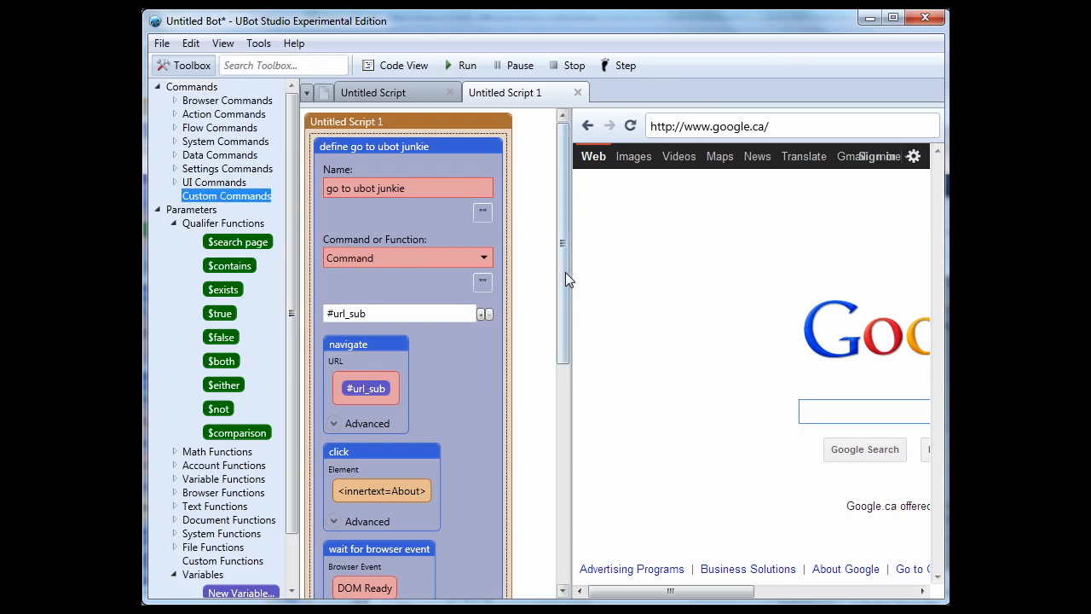
pyautogui.scroll(-3)
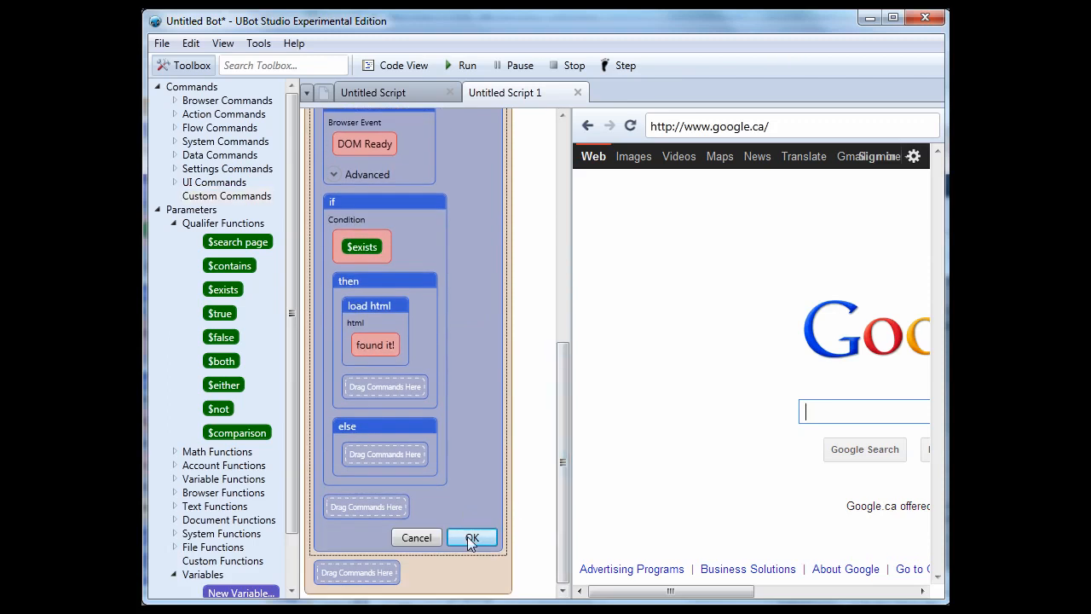
pyautogui.click(472, 536)
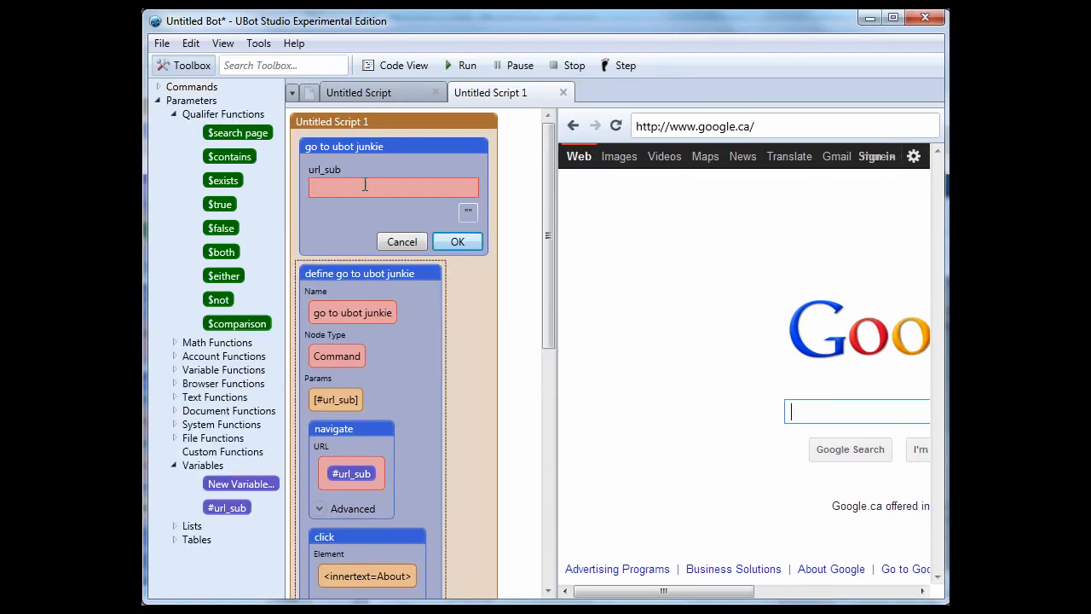
pyautogui.write('http')
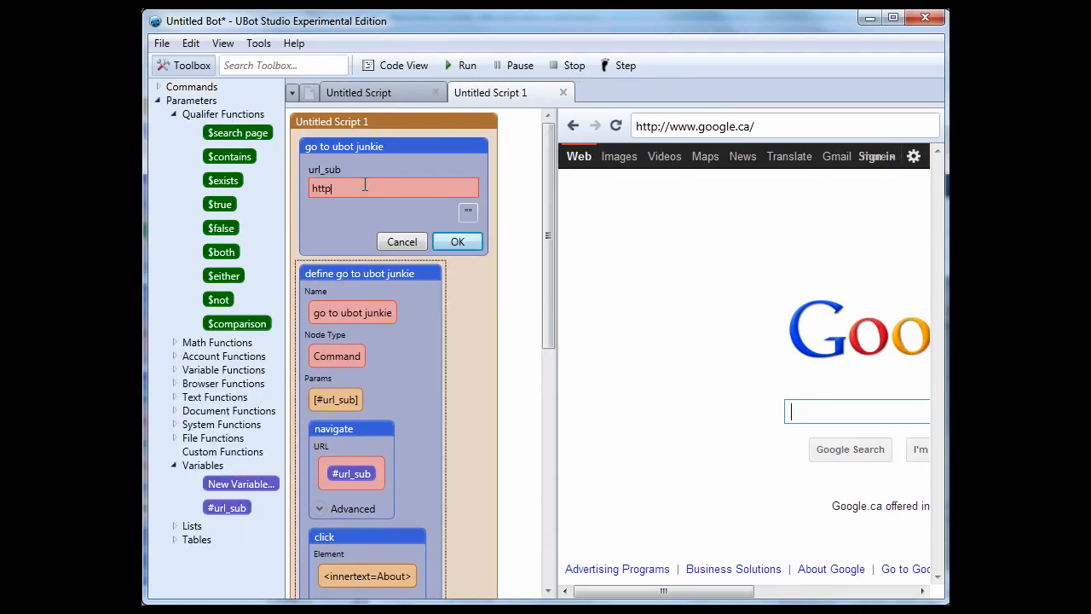
pyautogui.write('://www.')
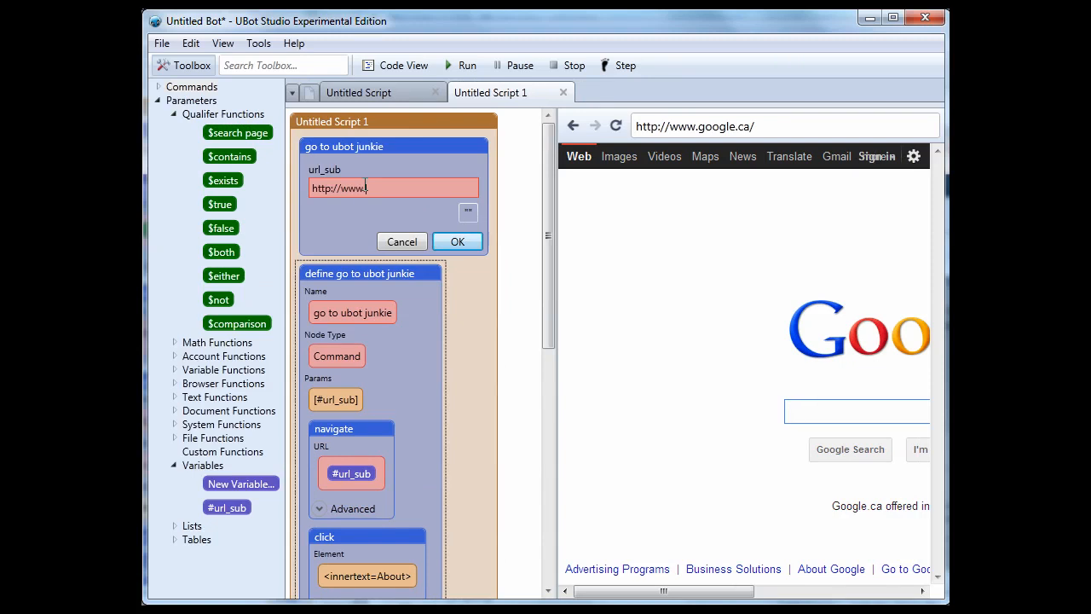
pyautogui.write('ubotjunkie')
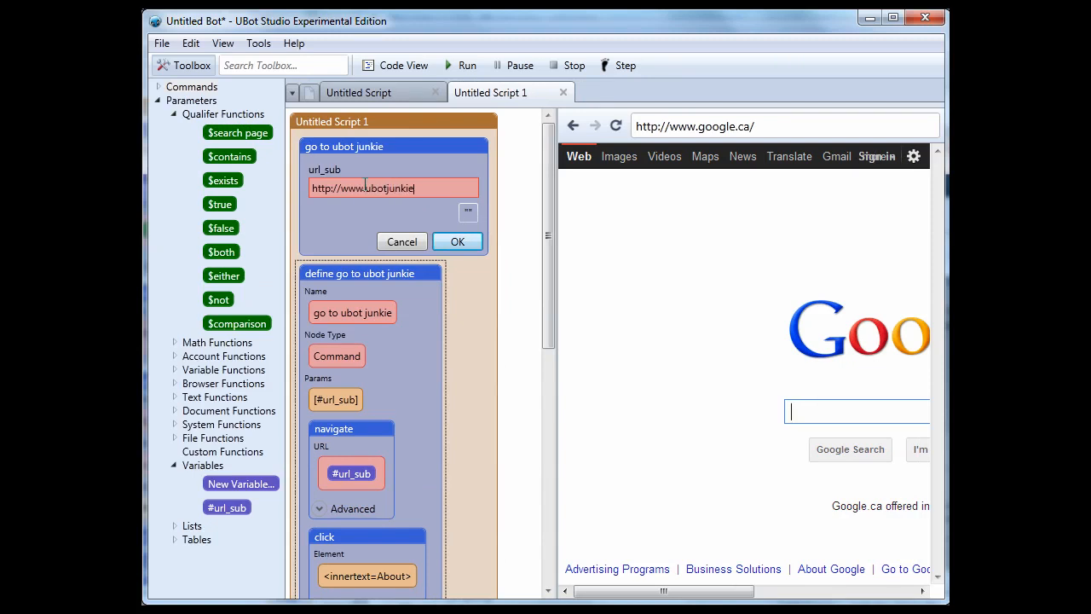
pyautogui.write('.com')
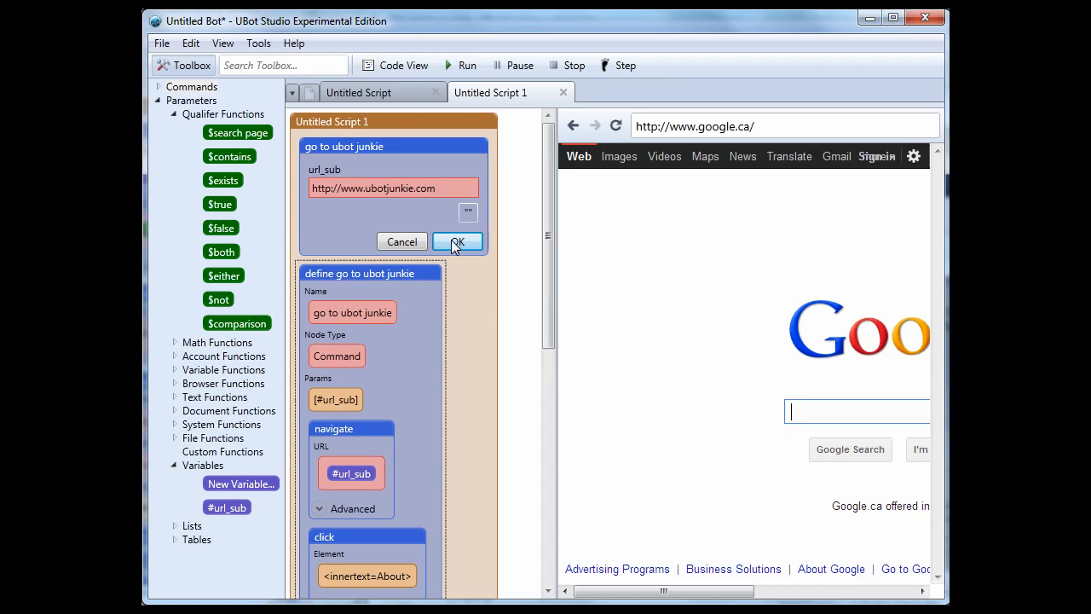
pyautogui.click(458, 241)
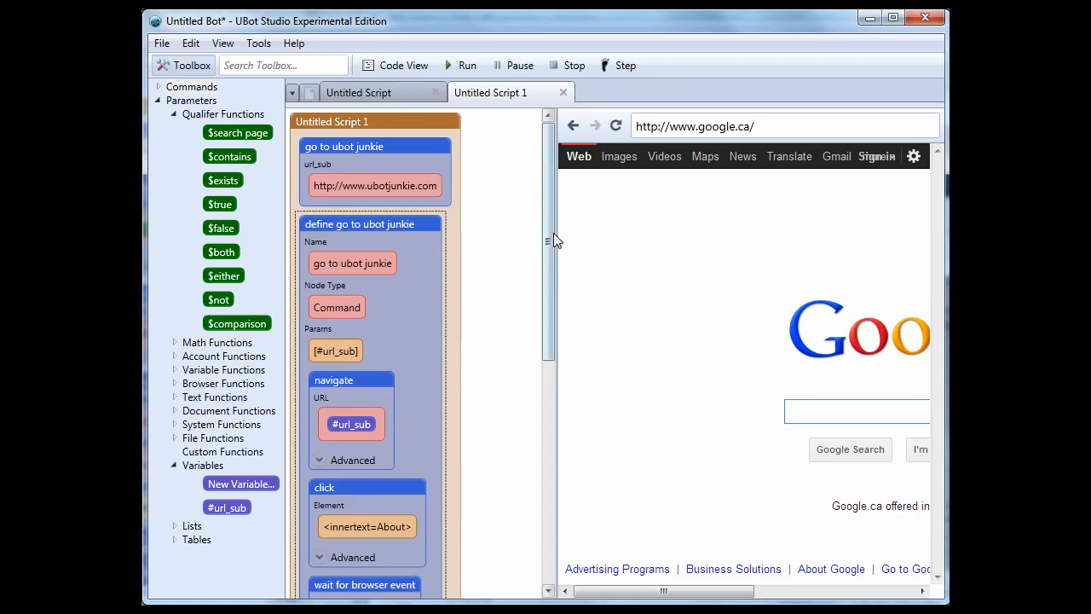
# Inspect the $exists condition's About element and widen the script pane by dragging the splitter.
pyautogui.scroll(-3)
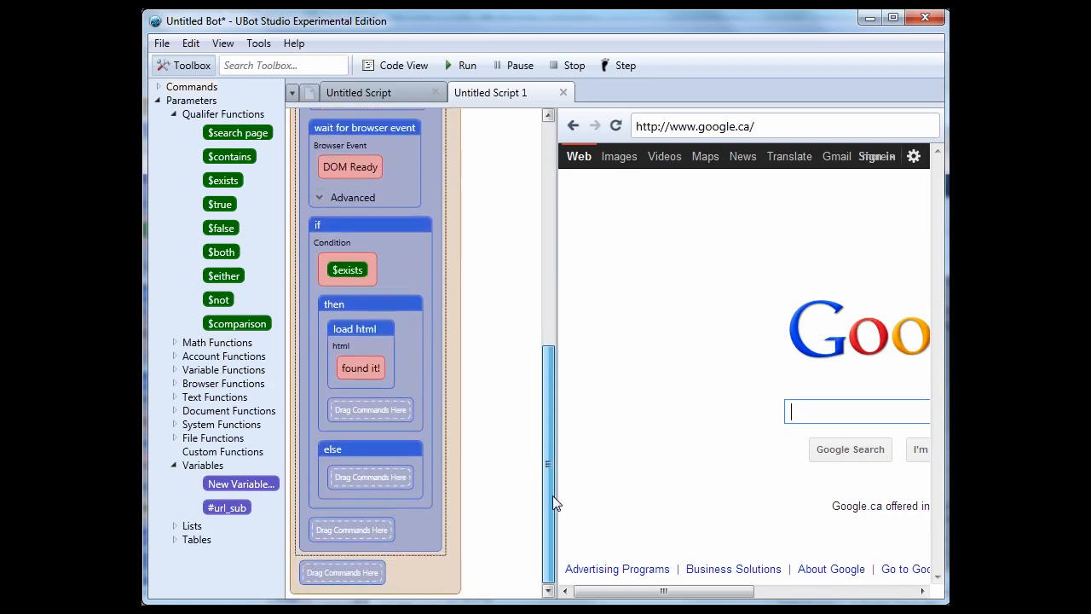
pyautogui.scroll(3)
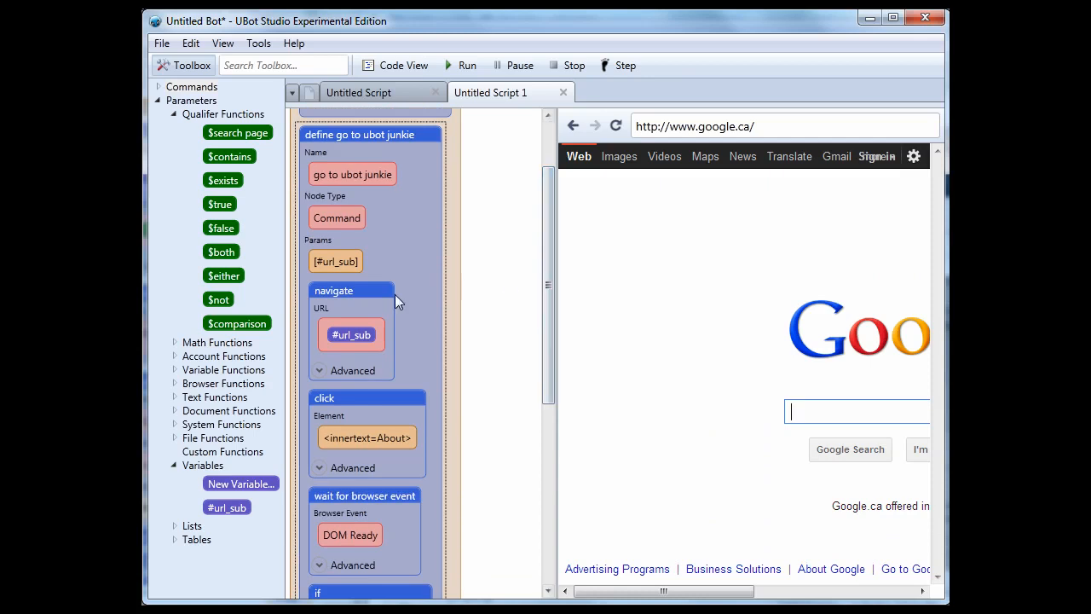
pyautogui.moveTo(328, 297)
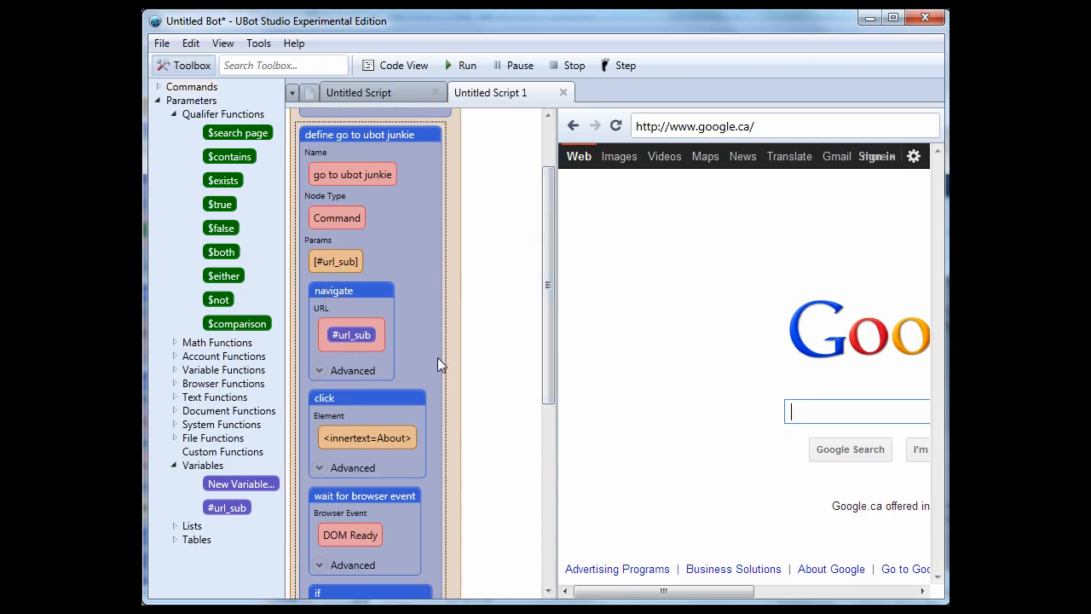
pyautogui.scroll(-3)
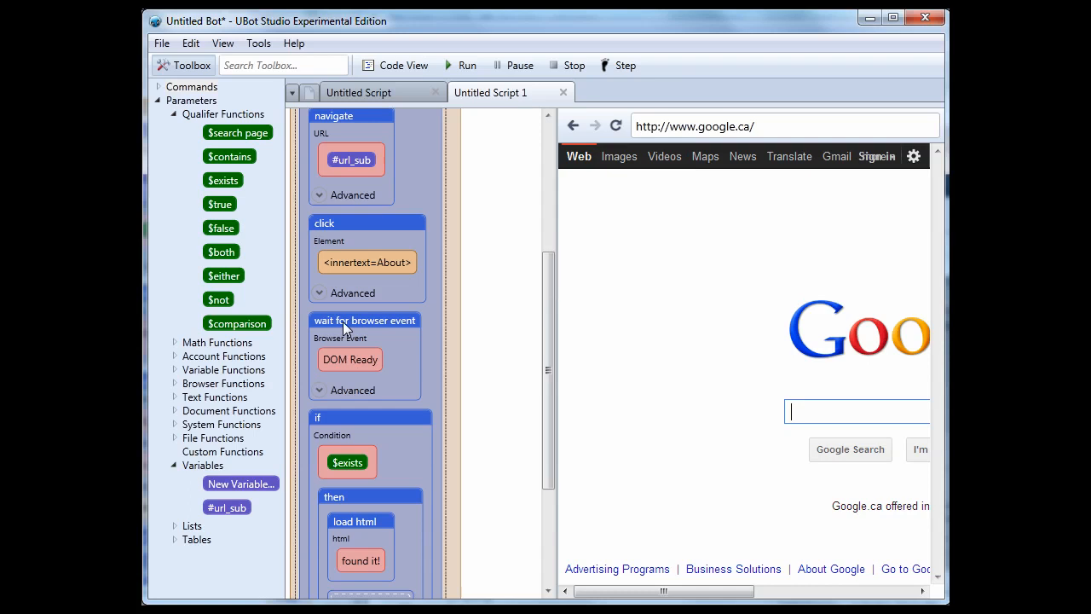
pyautogui.moveTo(345, 471)
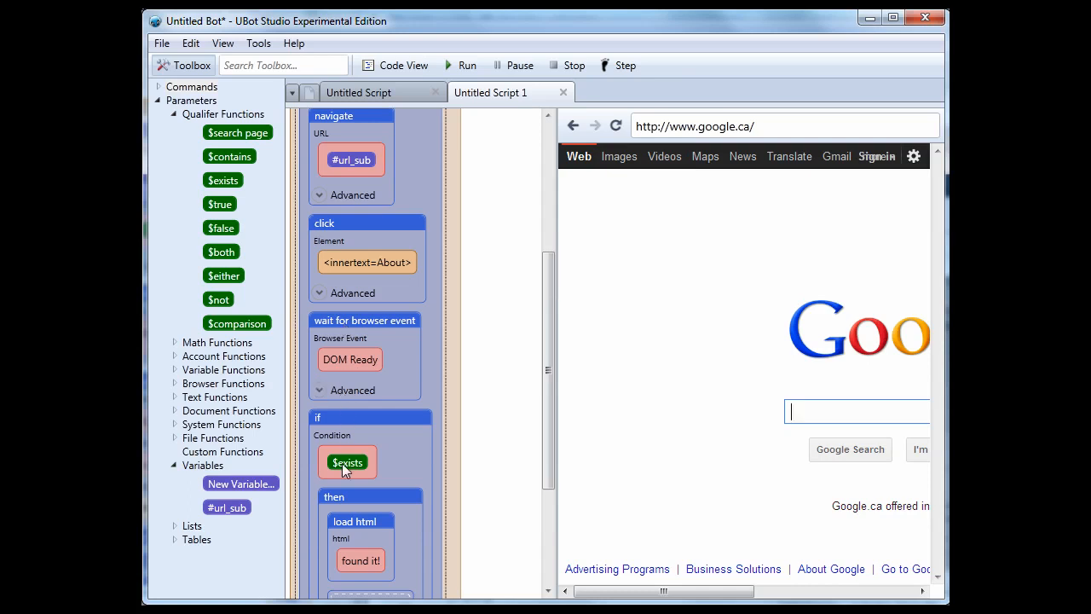
pyautogui.click(347, 462)
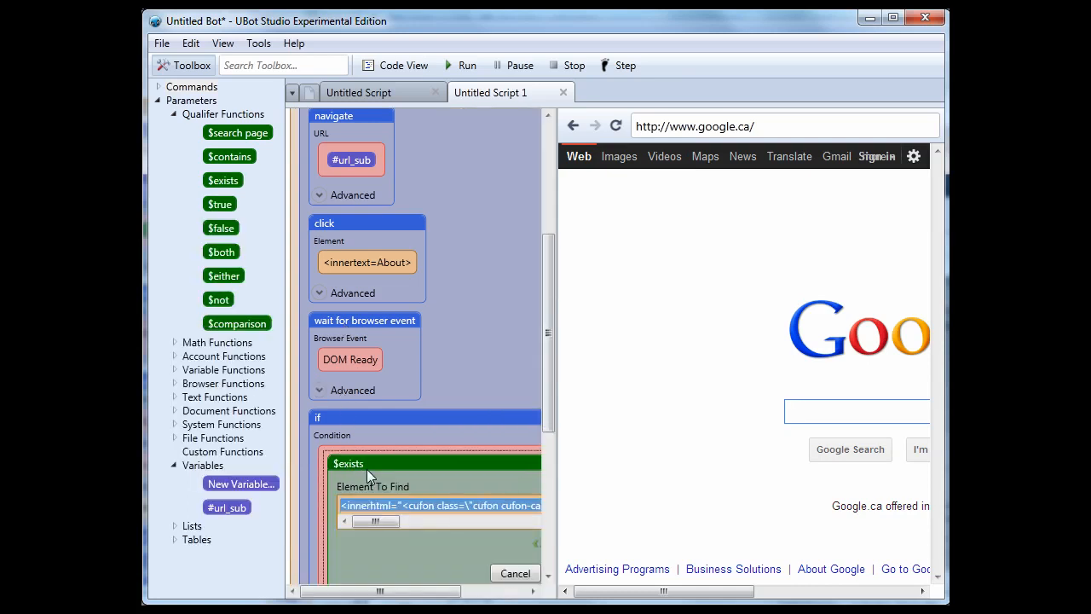
pyautogui.moveTo(549, 417); pyautogui.dragTo(639, 417)
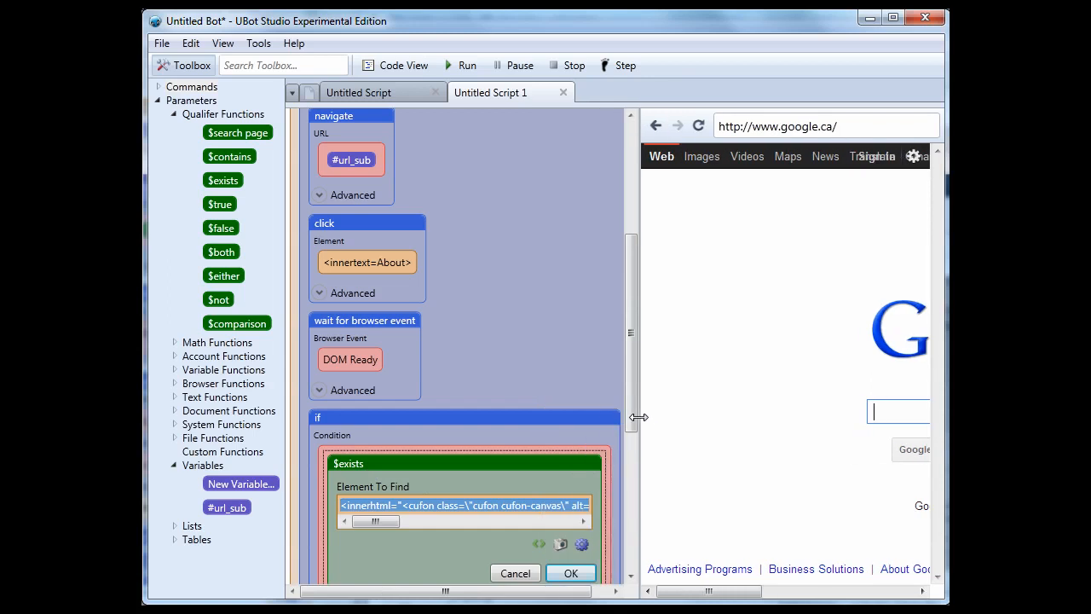
pyautogui.scroll(-3)
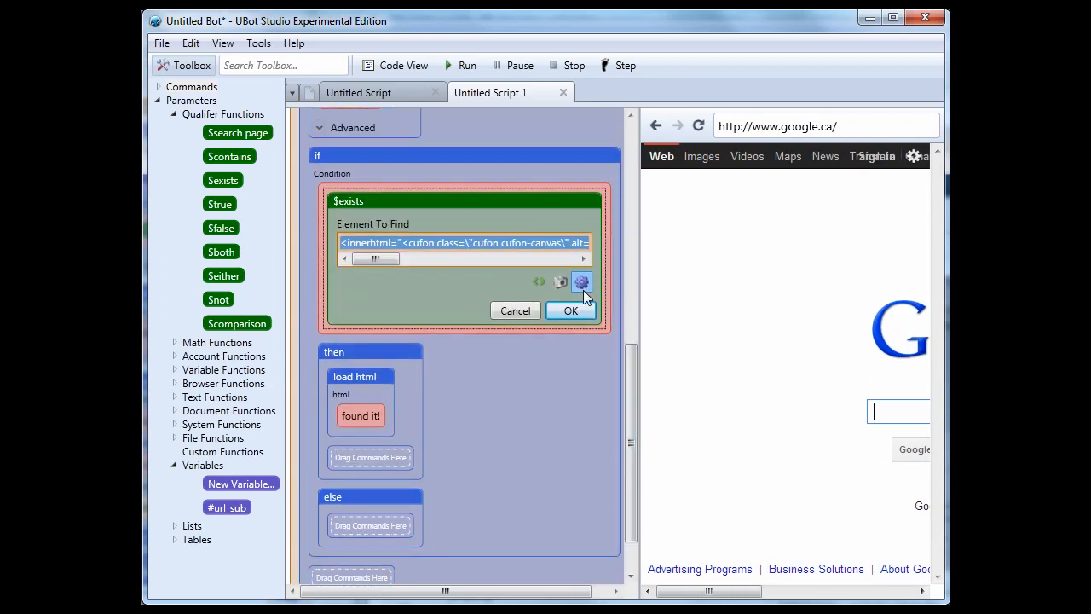
pyautogui.moveTo(651, 449)
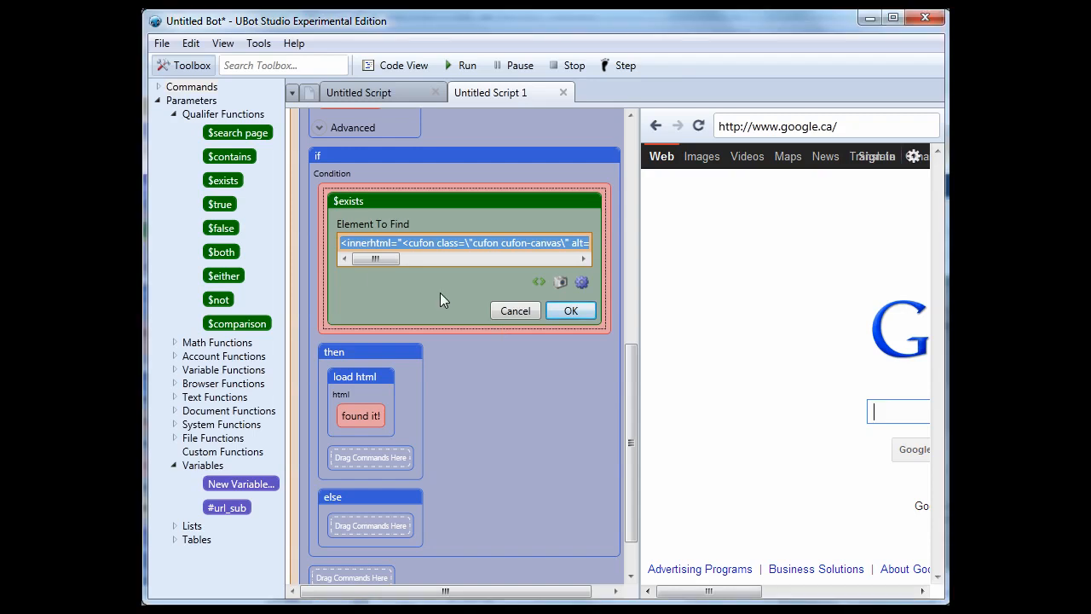
pyautogui.moveTo(375, 259); pyautogui.dragTo(542, 259)
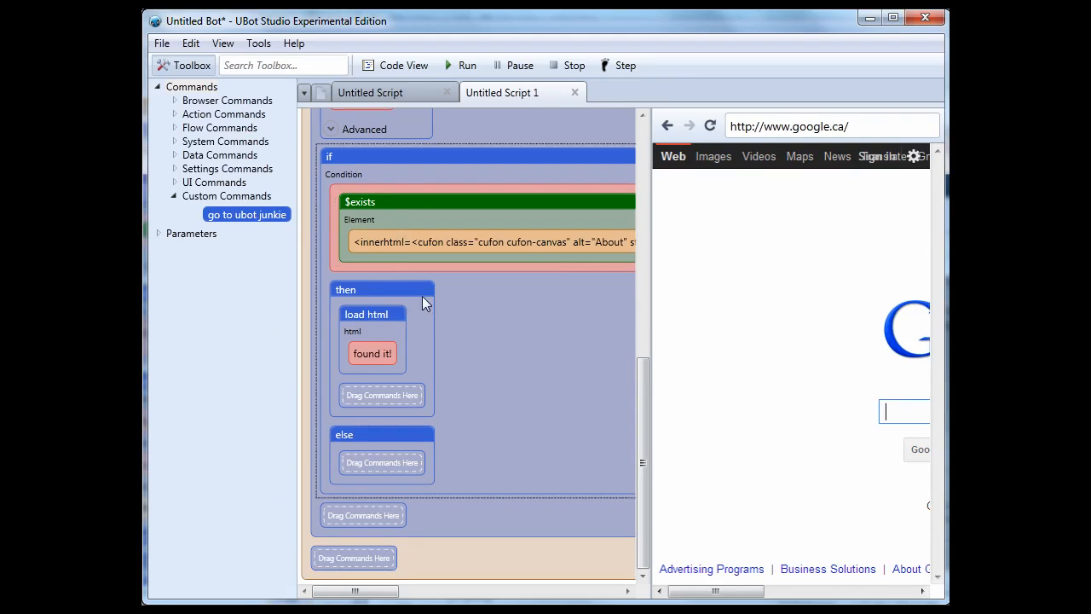
pyautogui.moveTo(626, 423)
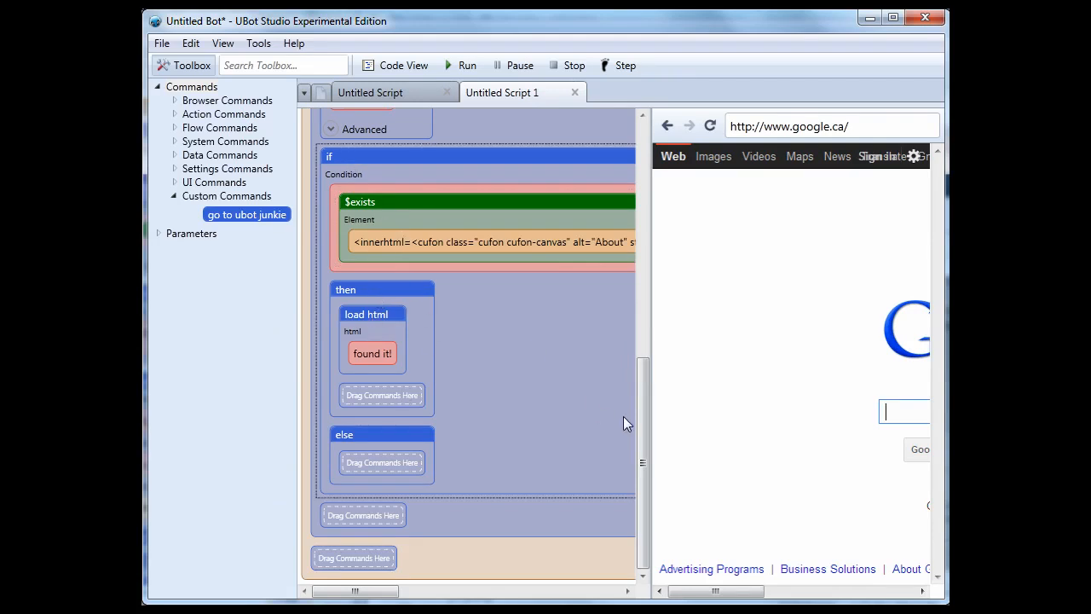
# Run the bot so the browser navigates to ubotjunkie.com.
pyautogui.click(501, 92)
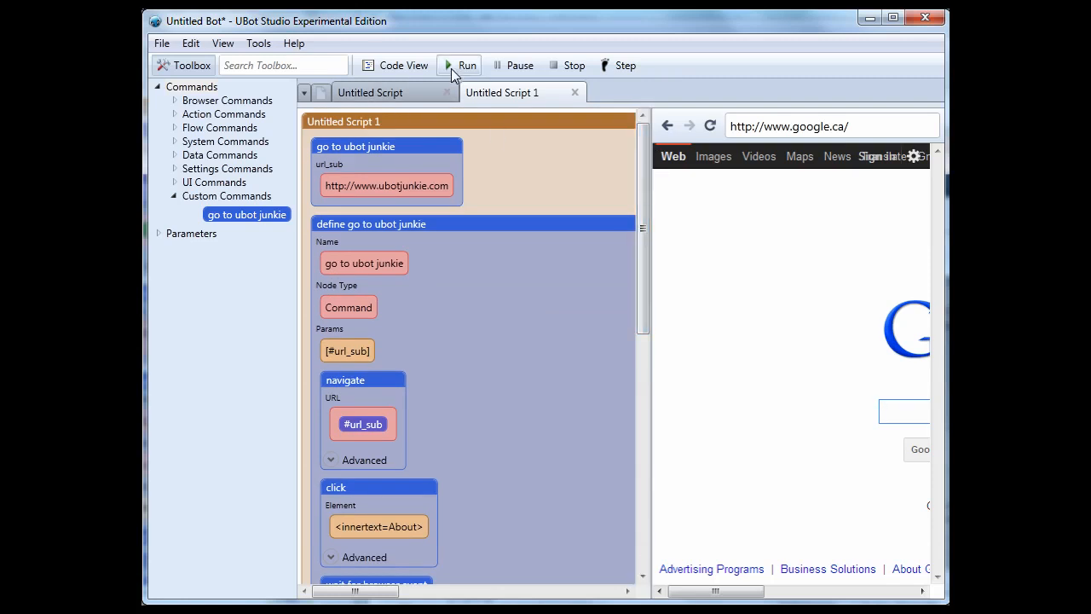
pyautogui.click(460, 64)
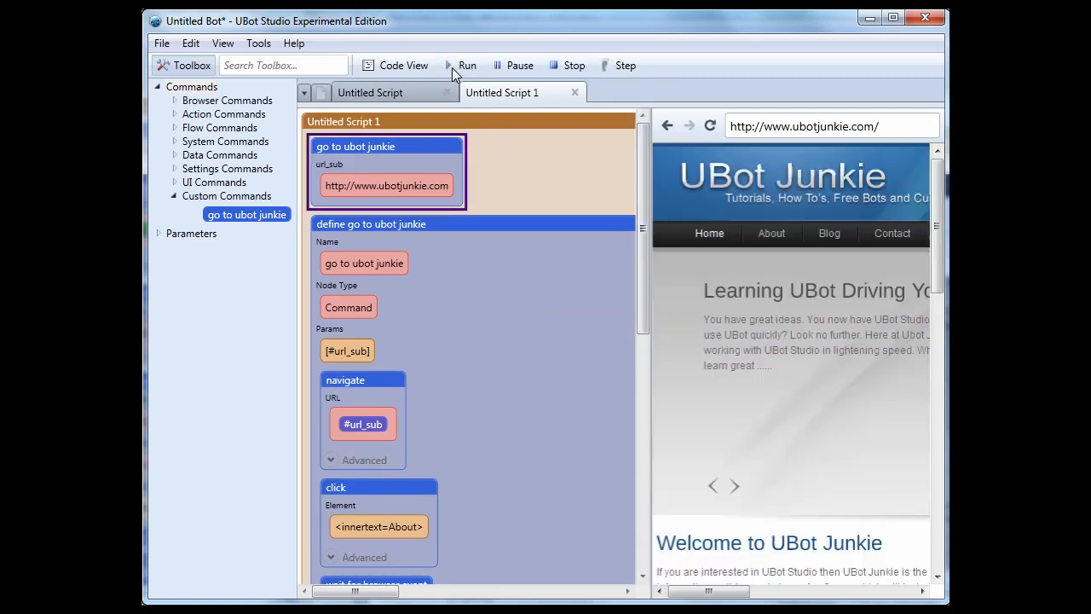
pyautogui.click(467, 66)
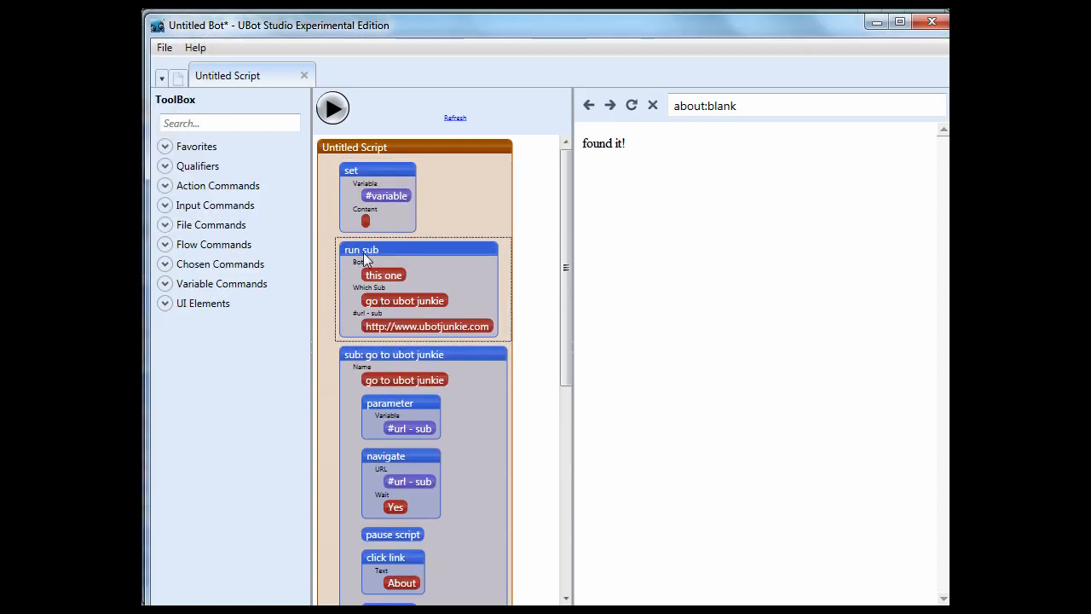
# Insert a $return value from System Constants as the set block's content for #variable.
pyautogui.rightClick(366, 220)
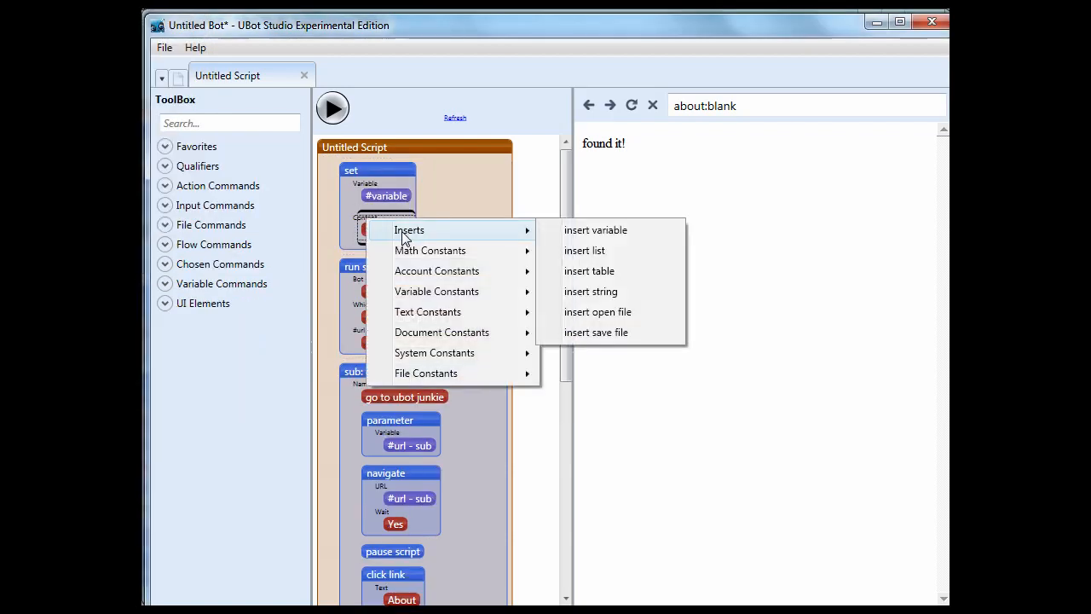
pyautogui.moveTo(441, 332)
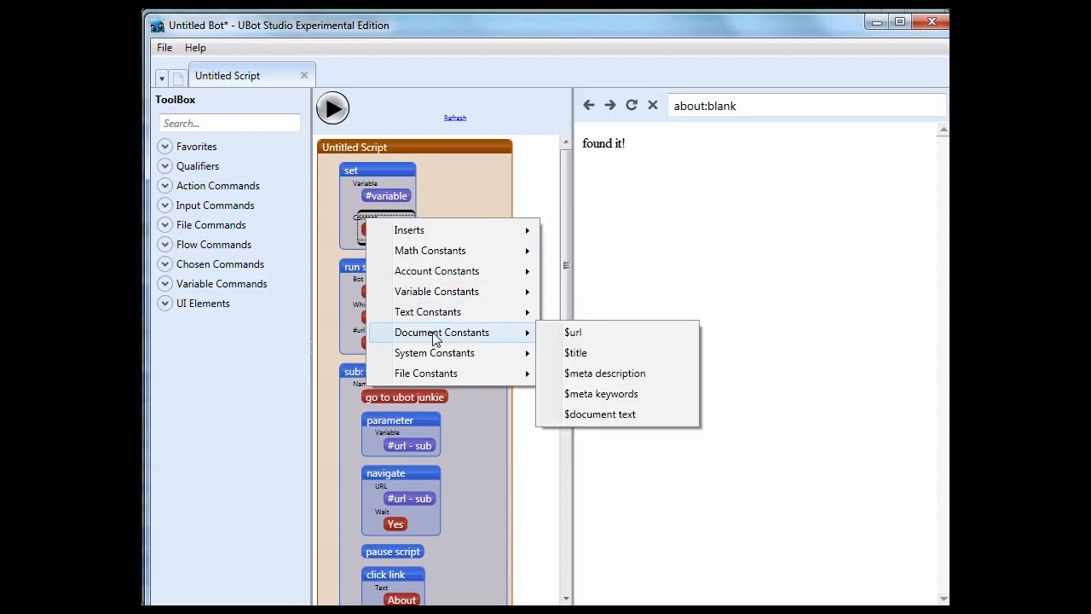
pyautogui.moveTo(435, 352)
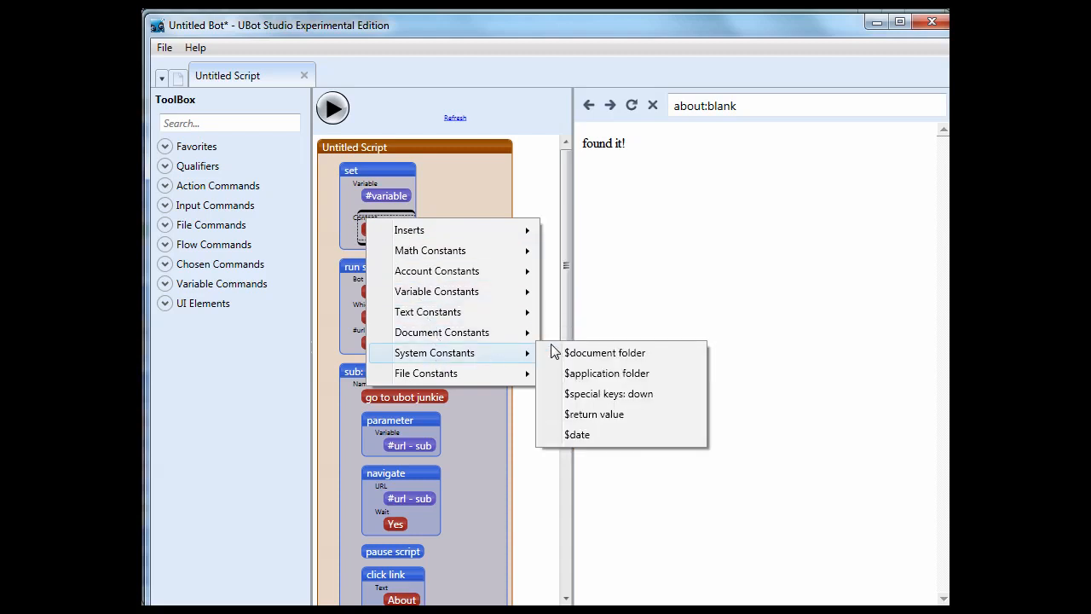
pyautogui.moveTo(594, 413)
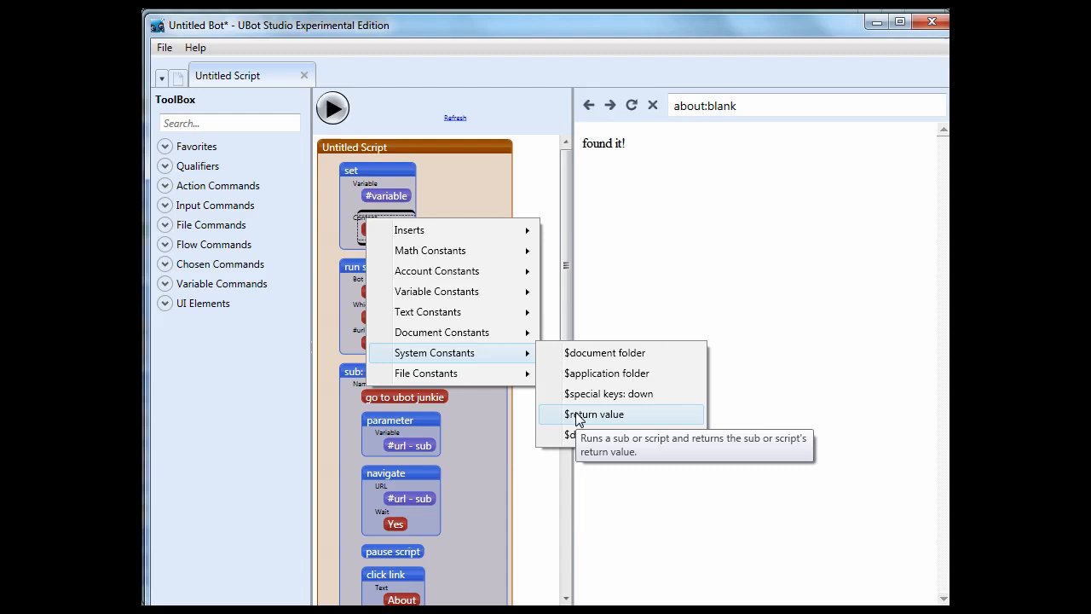
pyautogui.click(593, 415)
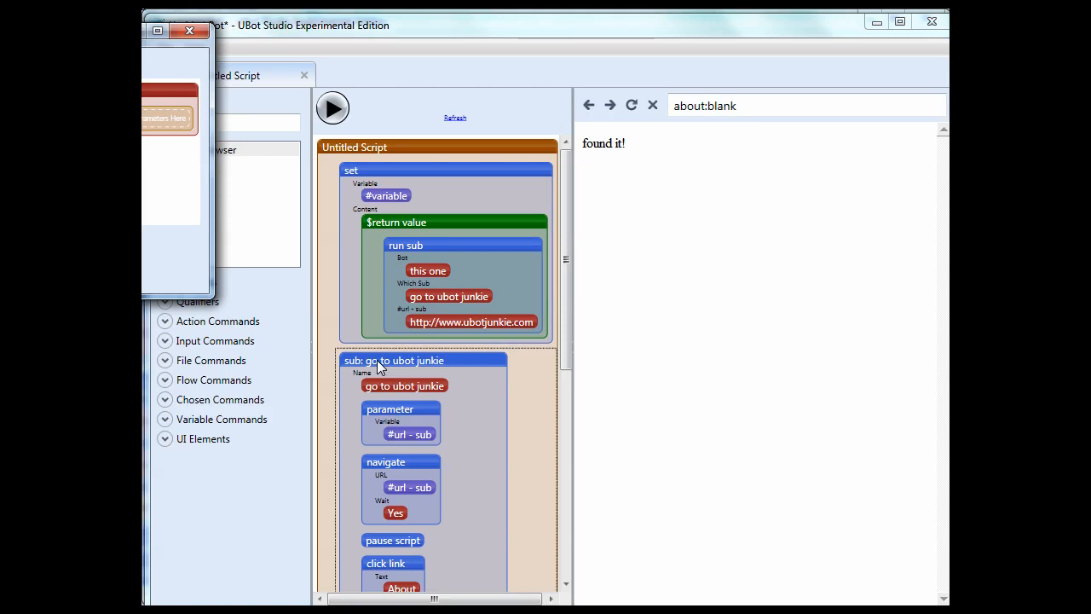
# Fill $return value with the run sub call, write an alert of #variable, and view the if block.
pyautogui.click(168, 126)
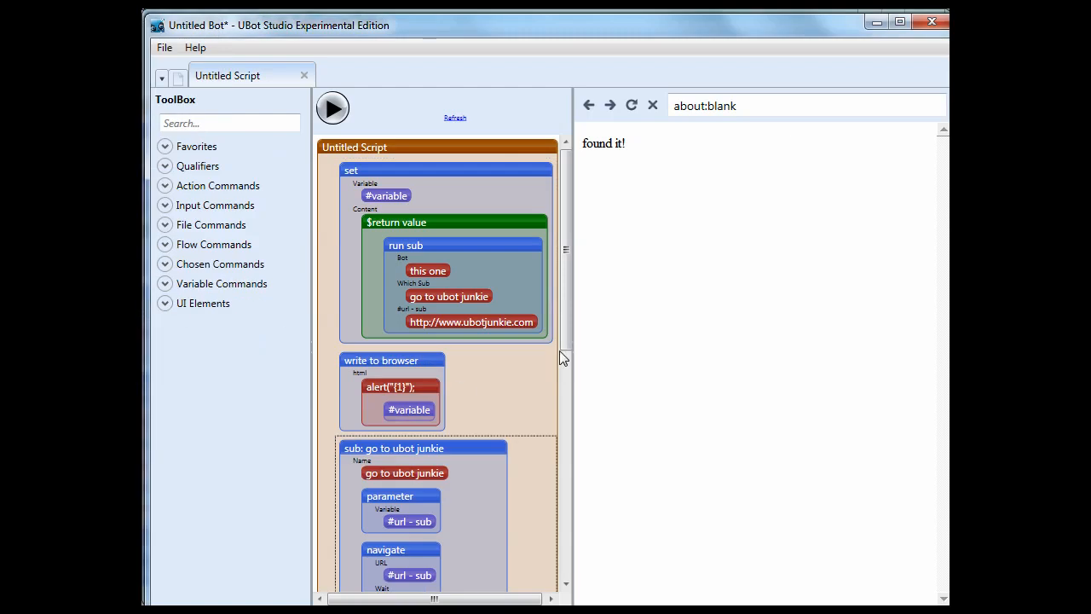
pyautogui.scroll(-3)
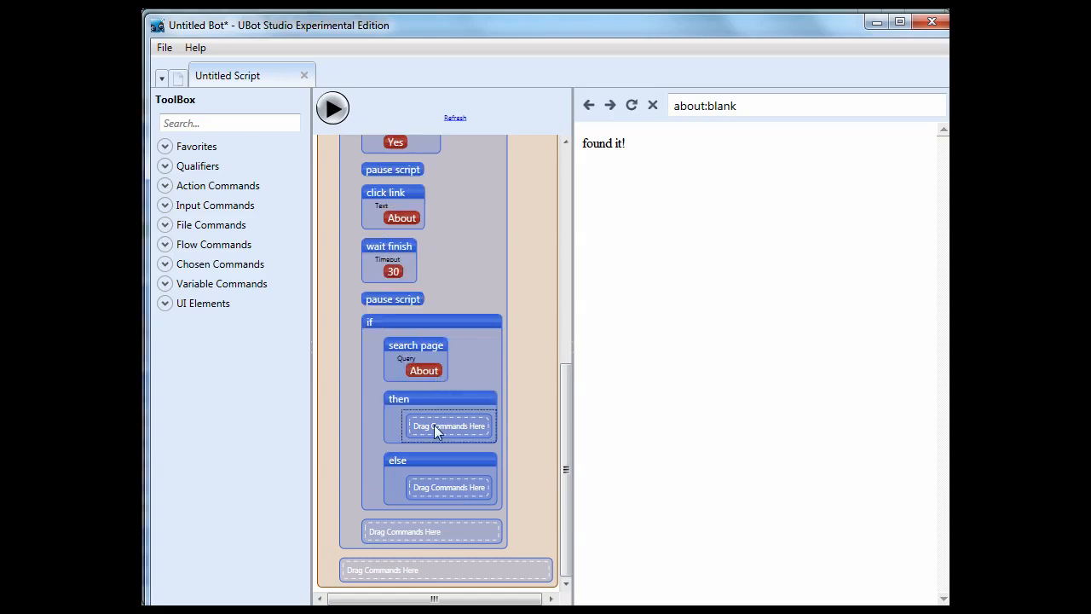
# Add return blocks: 'Found the page.' in then, 'opps something went wrong' in else.
pyautogui.write('return')
pyautogui.write('Found the page.')
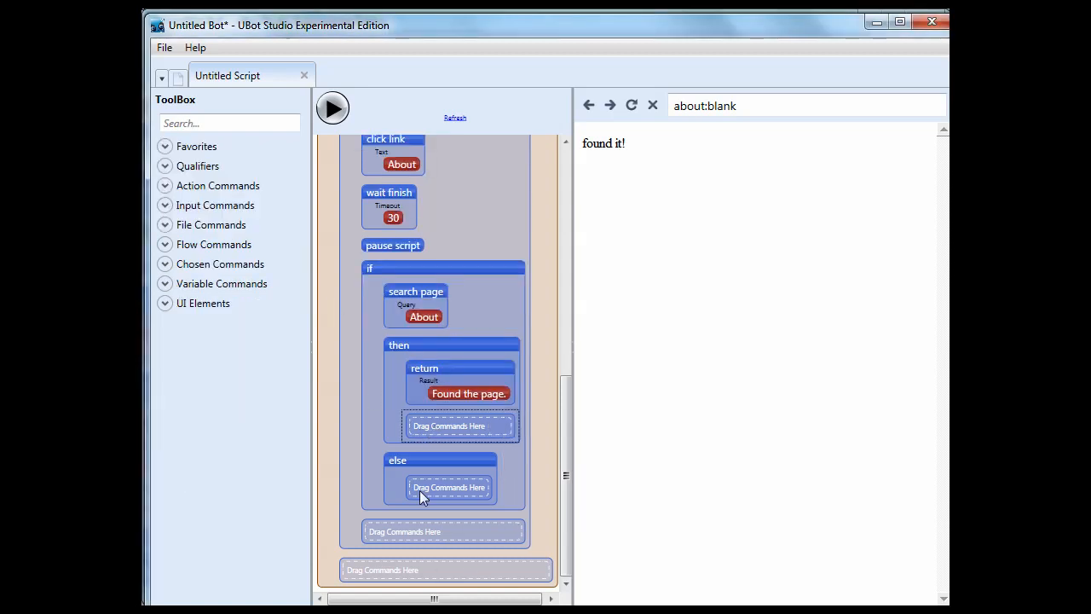
pyautogui.write('reut')
pyautogui.write('opps something went wron')
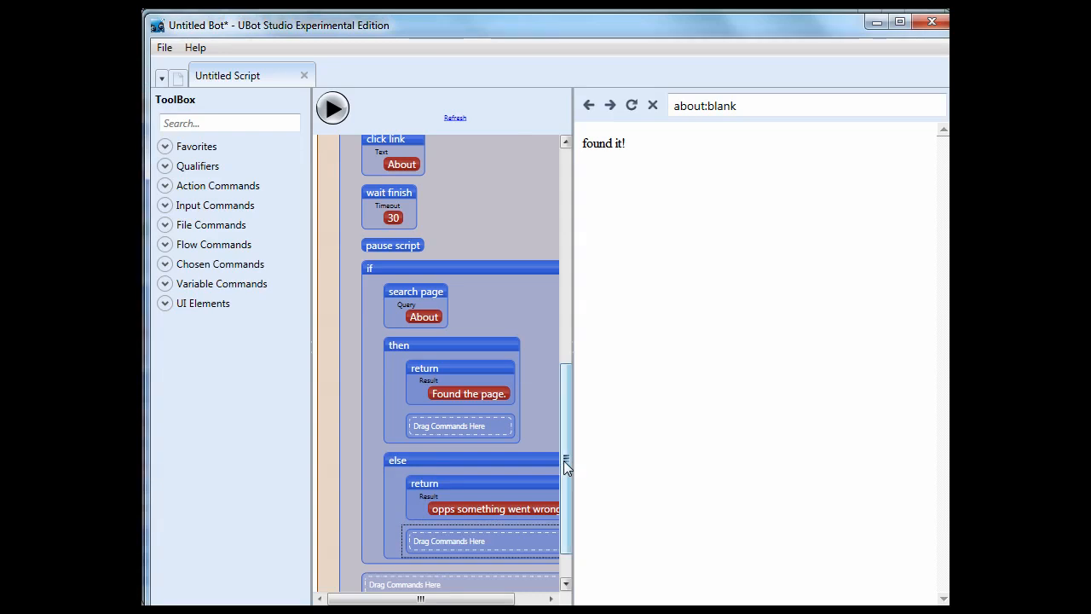
pyautogui.scroll(-3)
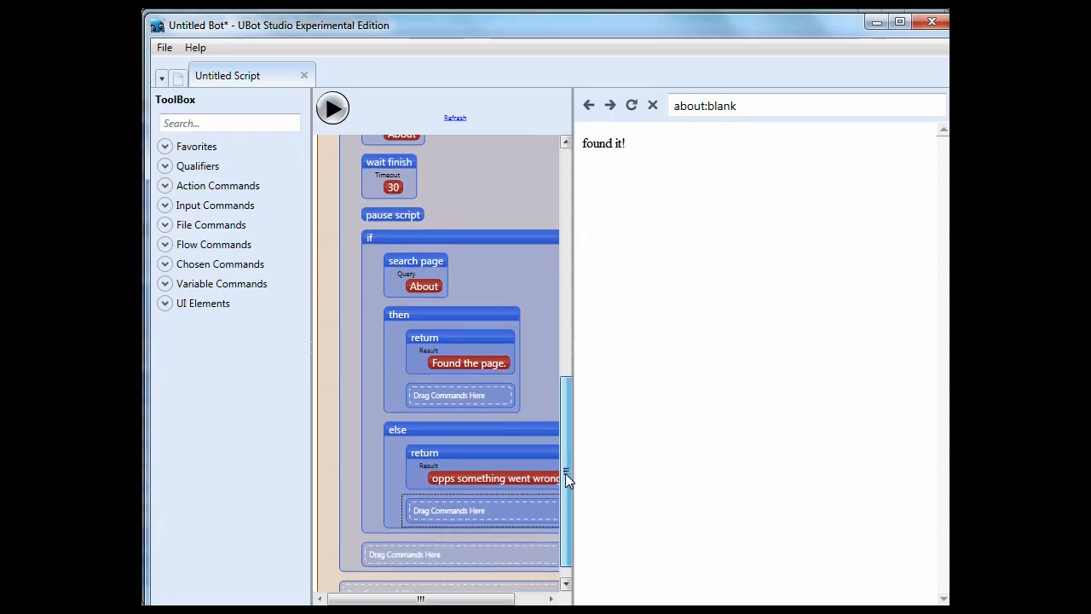
pyautogui.scroll(3)
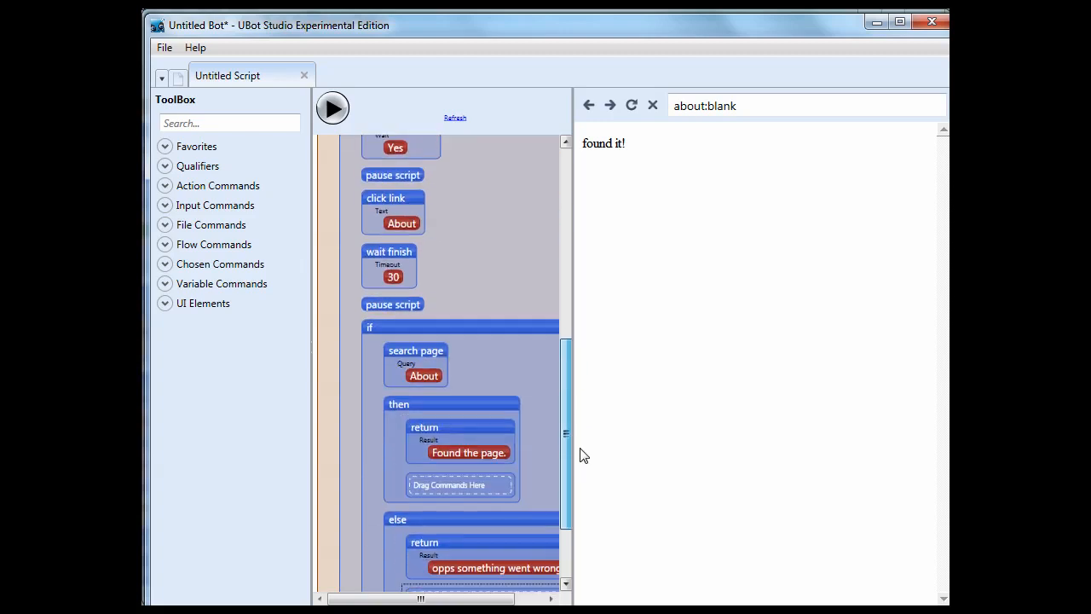
pyautogui.scroll(3)
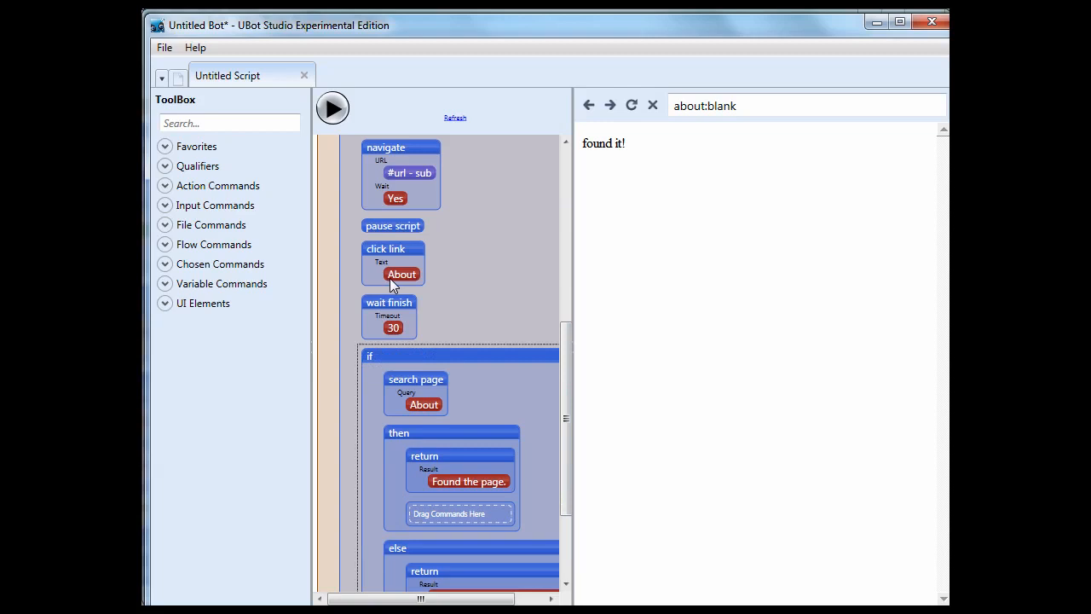
pyautogui.scroll(3)
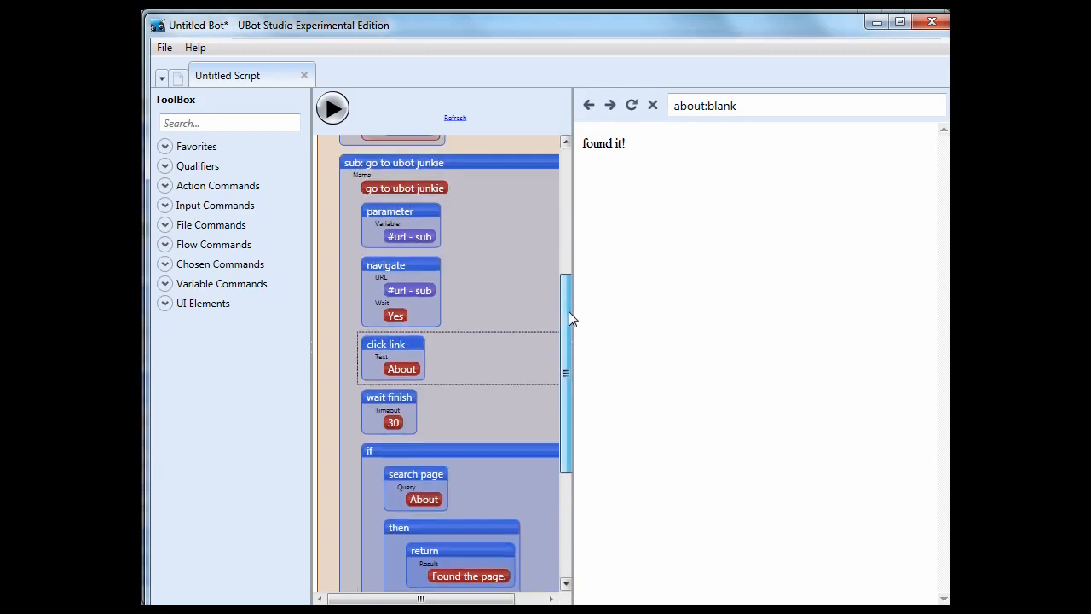
pyautogui.scroll(-3)
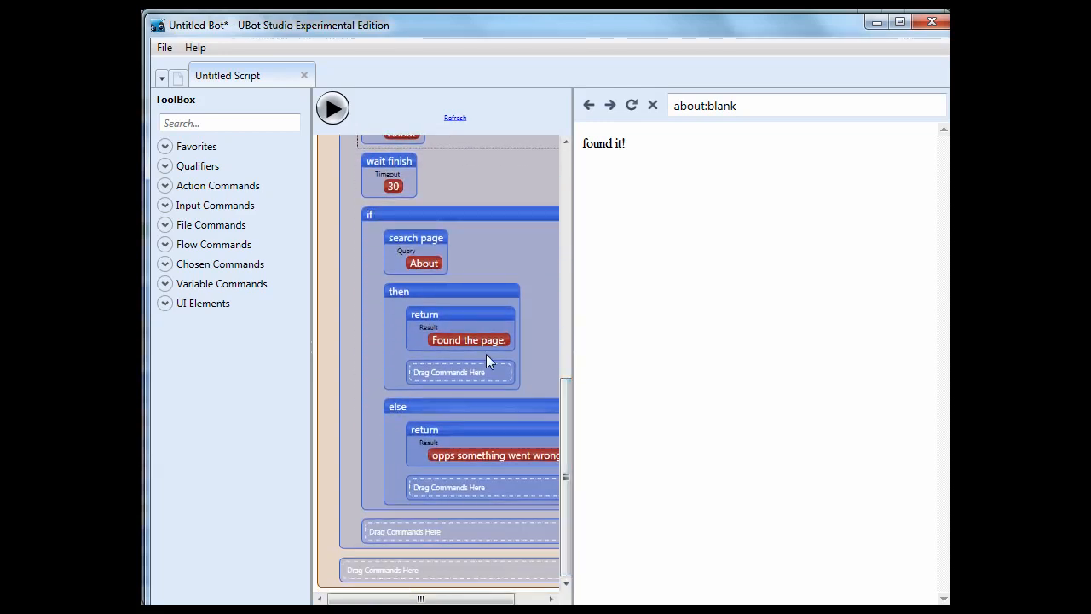
pyautogui.moveTo(432, 322)
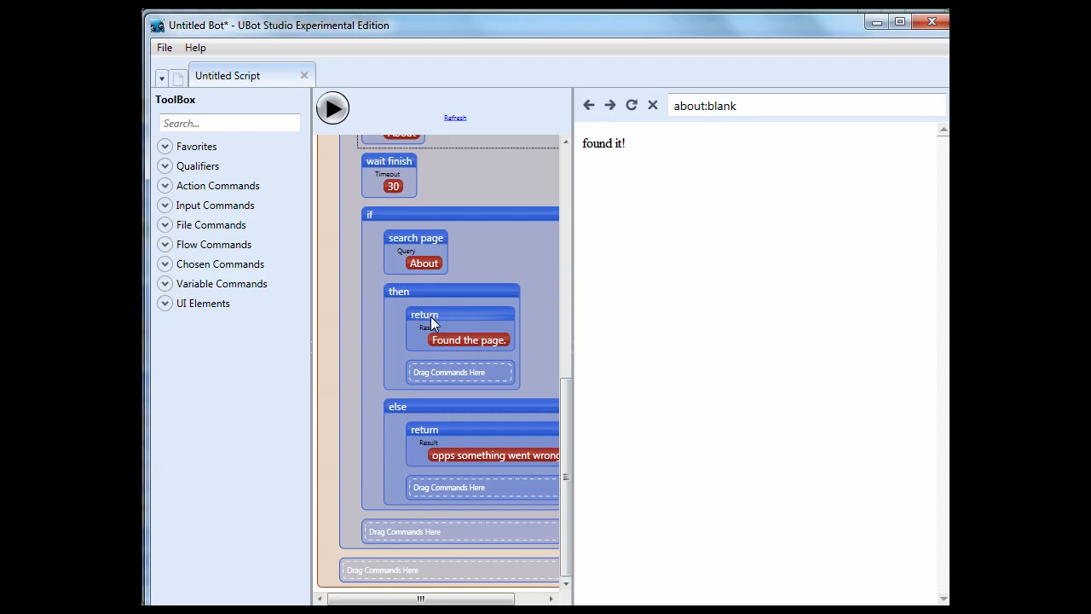
pyautogui.moveTo(394, 562)
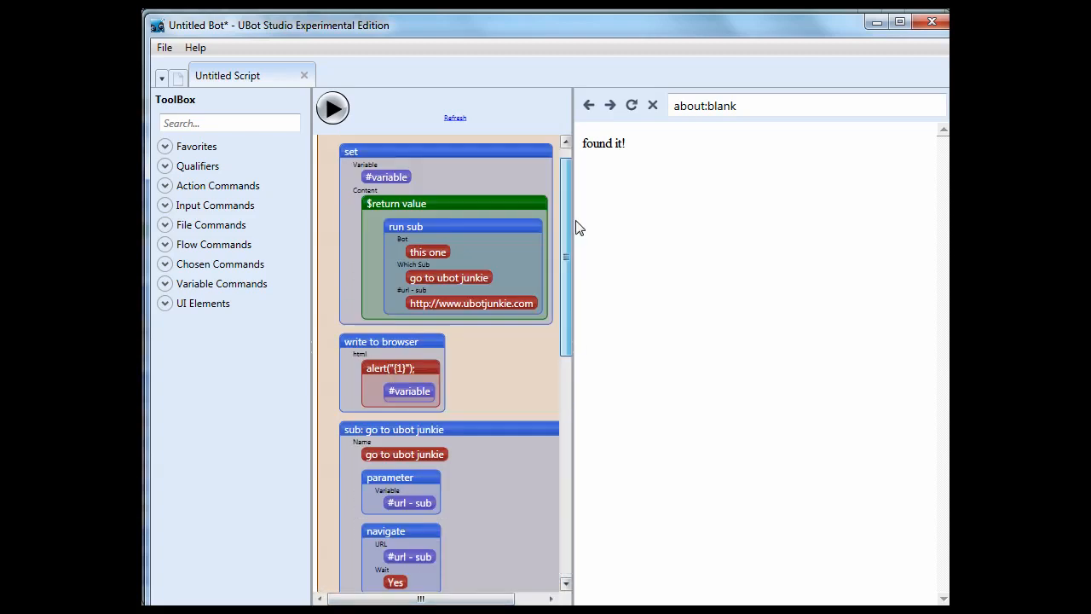
# Run the bot and check the browser shows alert("Found the page.");.
pyautogui.scroll(3)
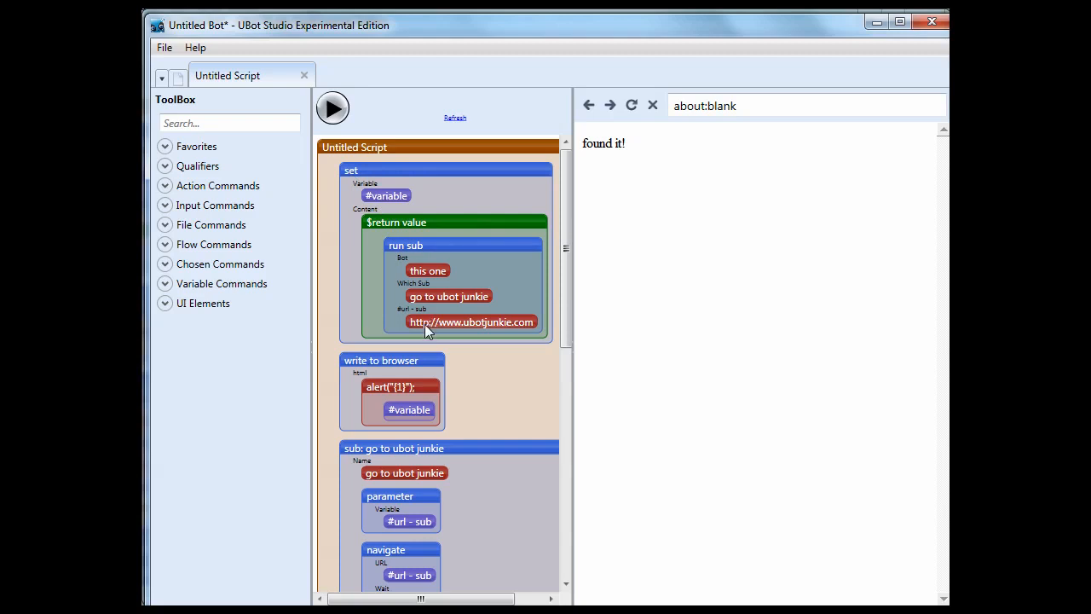
pyautogui.click(331, 107)
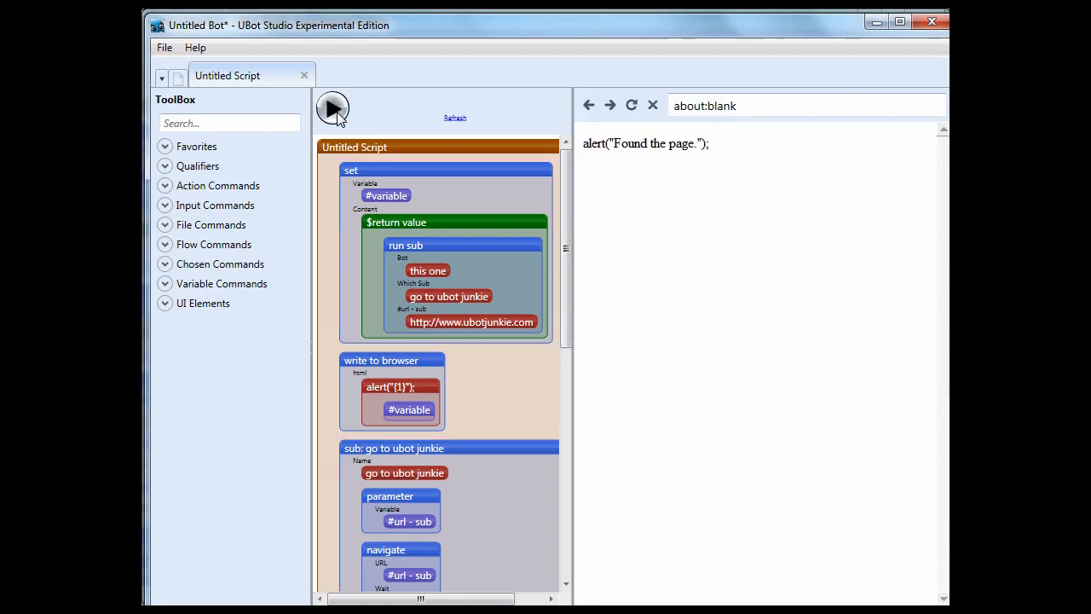
pyautogui.moveTo(558, 293)
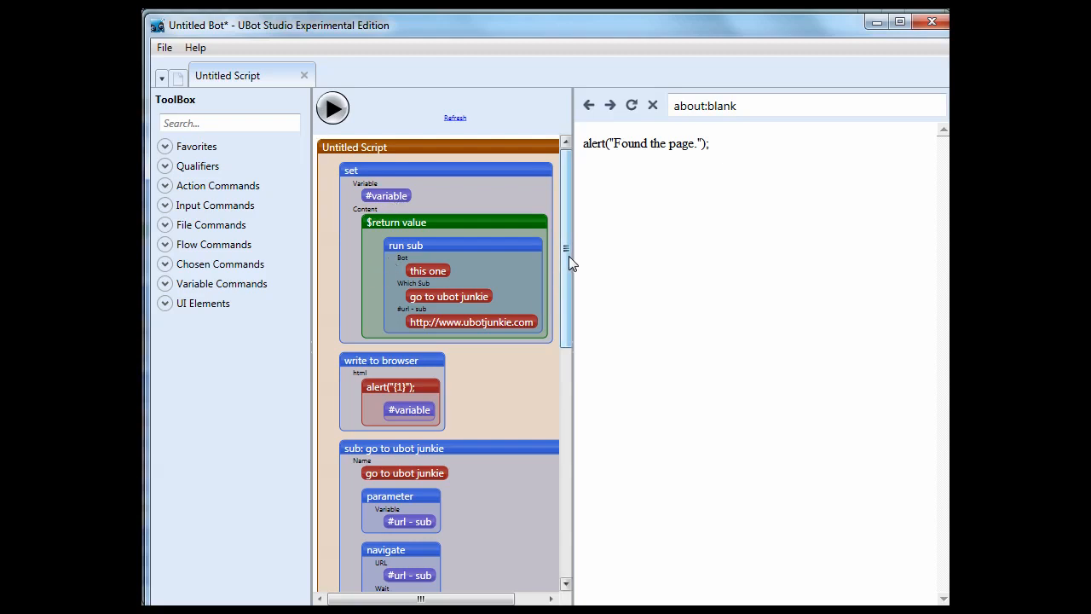
pyautogui.scroll(-3)
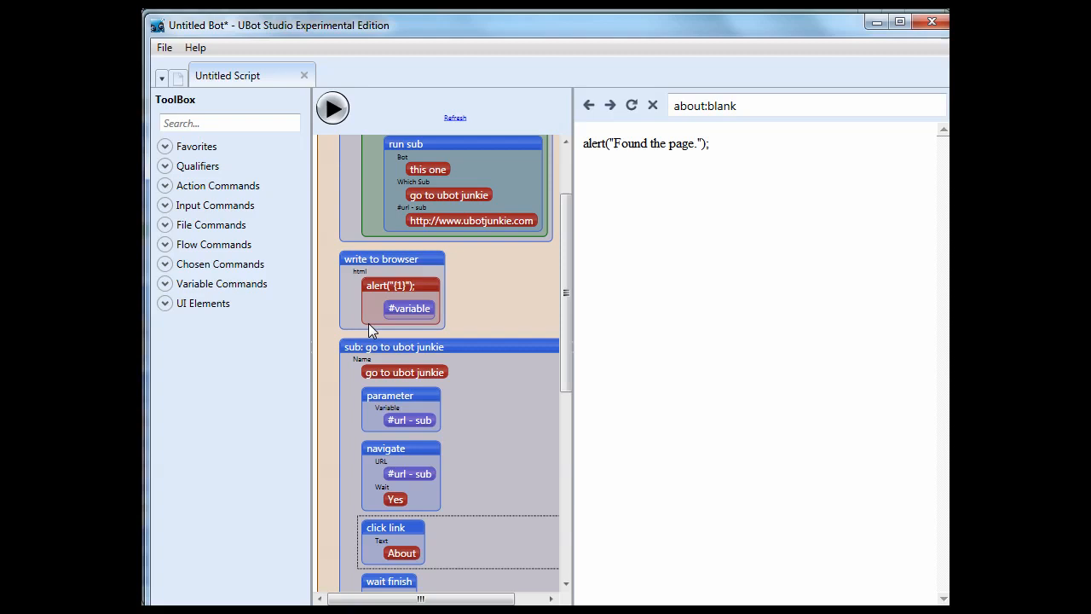
# Delete the alert wrapper so #variable is written directly, then rerun to show 'Found the page.'.
pyautogui.rightClick(381, 286)
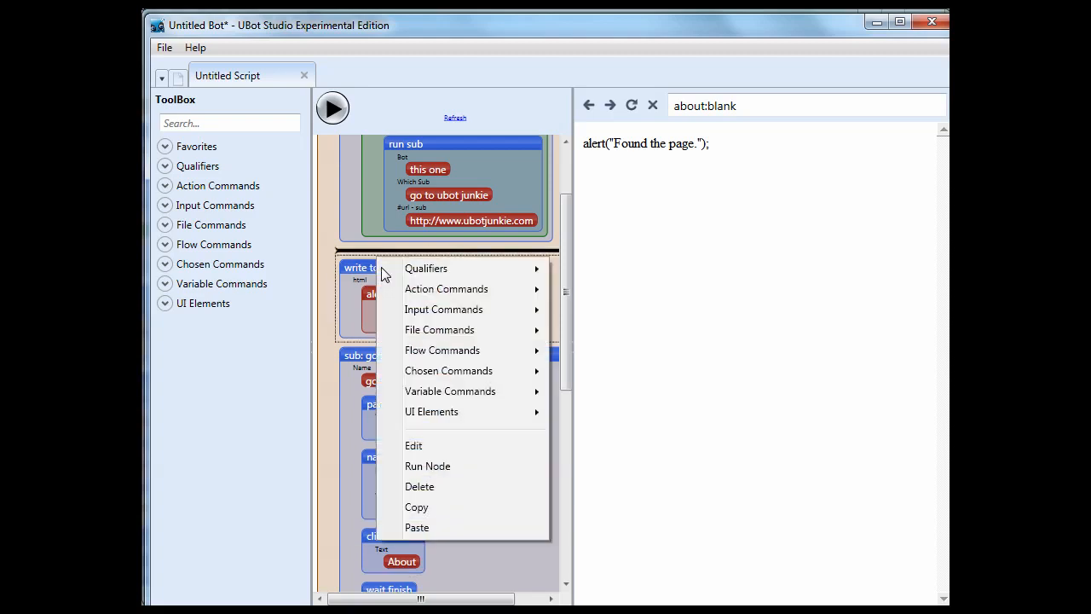
pyautogui.click(413, 445)
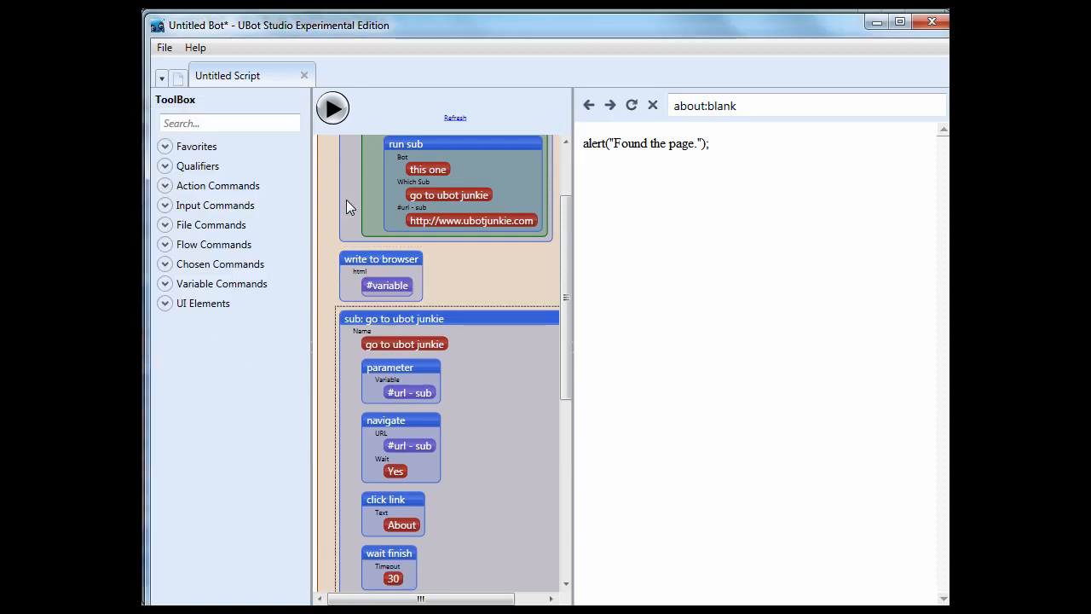
pyautogui.click(331, 108)
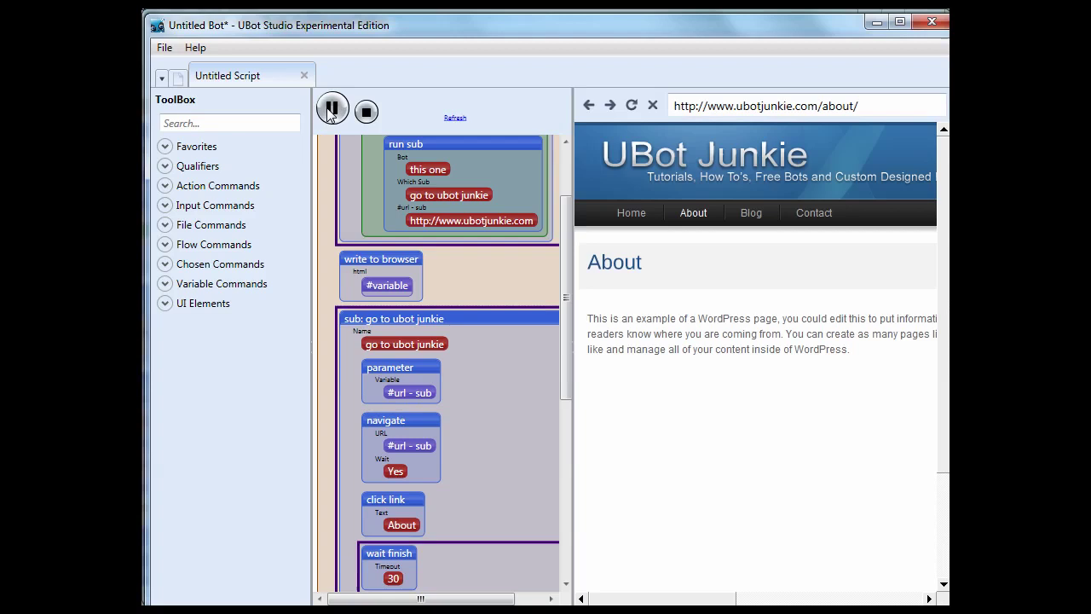
pyautogui.click(365, 111)
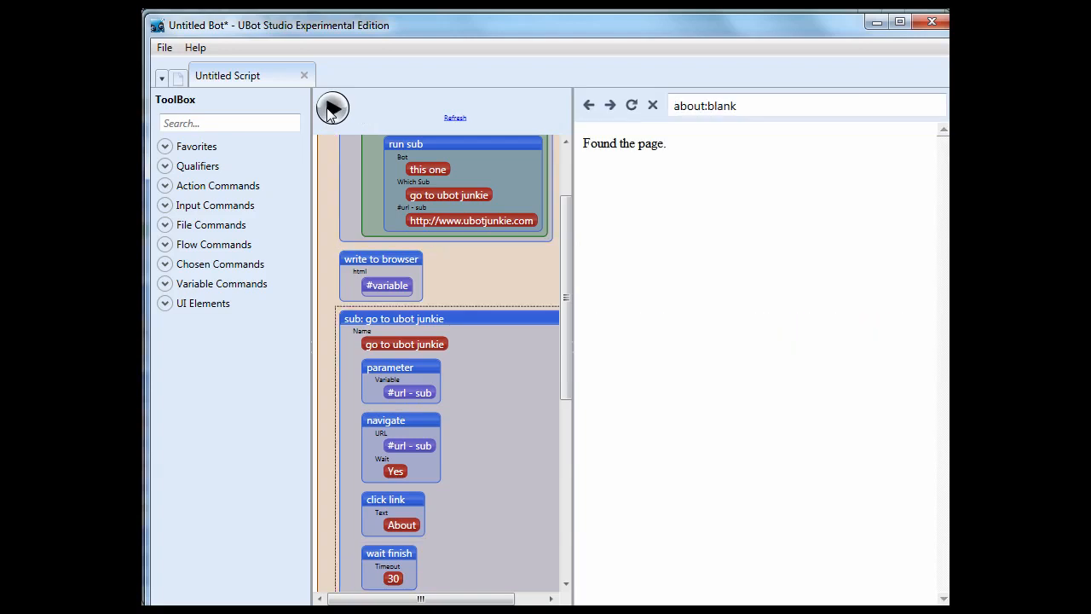
pyautogui.scroll(3)
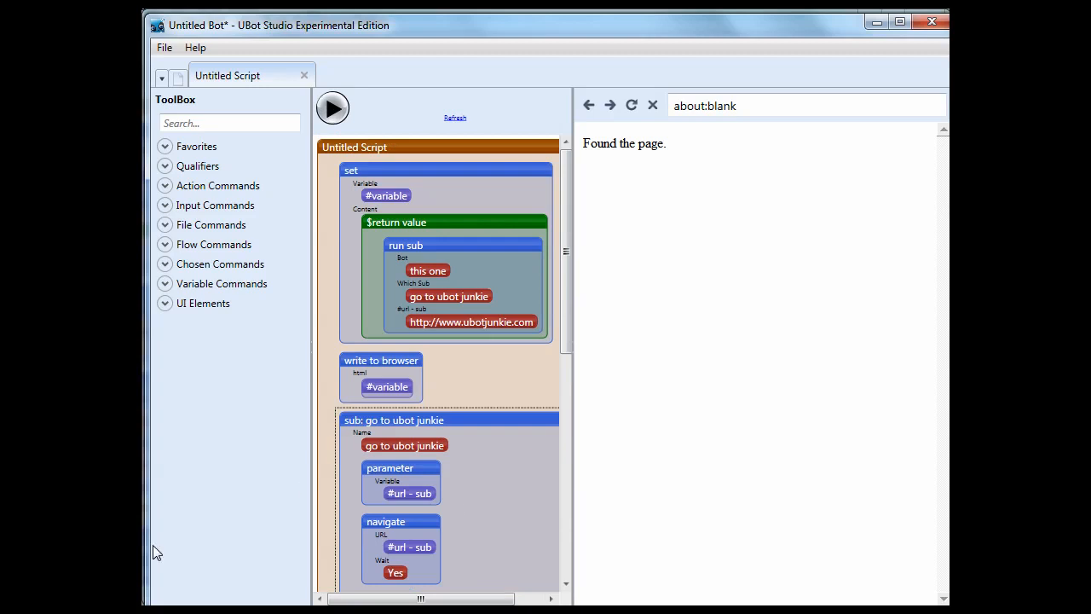
pyautogui.moveTo(366, 241)
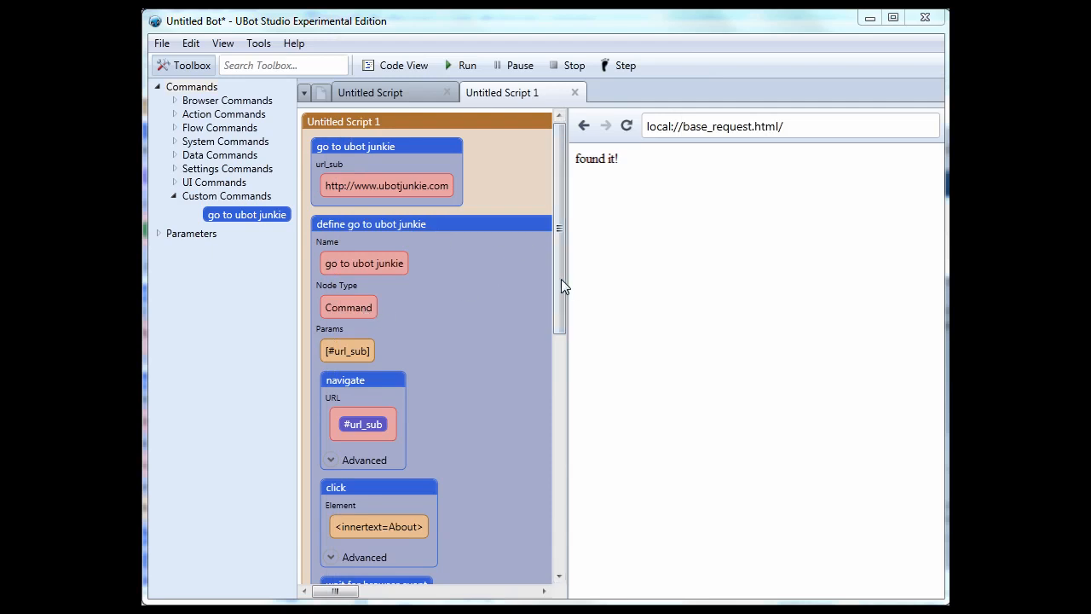
# Add a return command with result 'Found the page!' inside the go to ubot junkie if block.
pyautogui.scroll(-3)
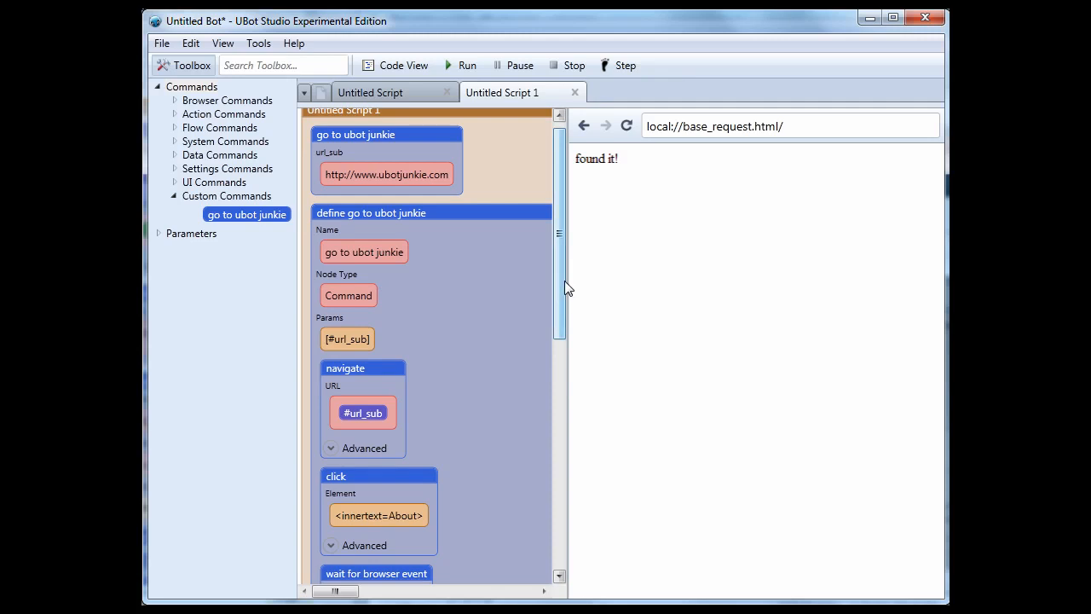
pyautogui.scroll(-3)
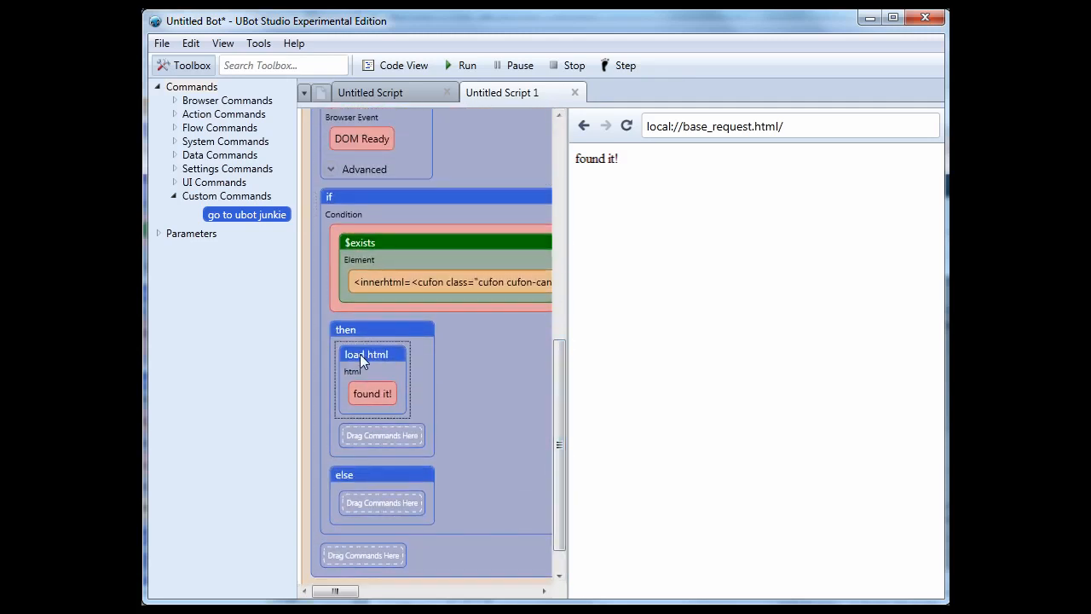
pyautogui.write('re')
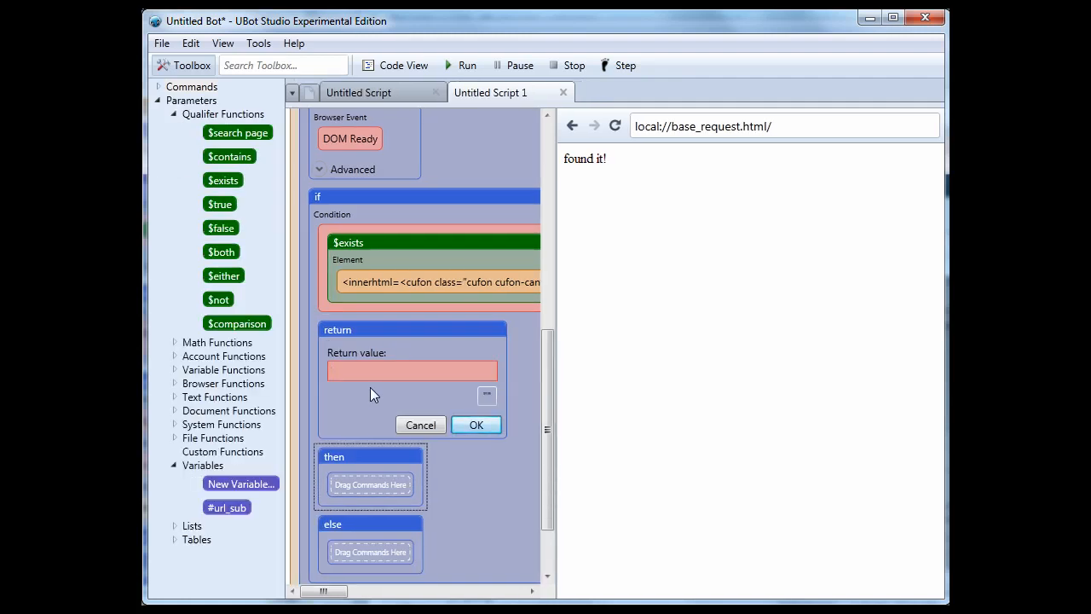
pyautogui.write('Found the p')
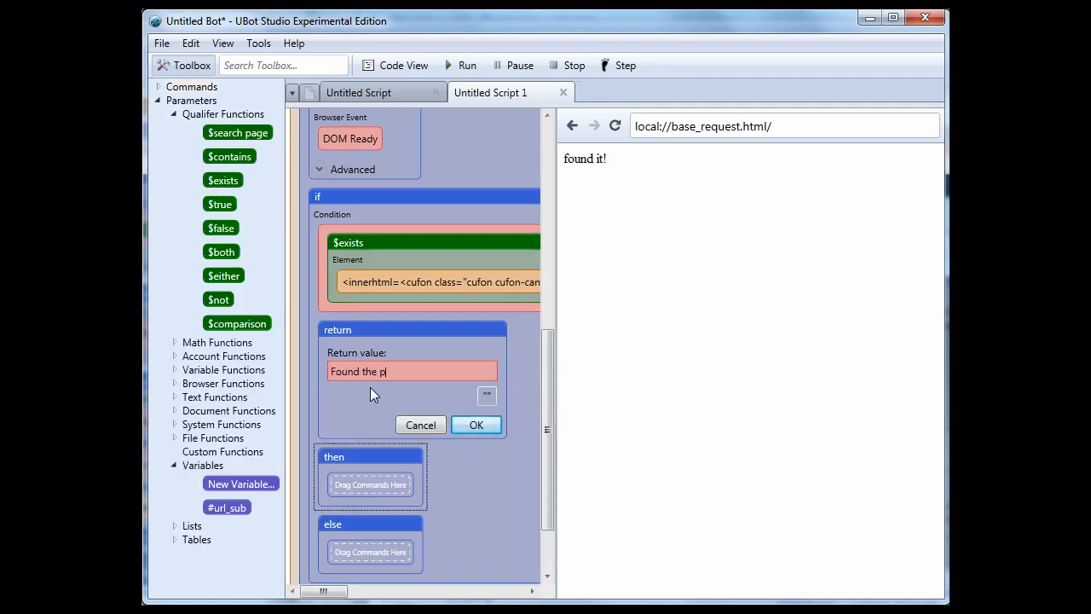
pyautogui.write('age!')
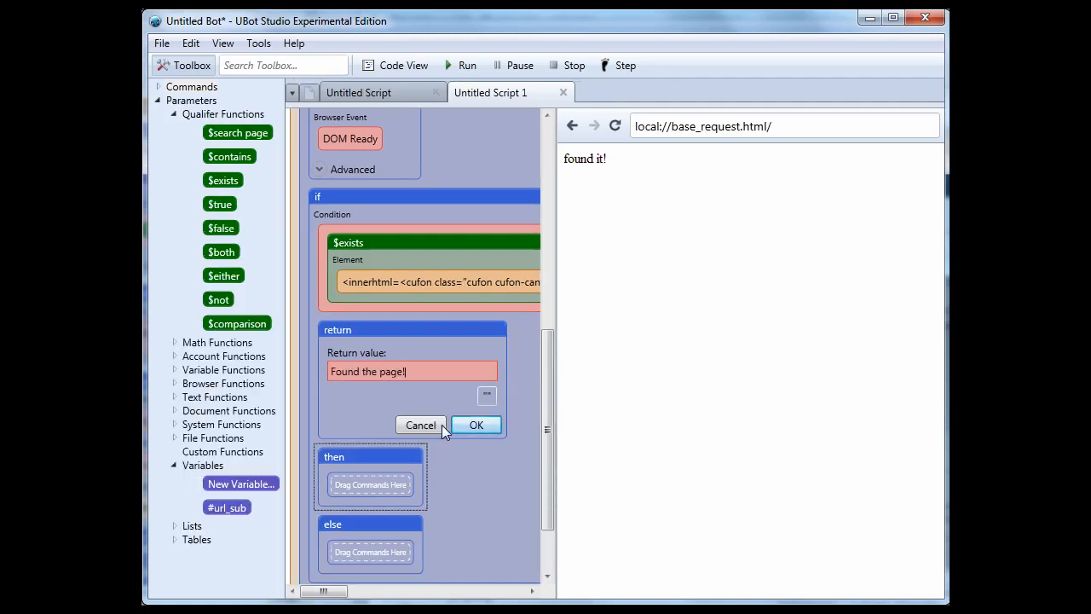
pyautogui.click(475, 425)
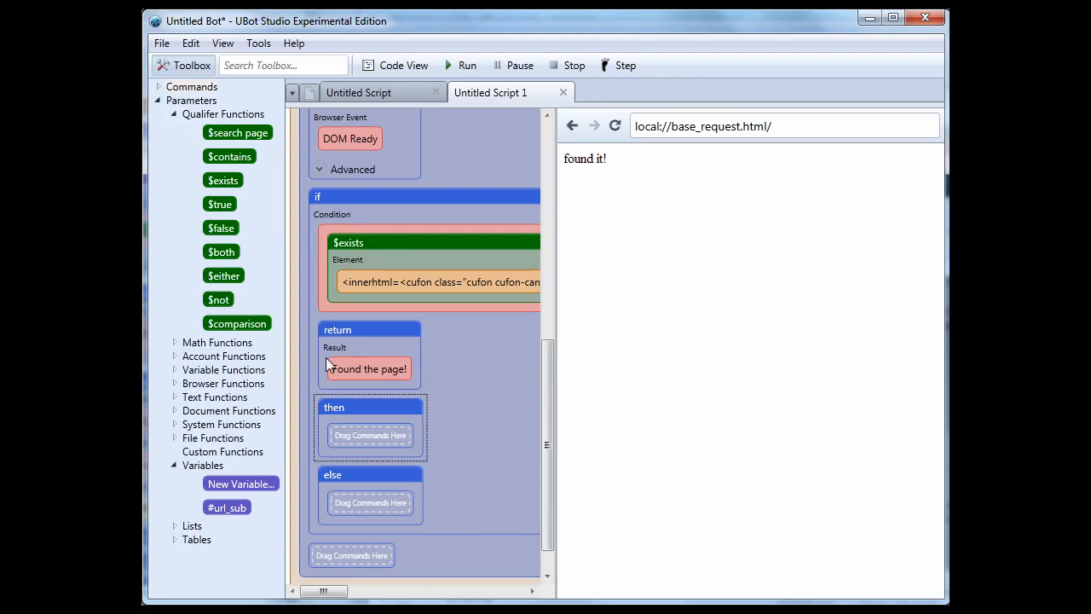
pyautogui.moveTo(346, 333)
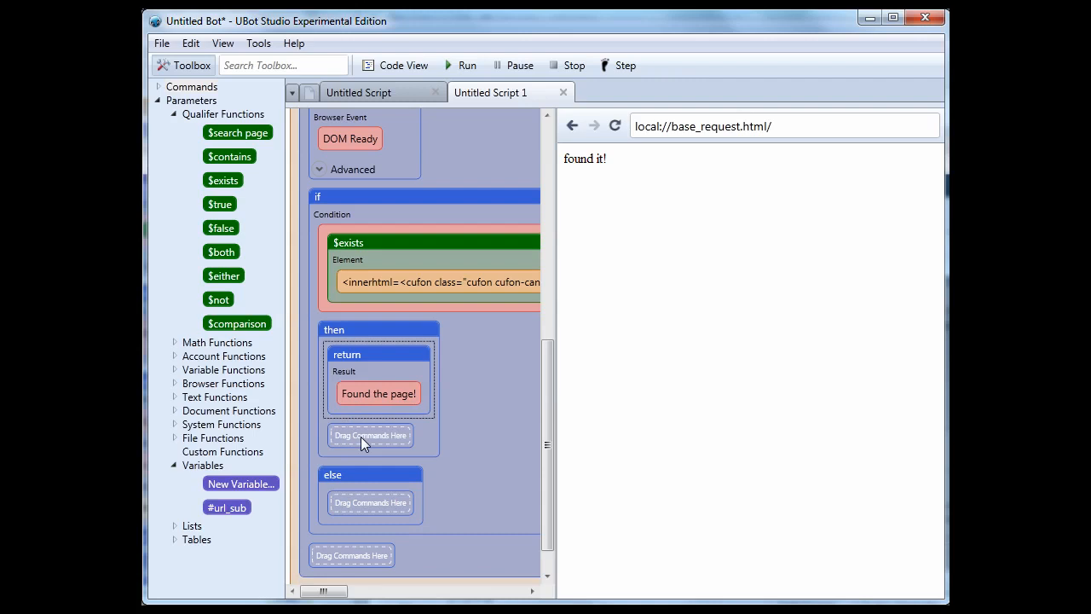
pyautogui.moveTo(307, 149)
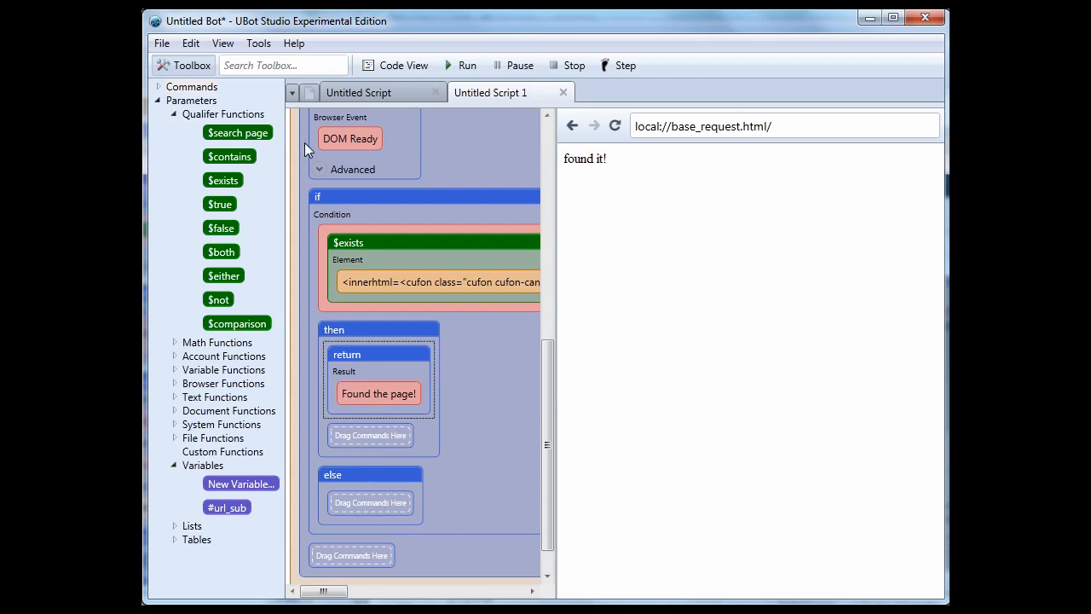
# Add a return in the else branch with value 'Opps there's a problem.'.
pyautogui.click(283, 65)
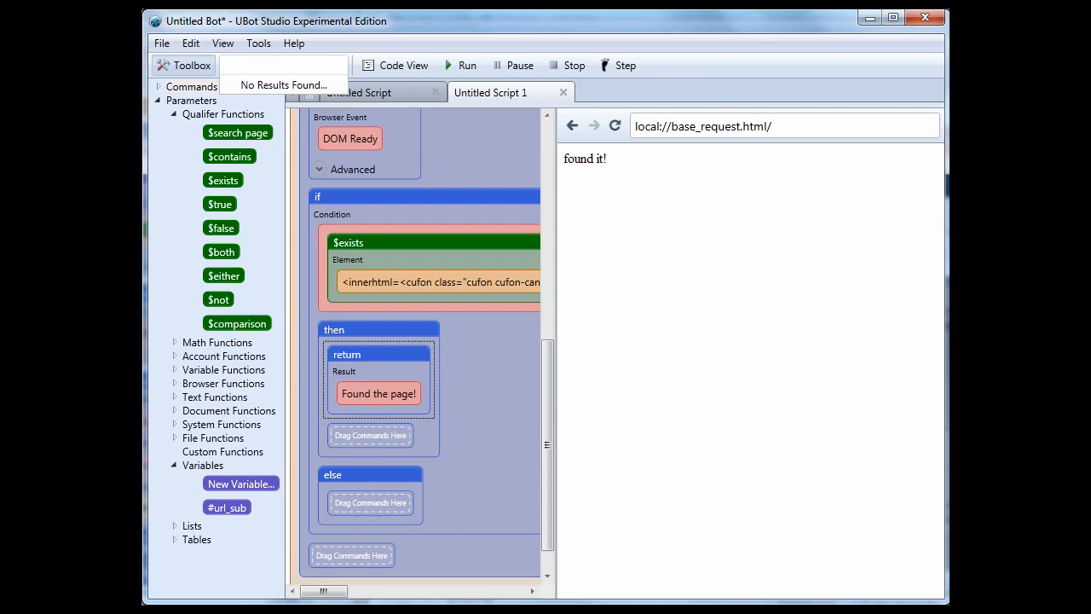
pyautogui.write('re')
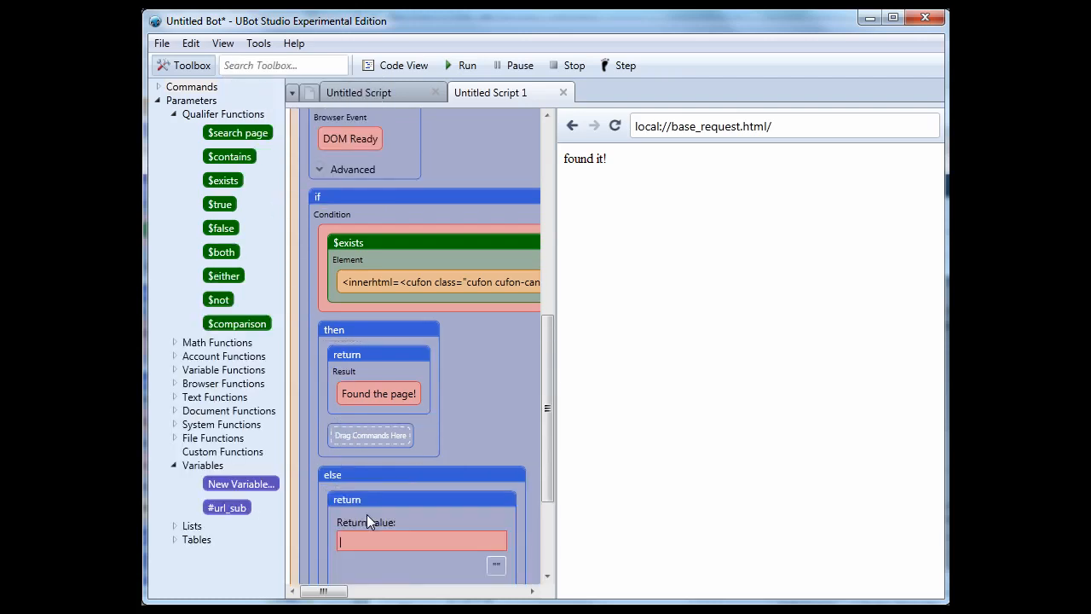
pyautogui.write('Opps there')
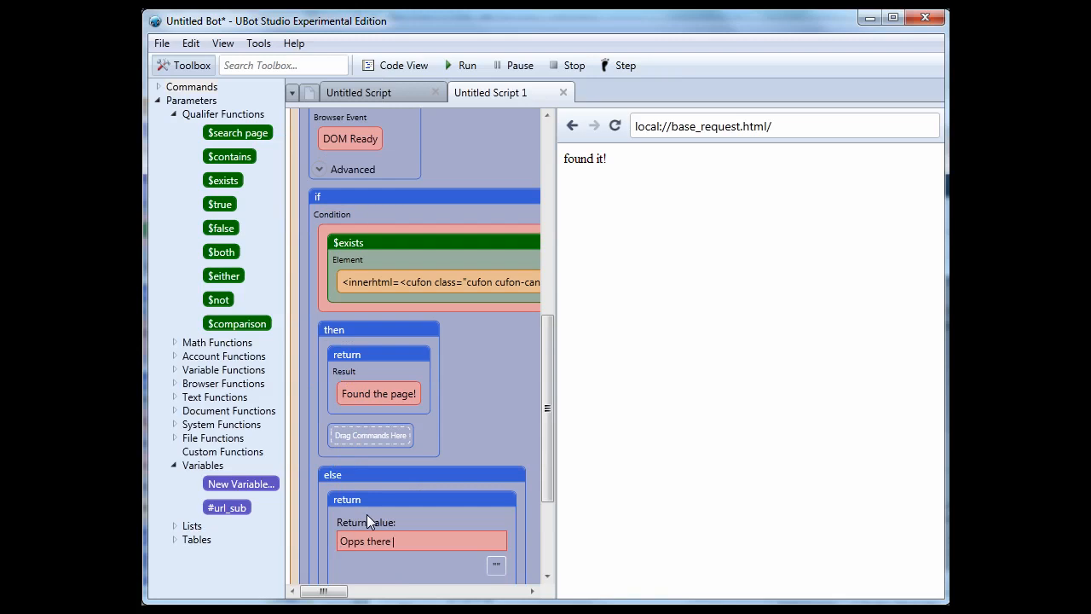
pyautogui.write("'s a pro")
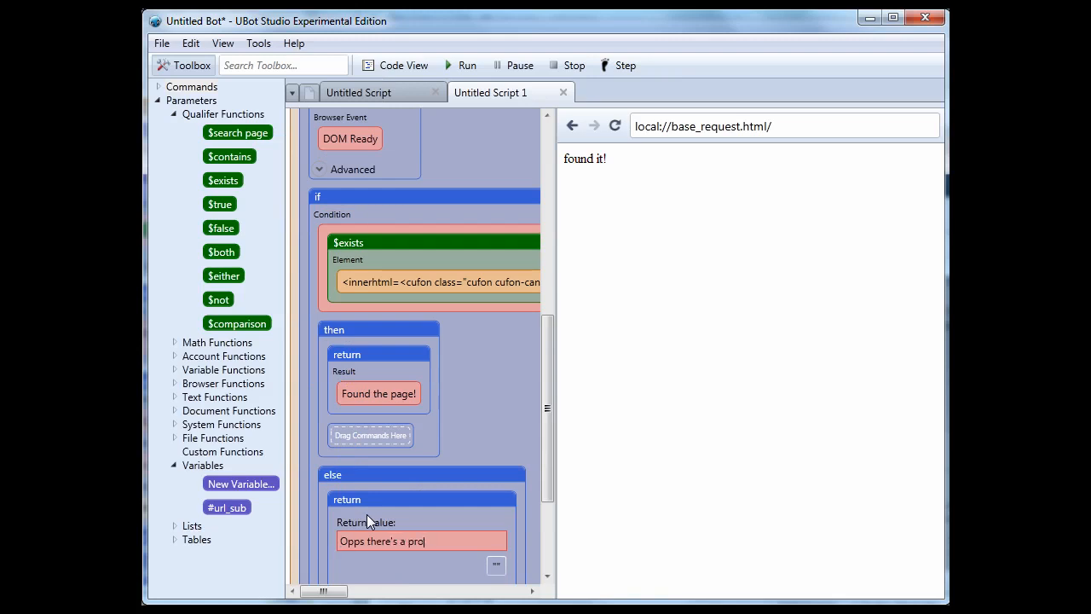
pyautogui.write('blem.')
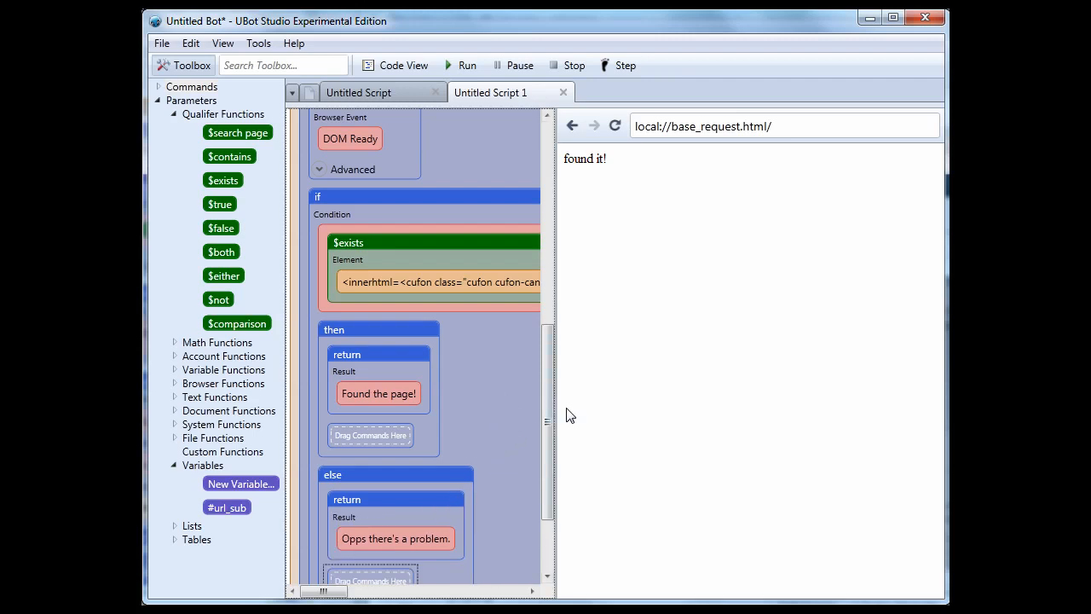
# Add a set #variable step and place the go to ubot junkie custom command above it.
pyautogui.scroll(3)
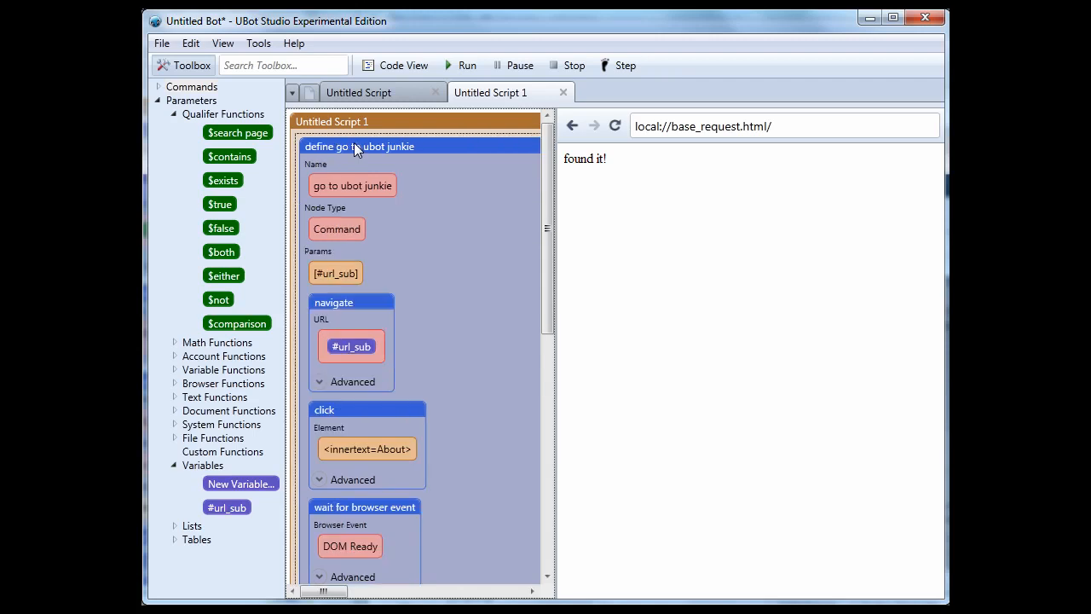
pyautogui.moveTo(349, 152)
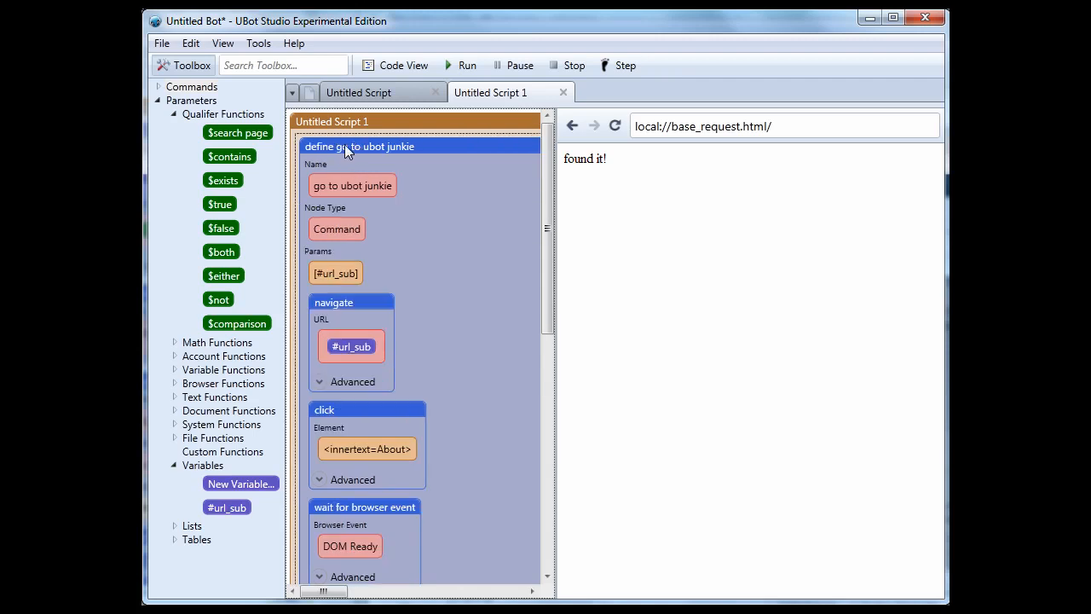
pyautogui.click(283, 64)
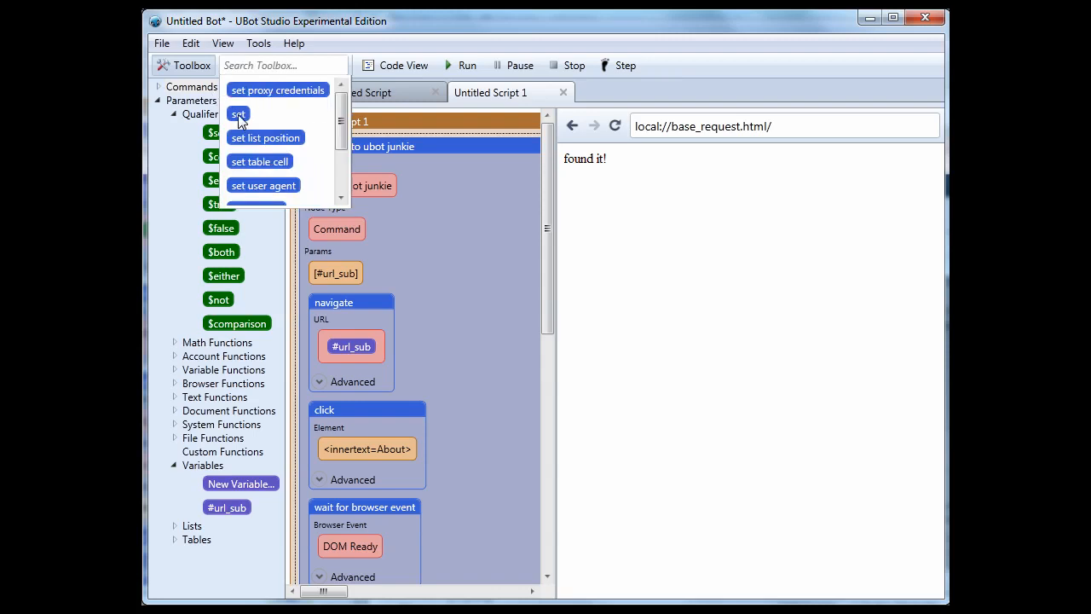
pyautogui.click(239, 114)
pyautogui.write('#vari')
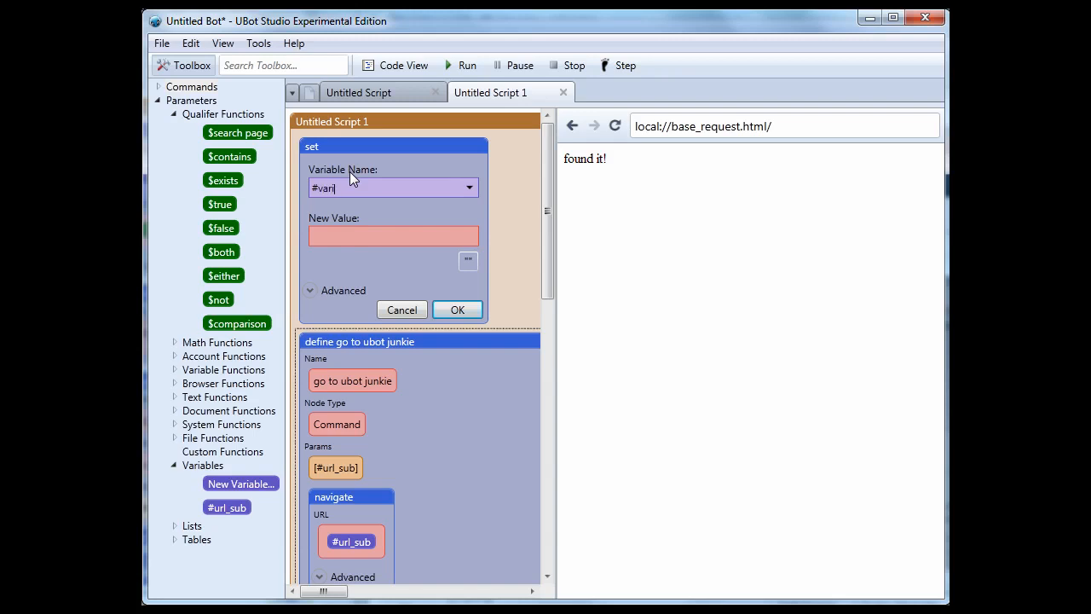
pyautogui.write('able')
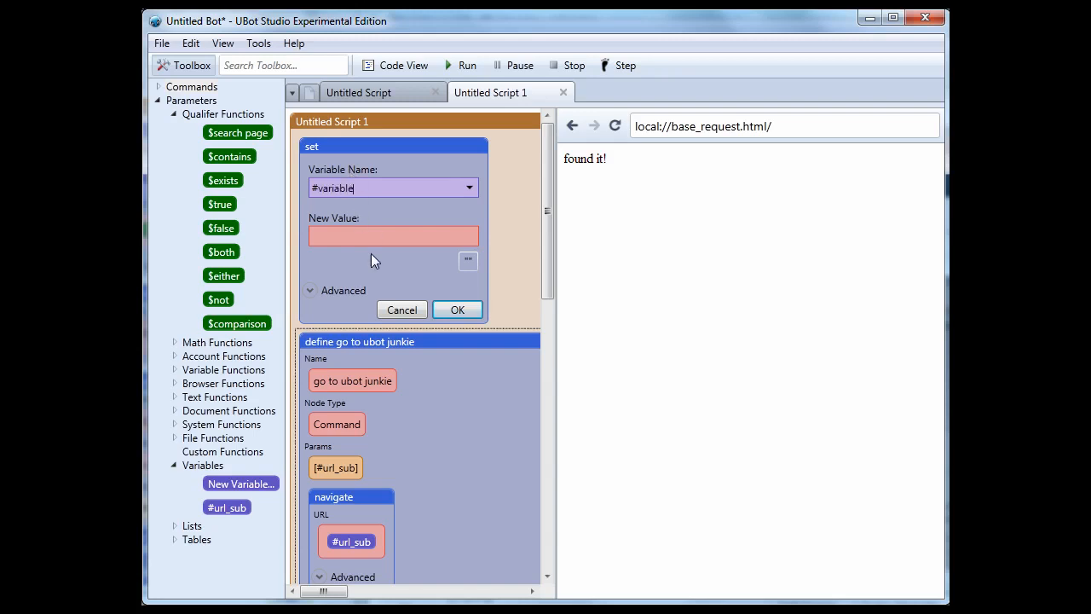
pyautogui.moveTo(275, 247)
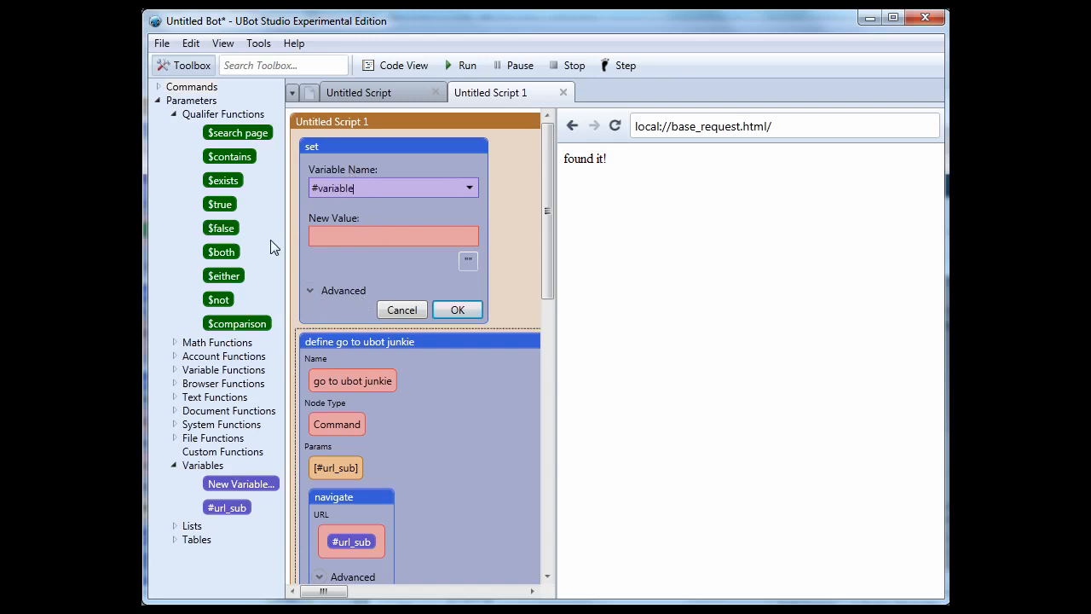
pyautogui.click(167, 86)
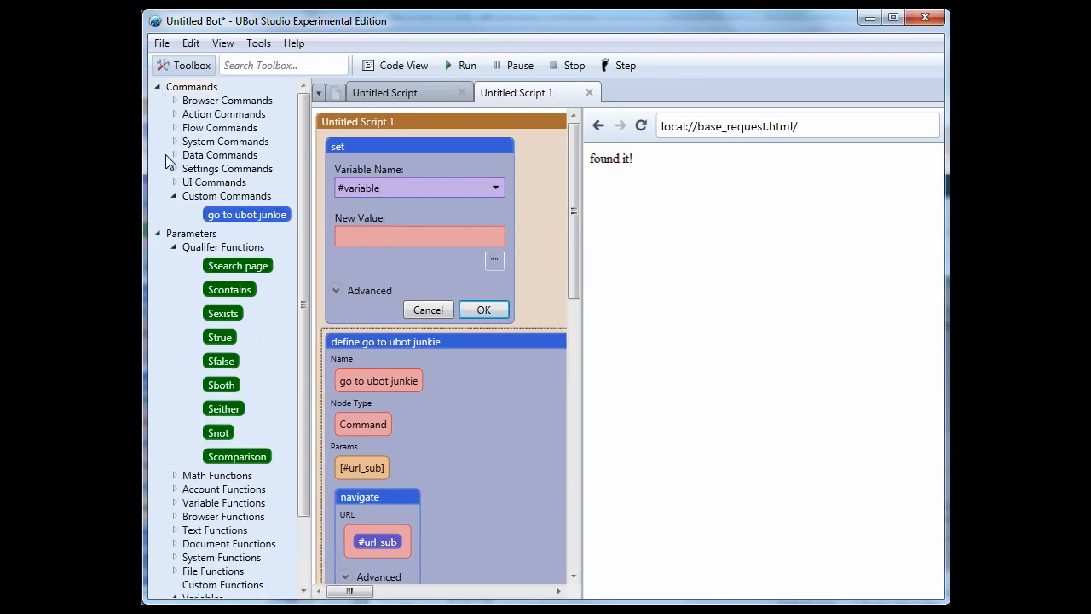
pyautogui.moveTo(246, 213); pyautogui.dragTo(380, 230)
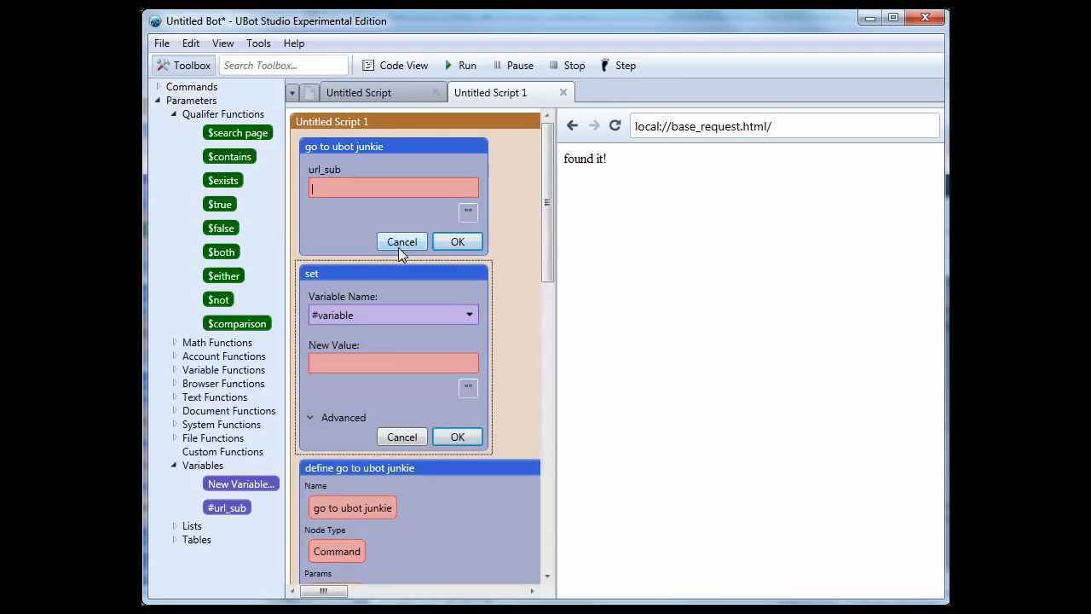
pyautogui.moveTo(363, 382)
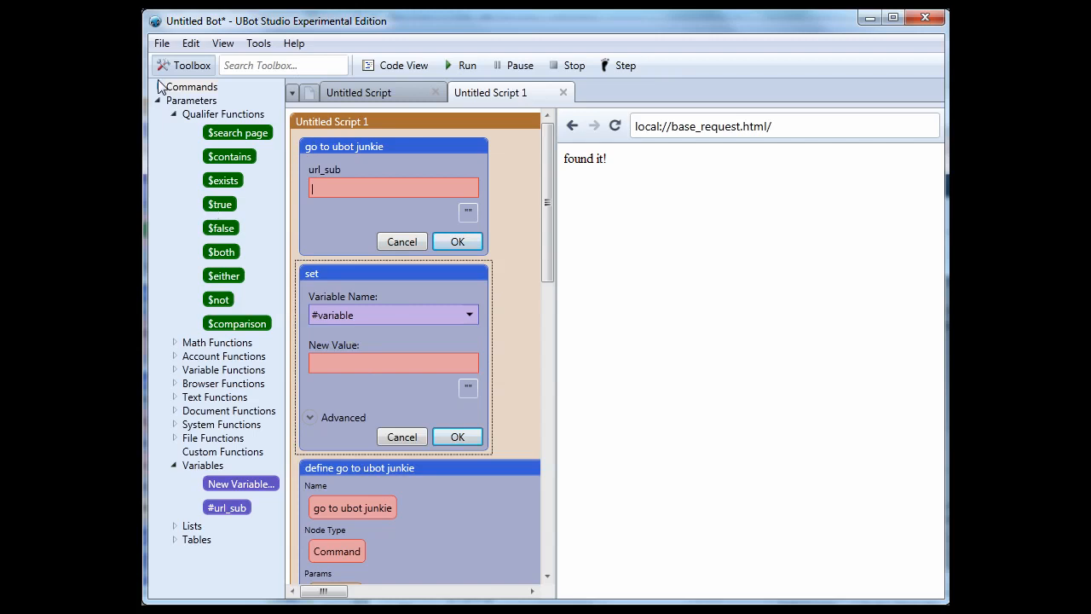
# Try nesting the custom command in the set step, then cancel both unfinished blocks.
pyautogui.click(157, 86)
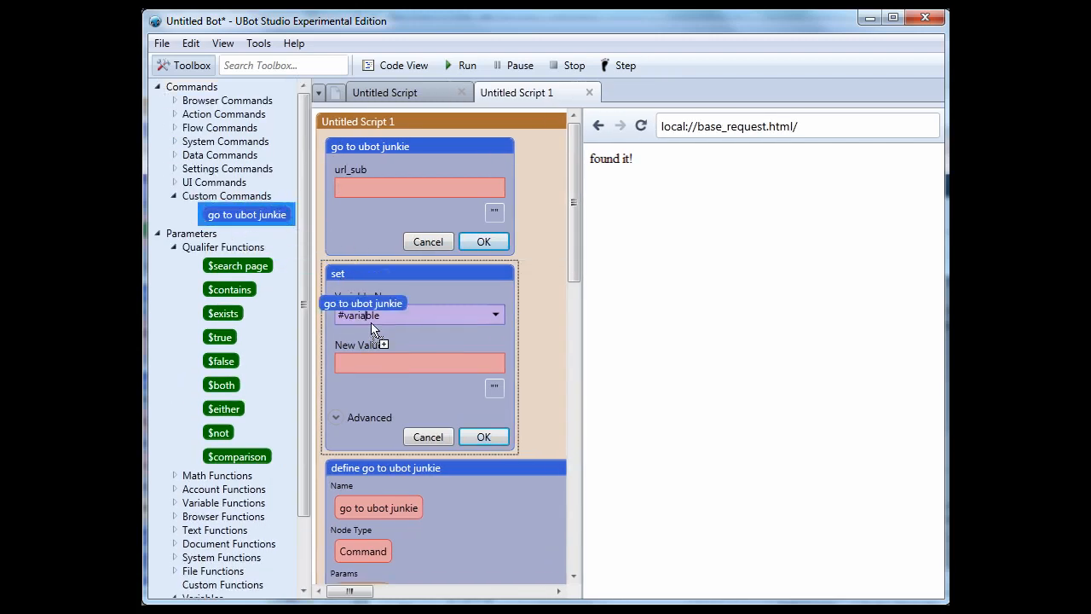
pyautogui.moveTo(362, 303); pyautogui.dragTo(386, 359)
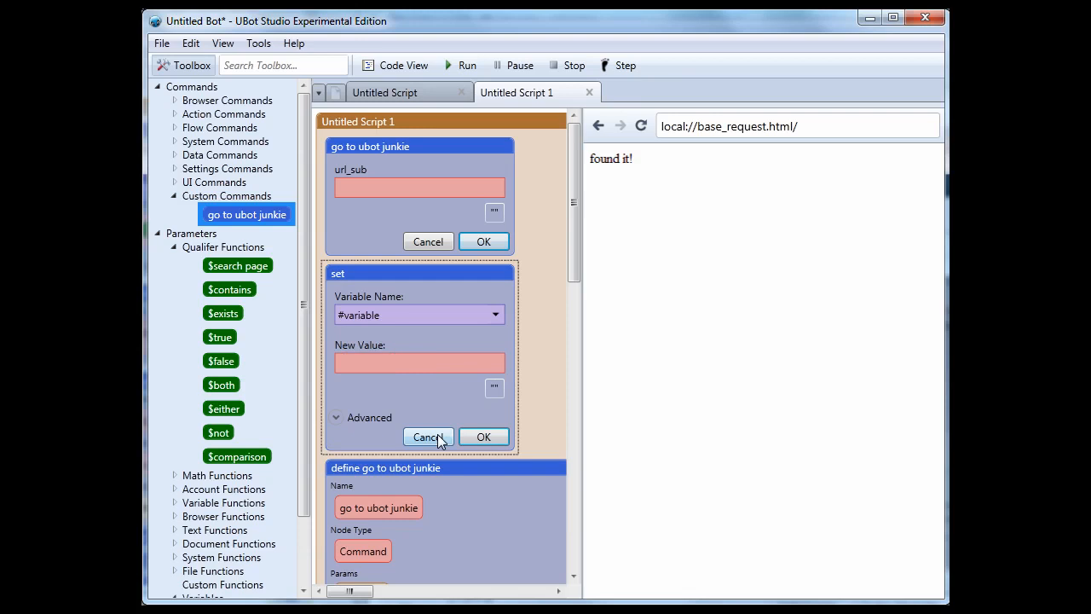
pyautogui.click(427, 436)
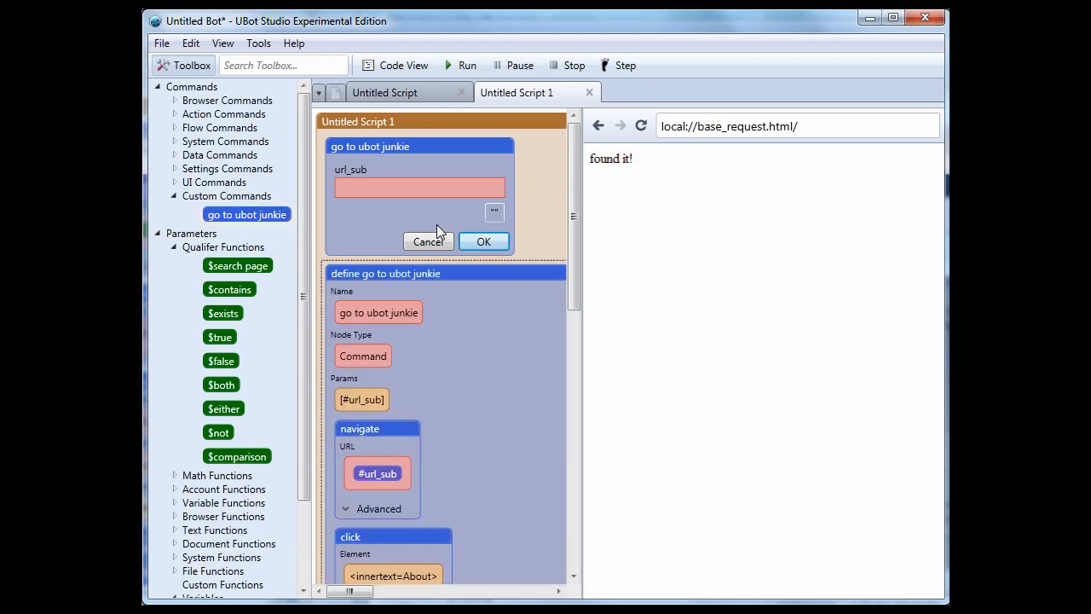
pyautogui.click(427, 241)
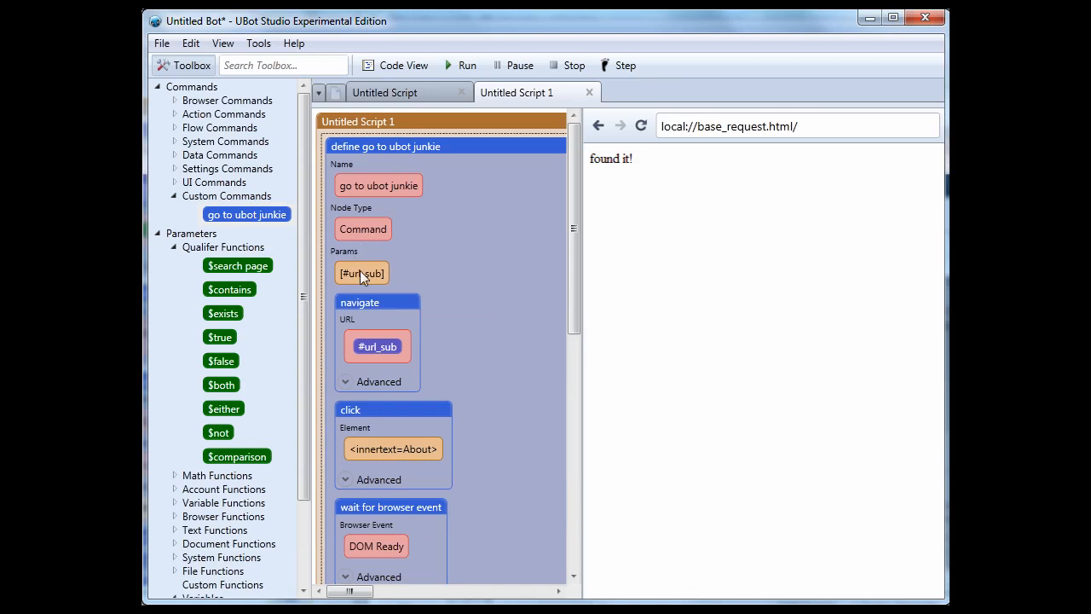
# Edit the go to ubot junkie definition and change its type from Command to Function.
pyautogui.rightClick(385, 145)
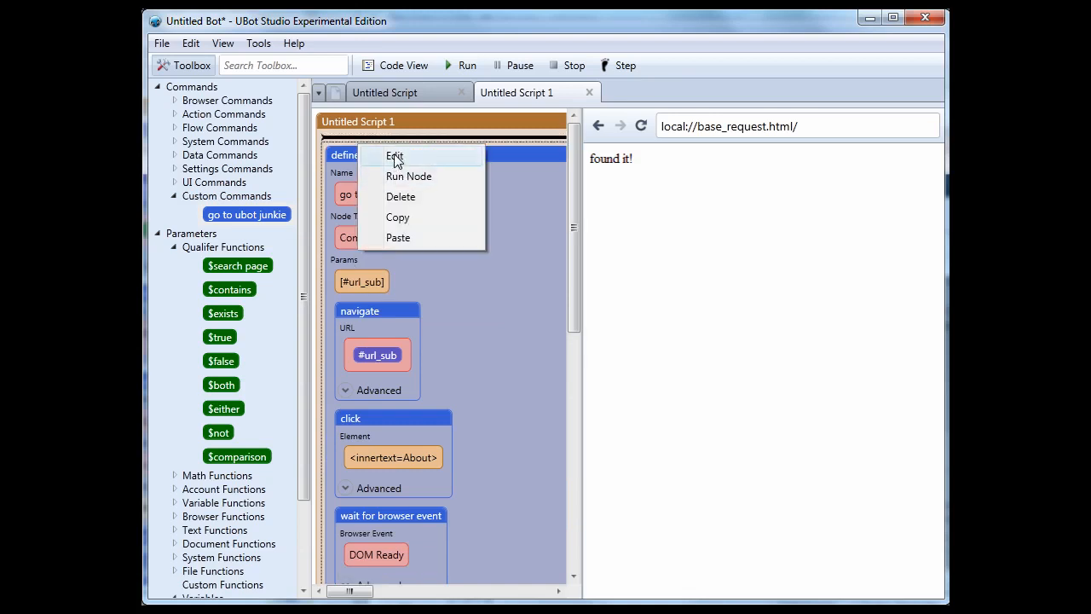
pyautogui.click(394, 155)
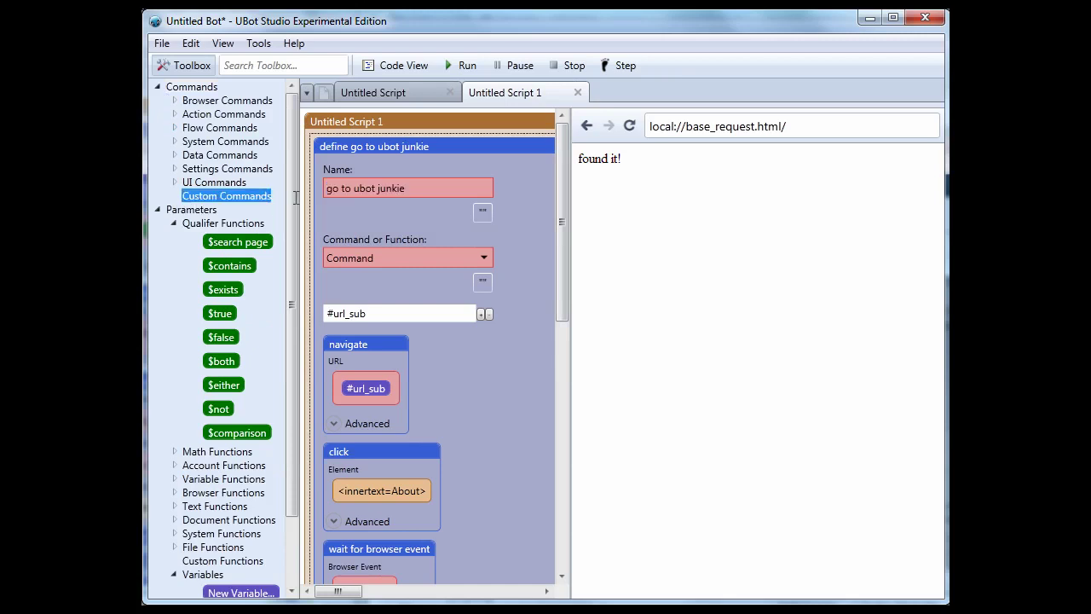
pyautogui.scroll(-3)
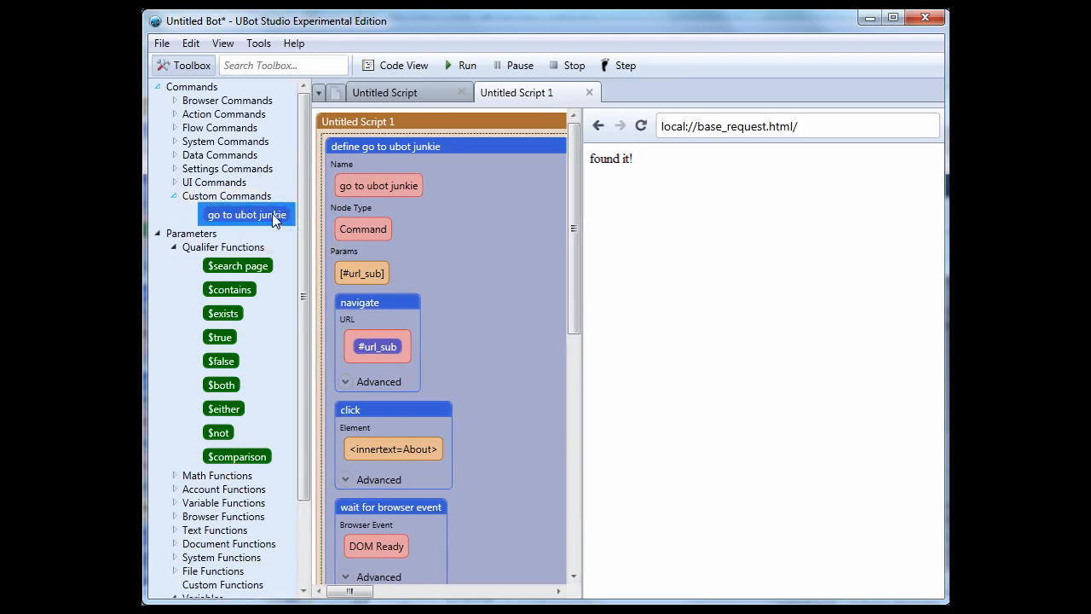
pyautogui.moveTo(386, 268)
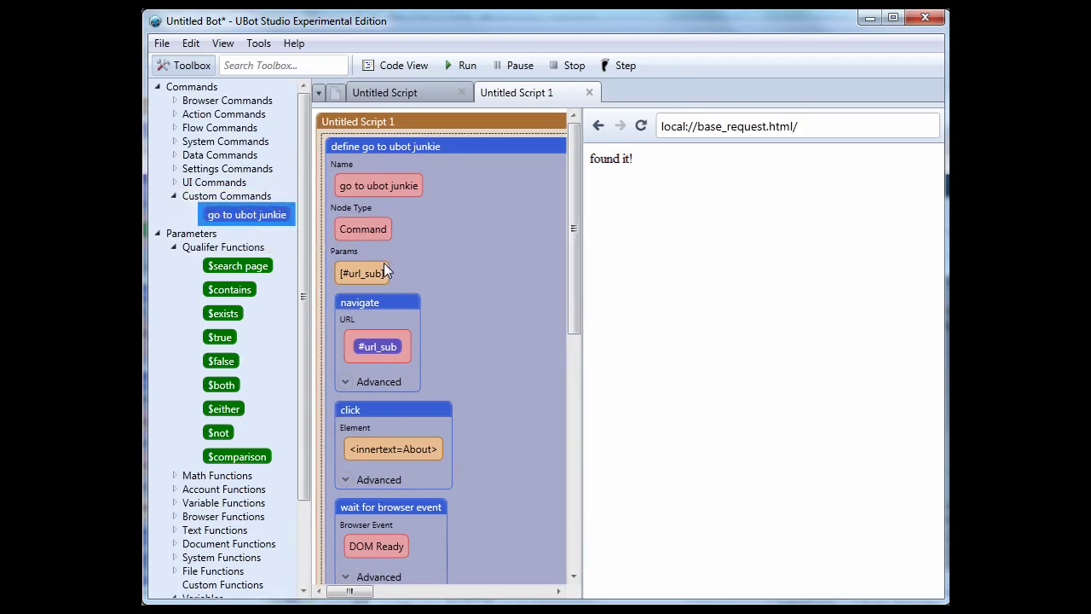
pyautogui.scroll(-3)
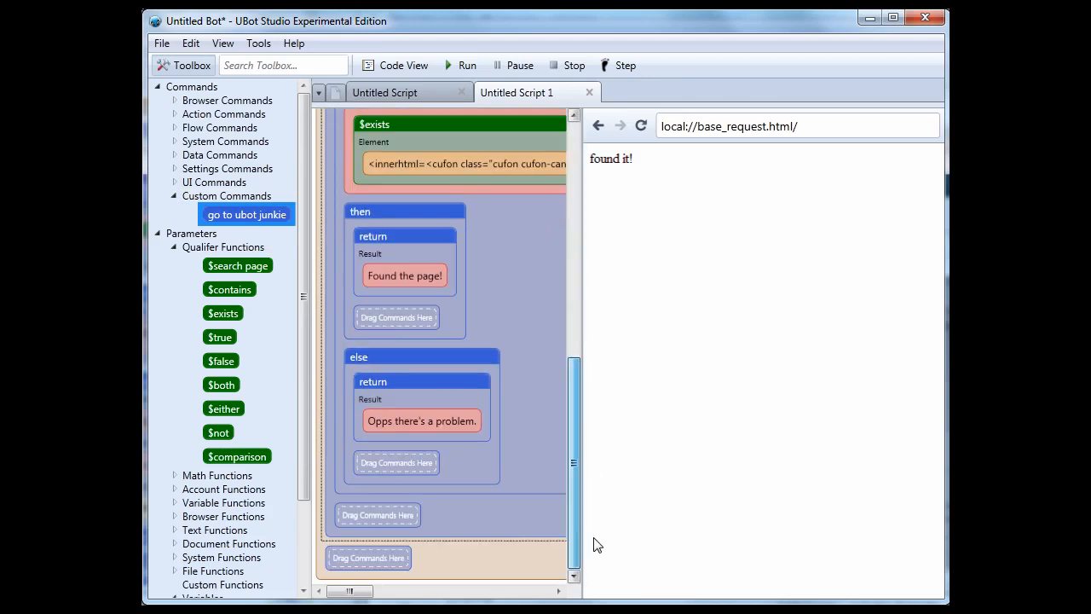
pyautogui.rightClick(370, 155)
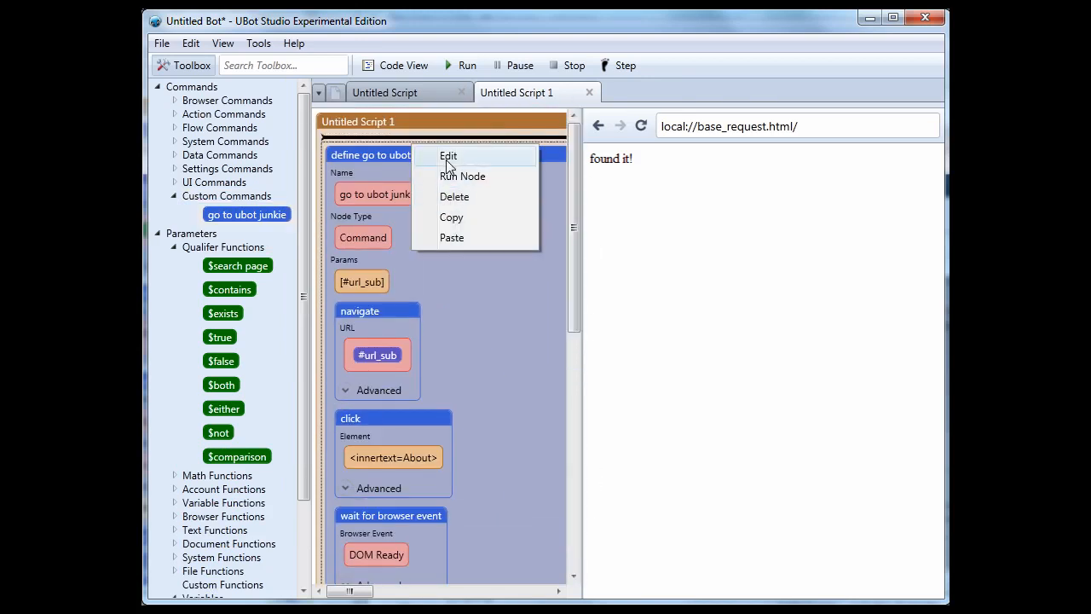
pyautogui.click(447, 155)
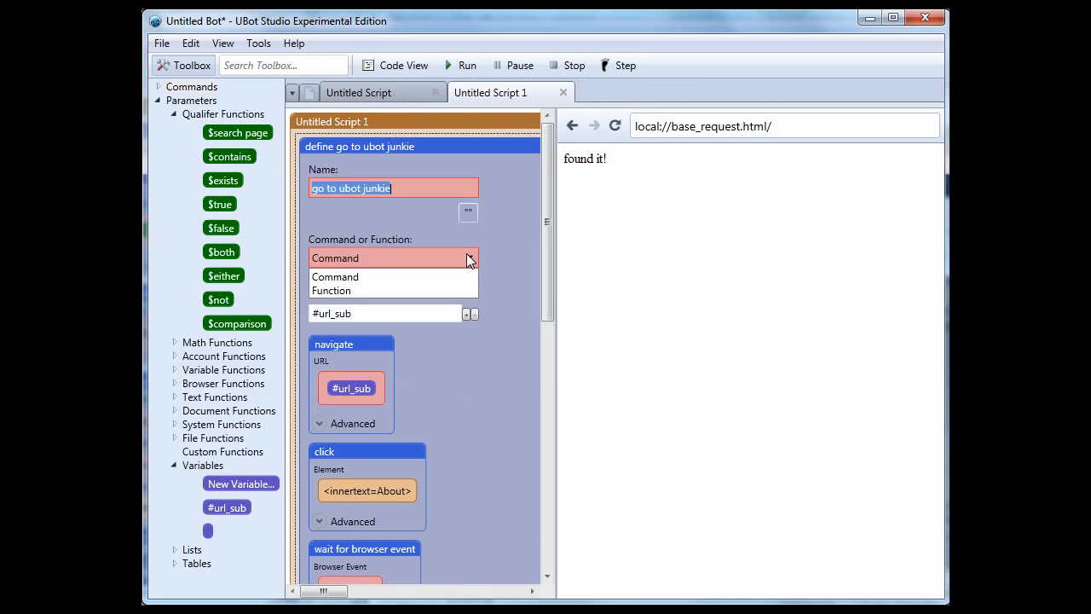
pyautogui.click(332, 290)
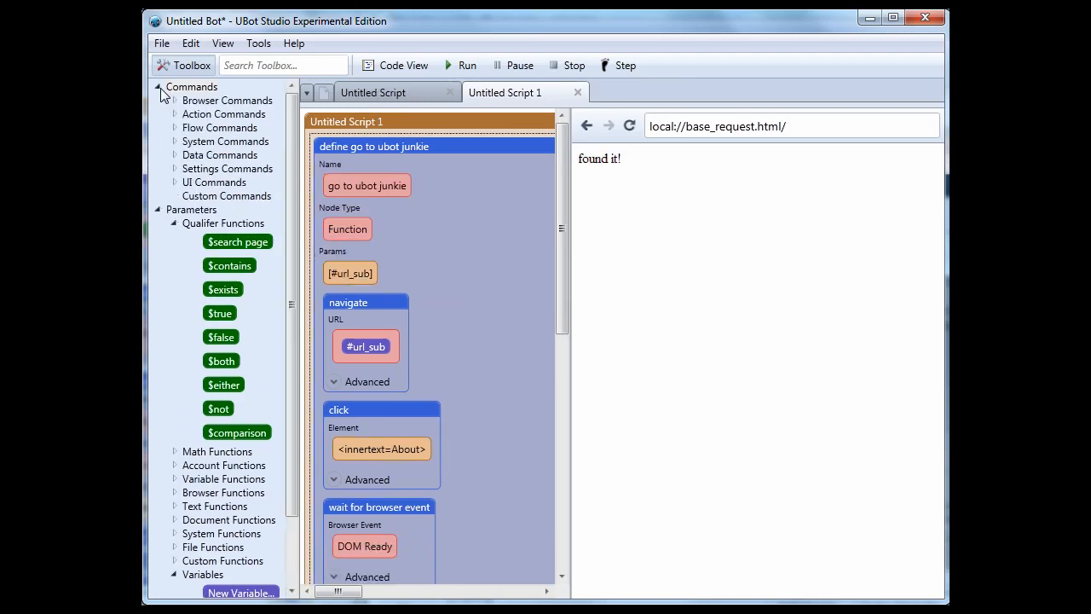
pyautogui.click(226, 195)
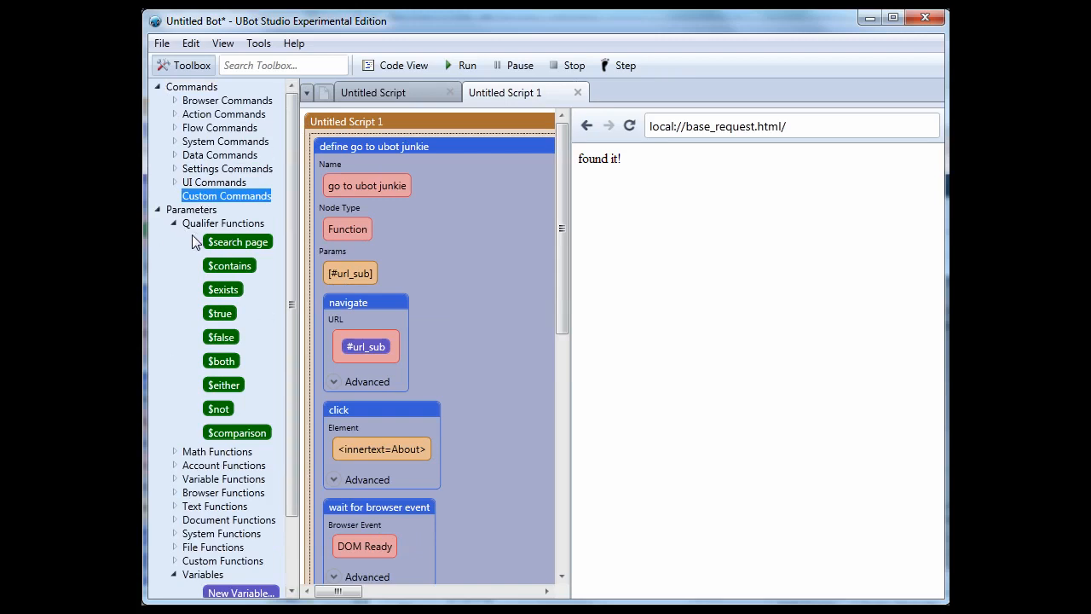
# Scroll the toolbox and expand Custom Functions to reveal $go to ubot junkie.
pyautogui.scroll(-3)
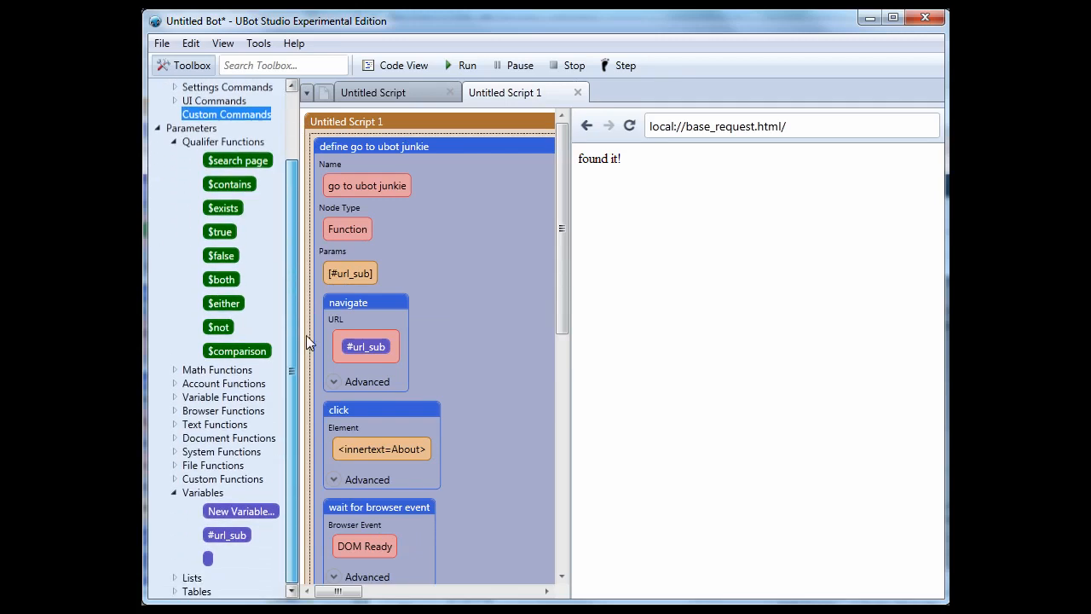
pyautogui.click(223, 478)
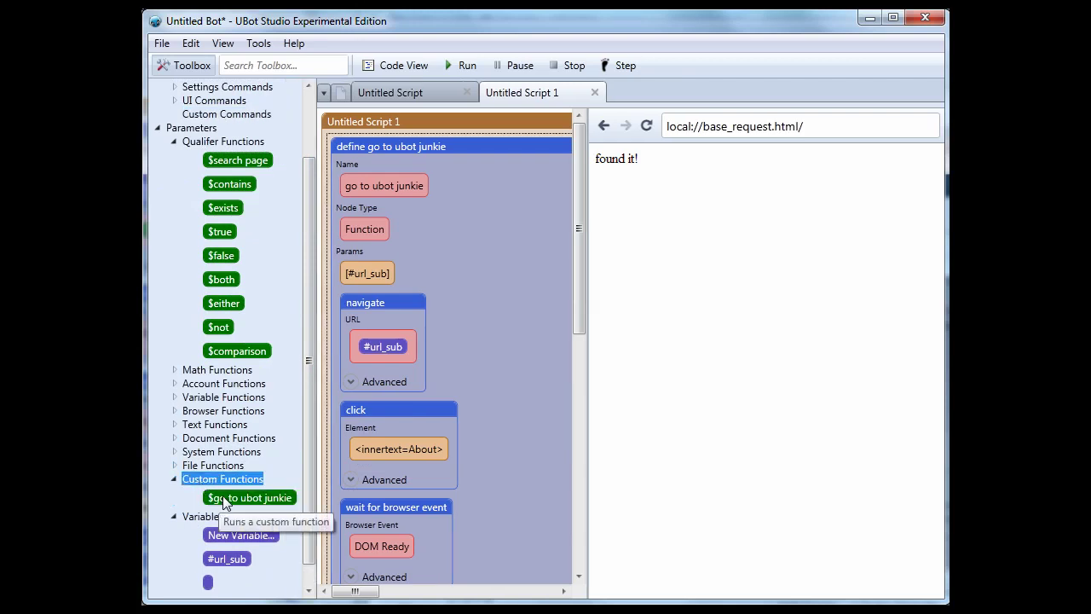
pyautogui.moveTo(394, 149)
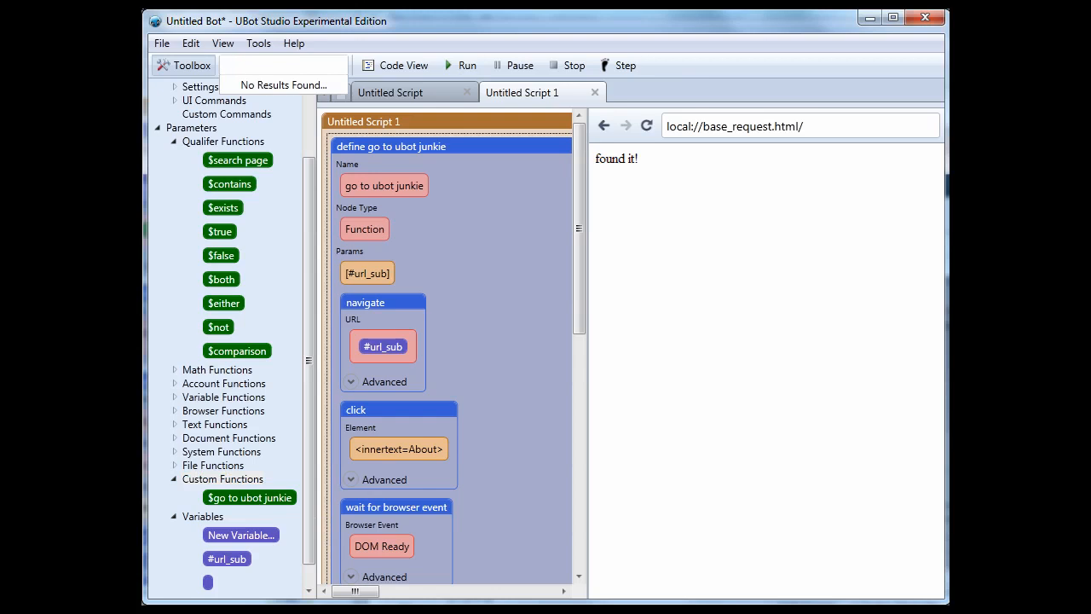
pyautogui.write('set')
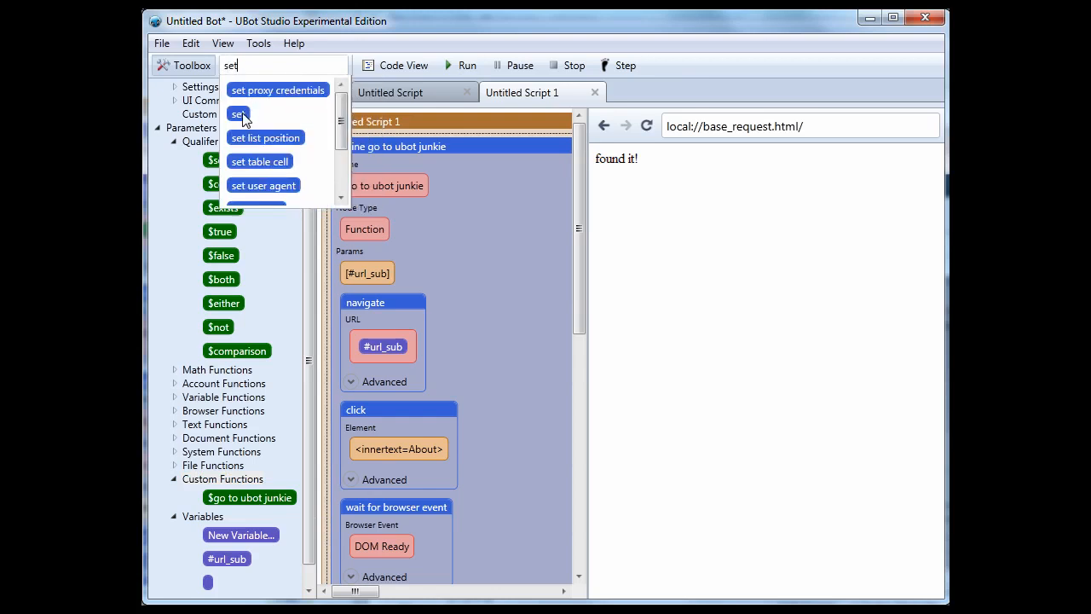
pyautogui.click(240, 115)
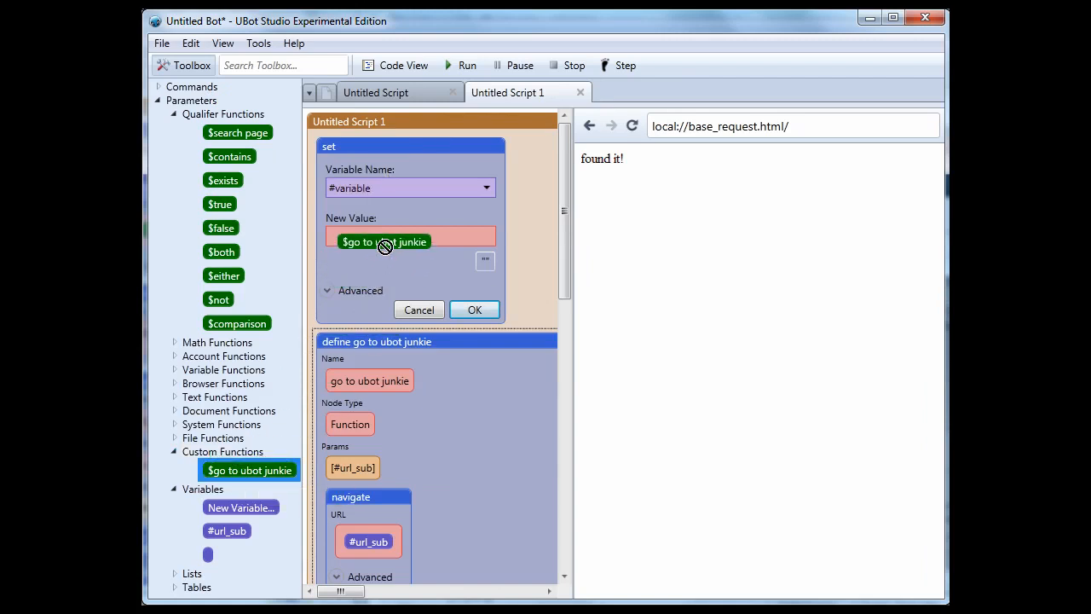
pyautogui.click(383, 241)
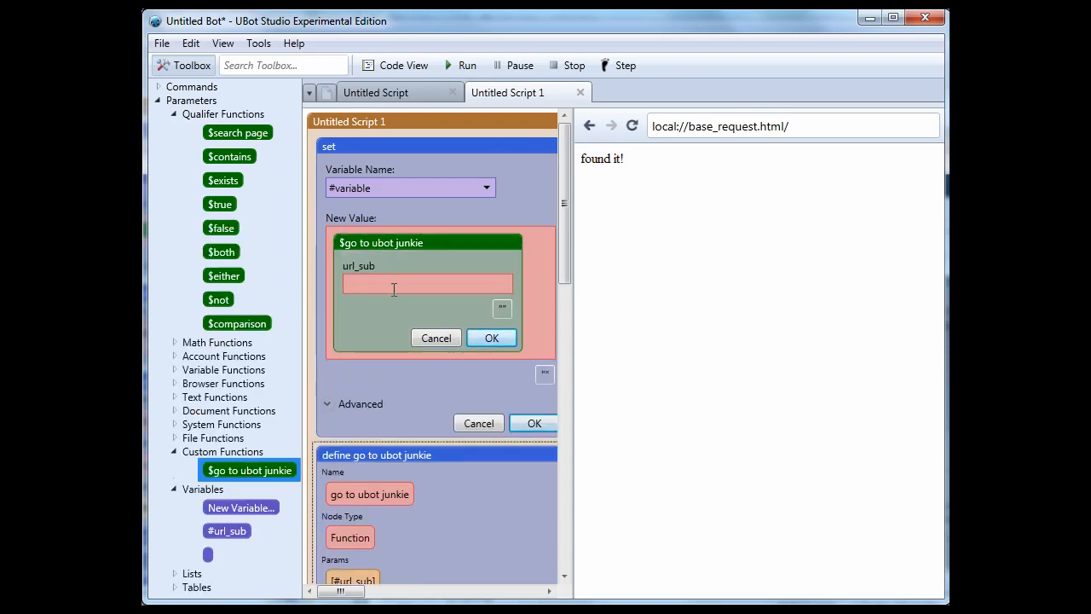
pyautogui.write('http://www')
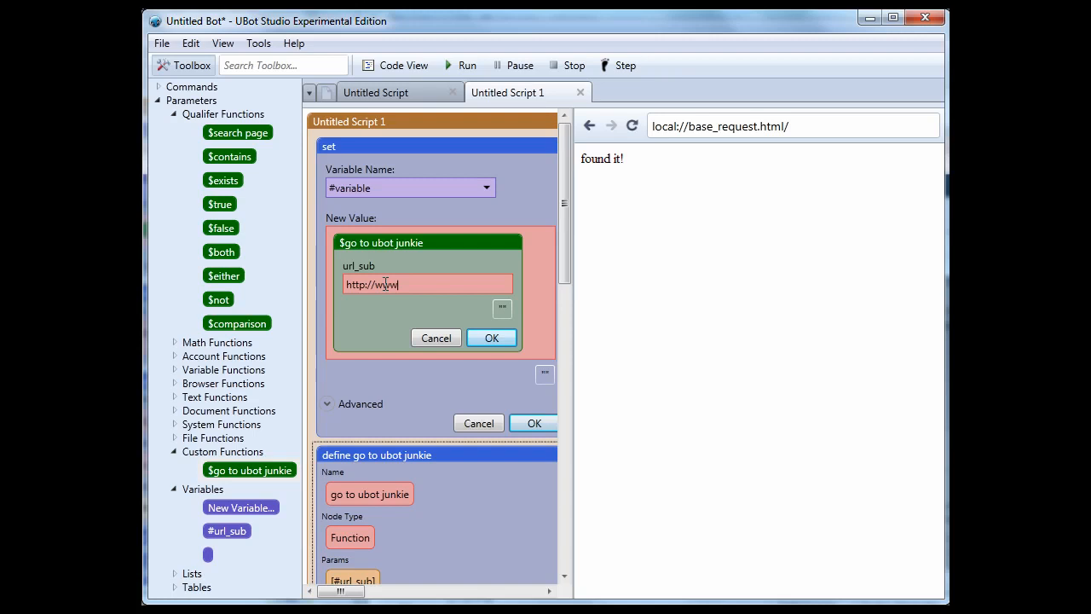
pyautogui.write('ubotjunkie.c')
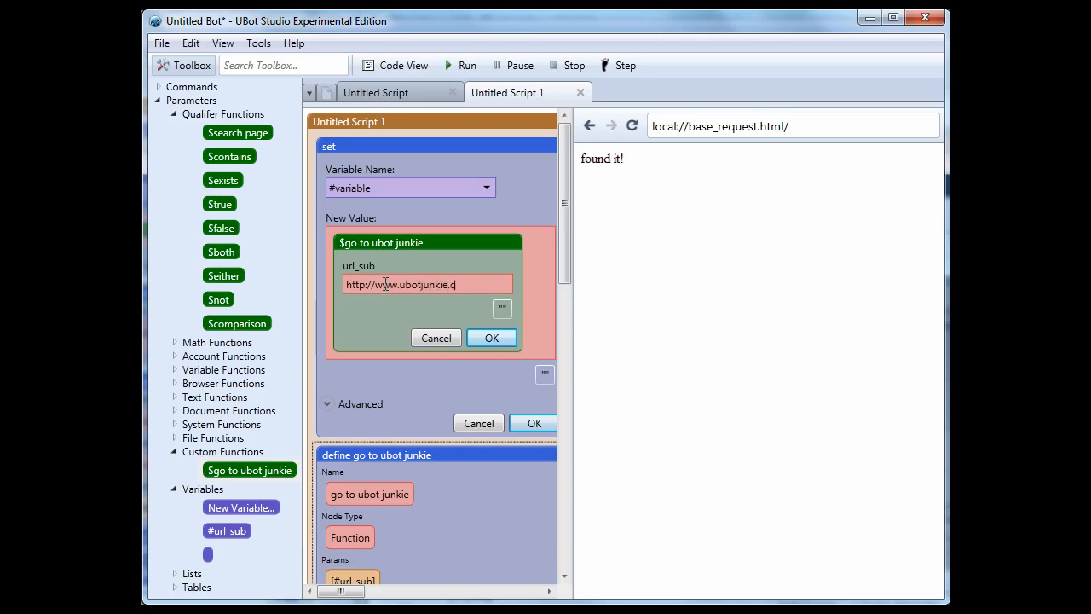
pyautogui.click(491, 338)
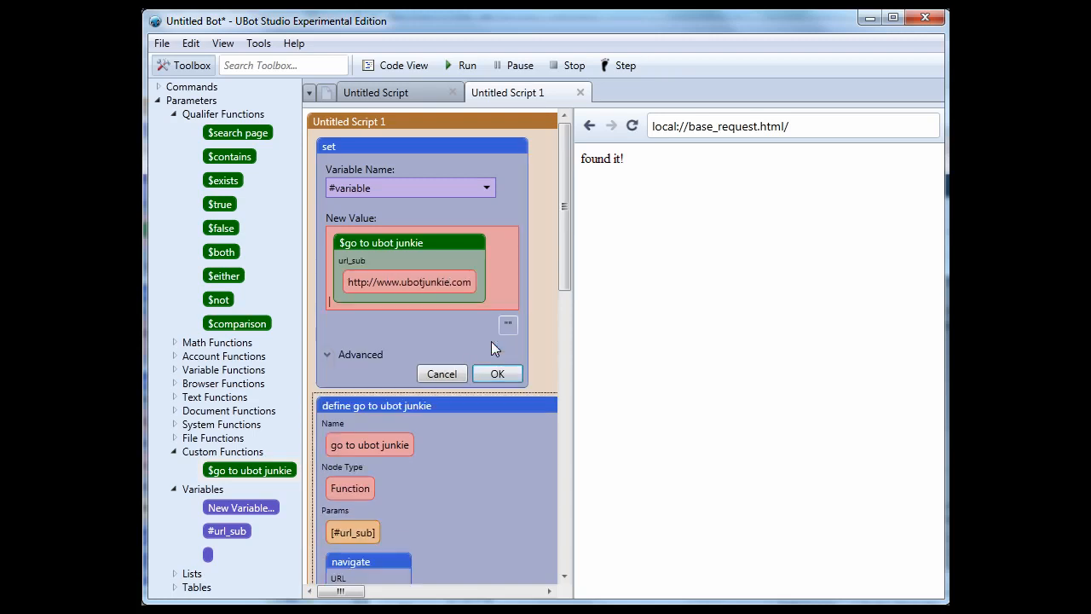
pyautogui.click(327, 353)
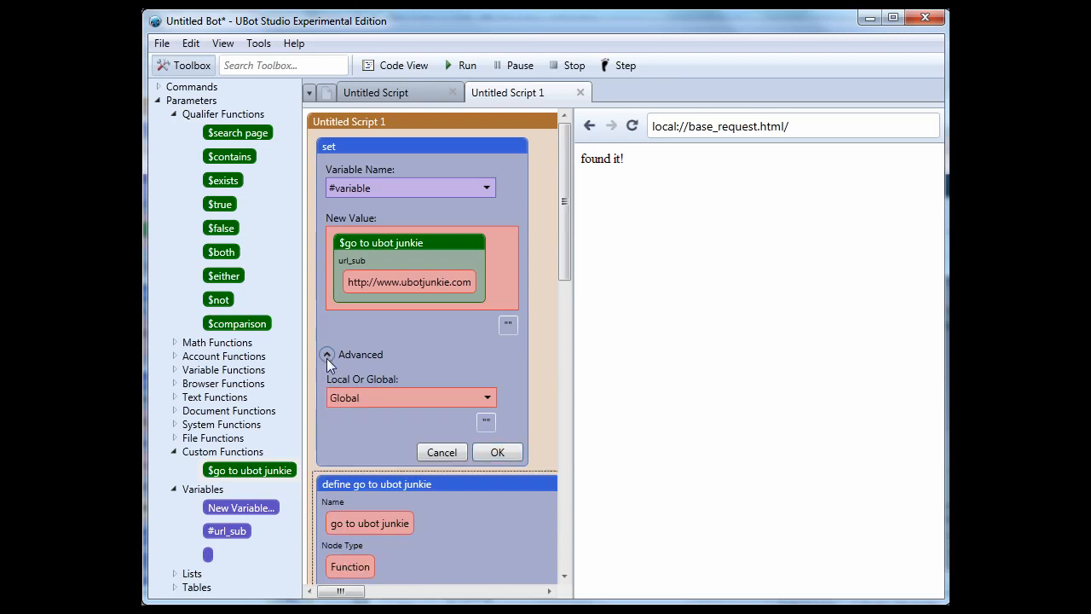
pyautogui.click(327, 353)
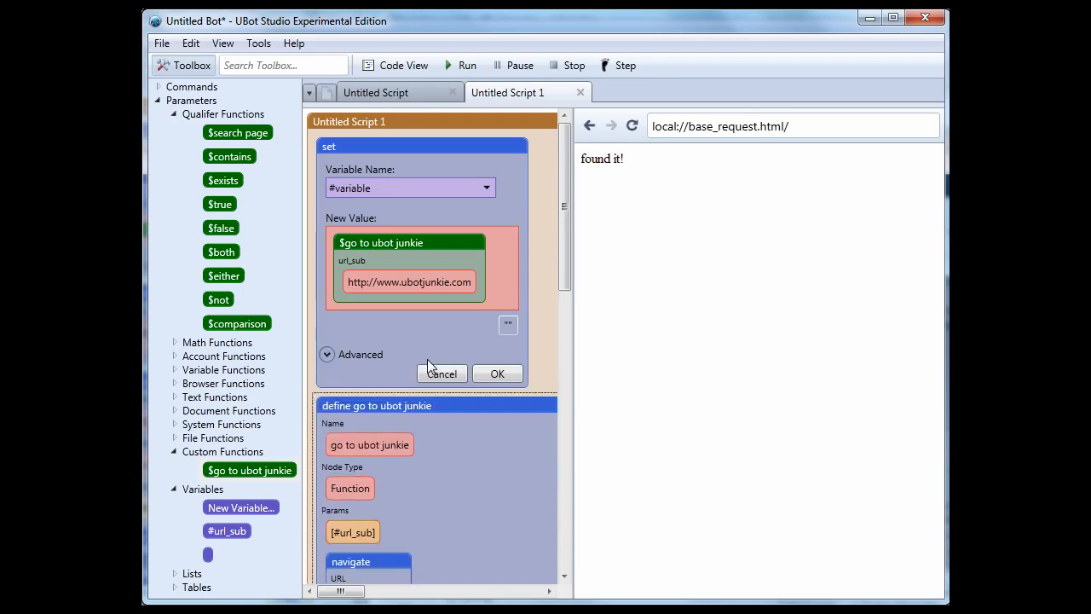
pyautogui.click(497, 373)
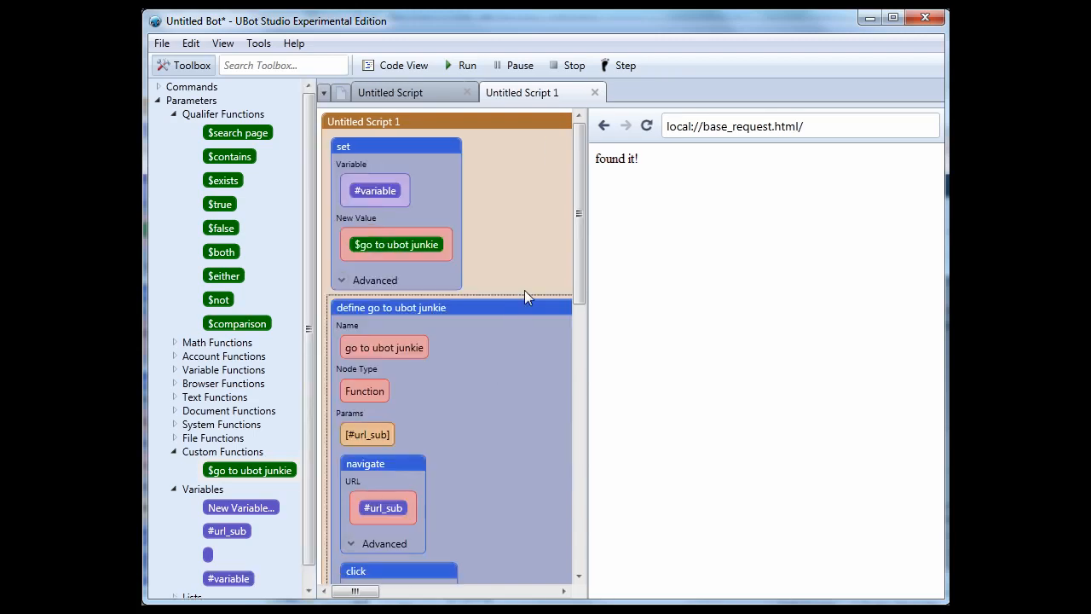
pyautogui.scroll(-3)
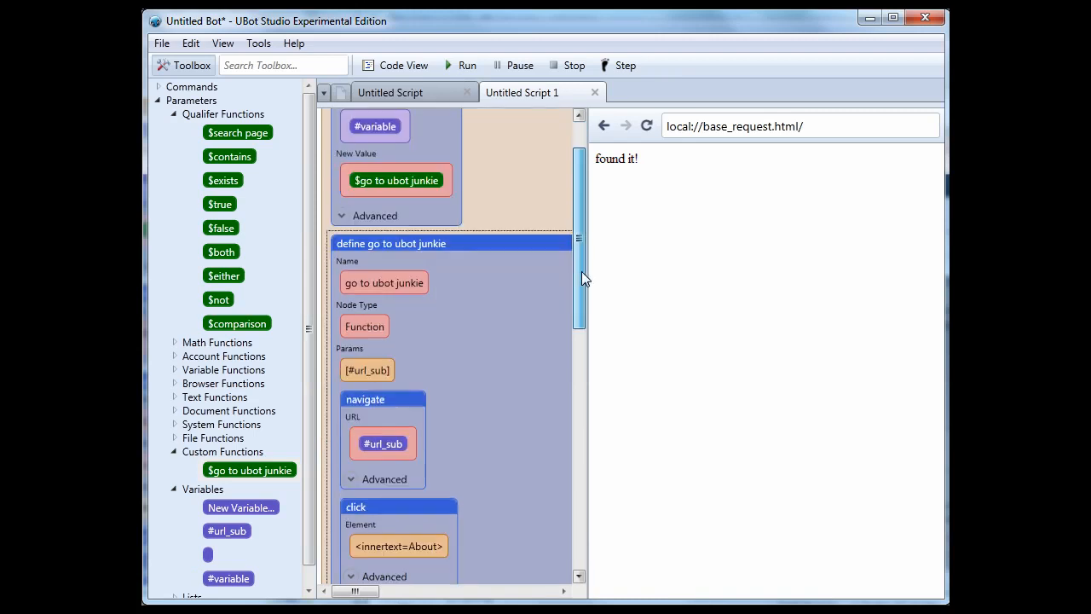
pyautogui.scroll(3)
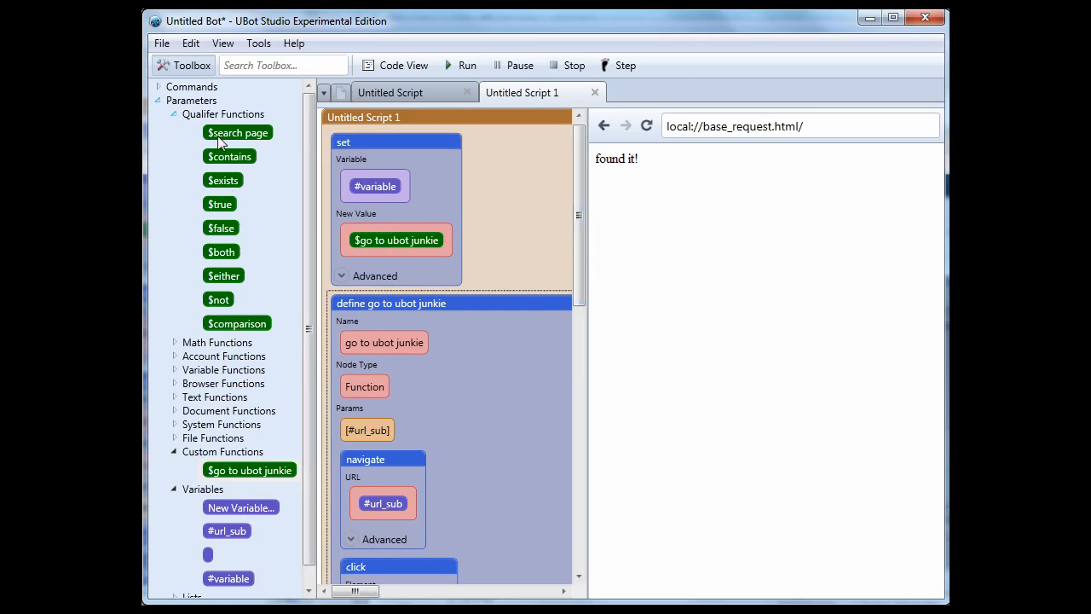
pyautogui.moveTo(329, 248)
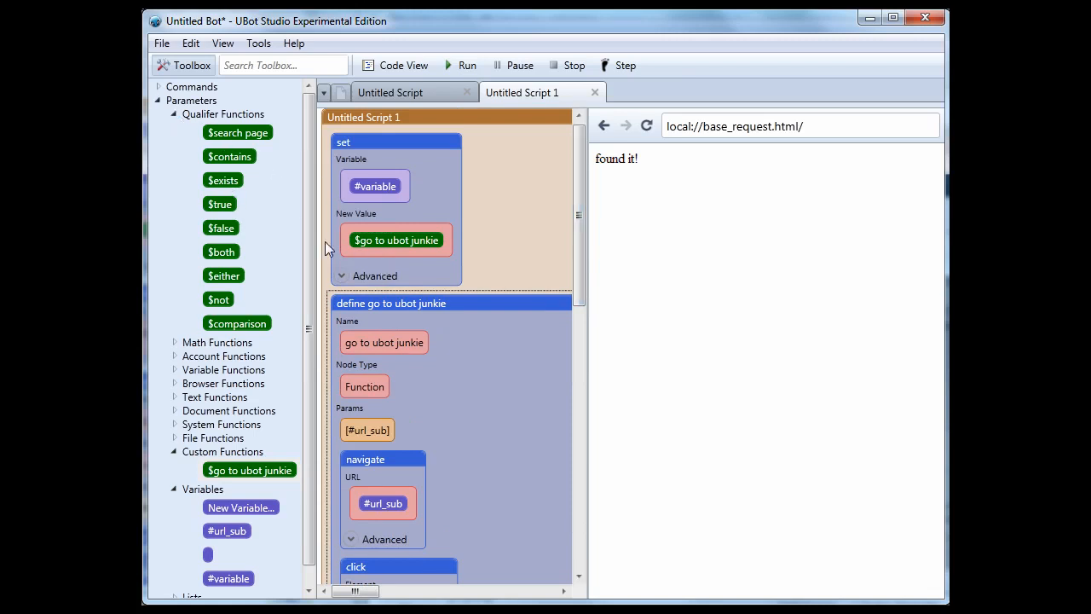
pyautogui.moveTo(294, 253)
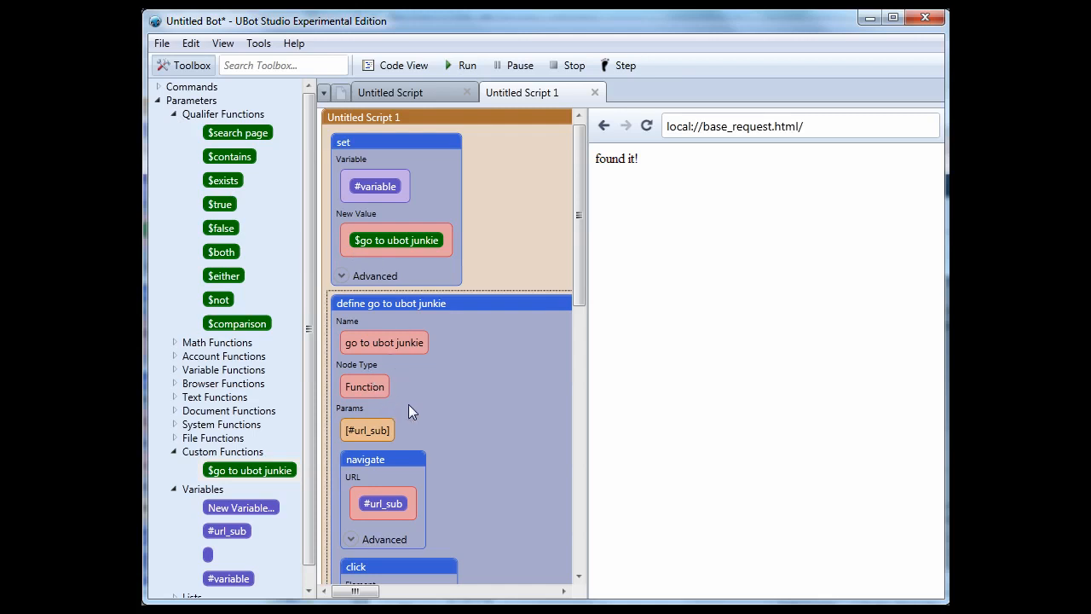
pyautogui.moveTo(432, 406)
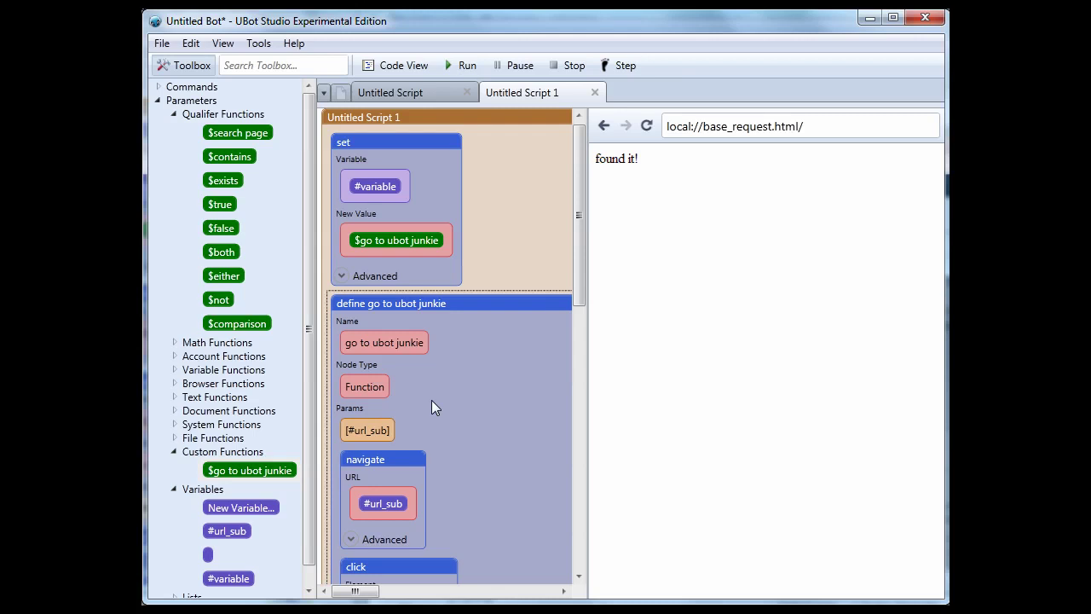
pyautogui.moveTo(418, 196)
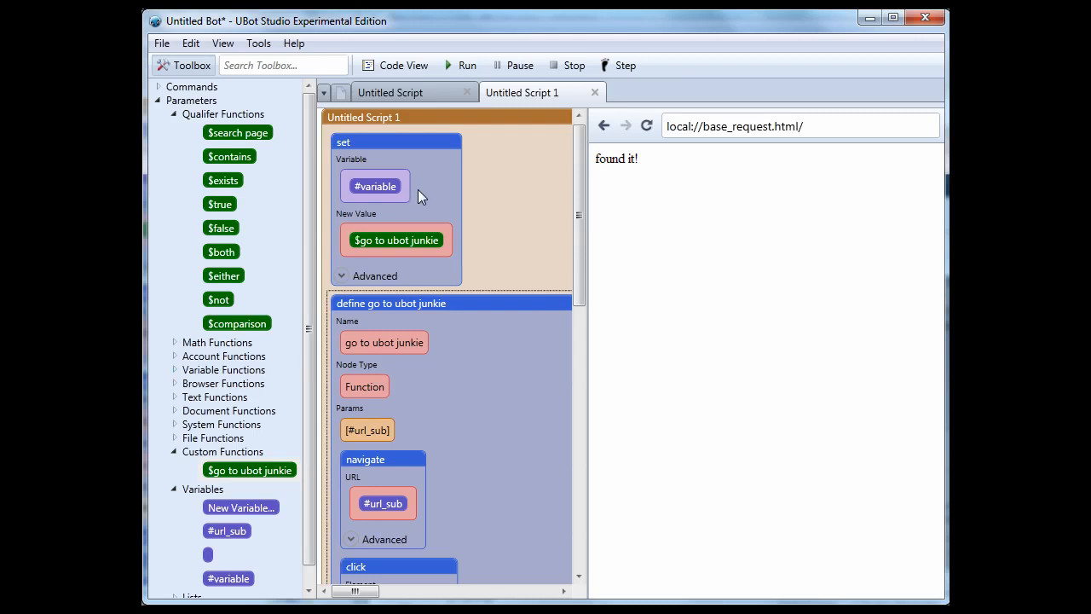
pyautogui.moveTo(388, 139)
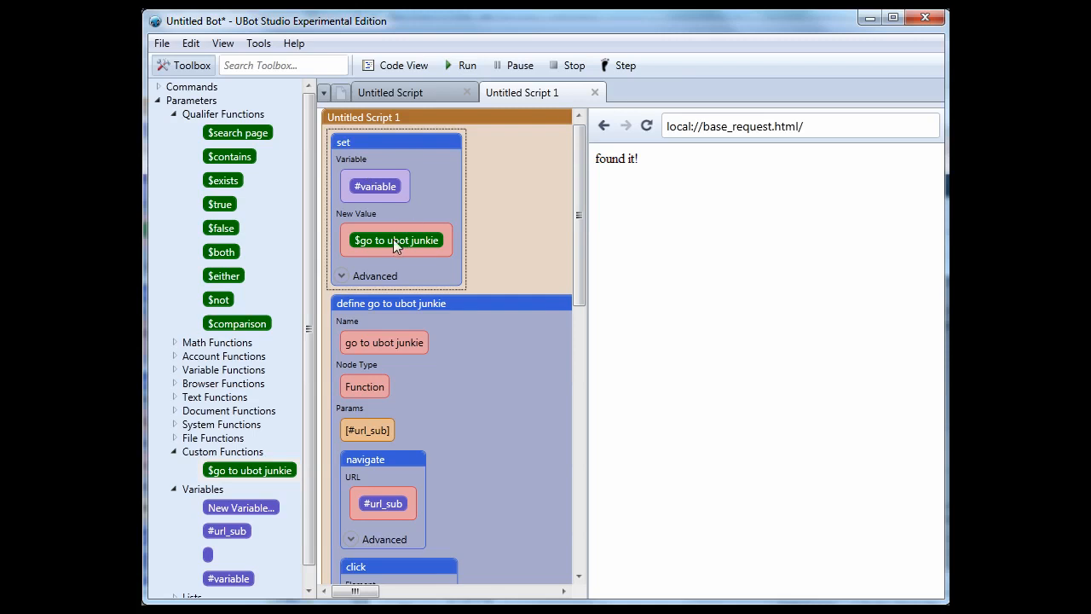
pyautogui.moveTo(219, 163)
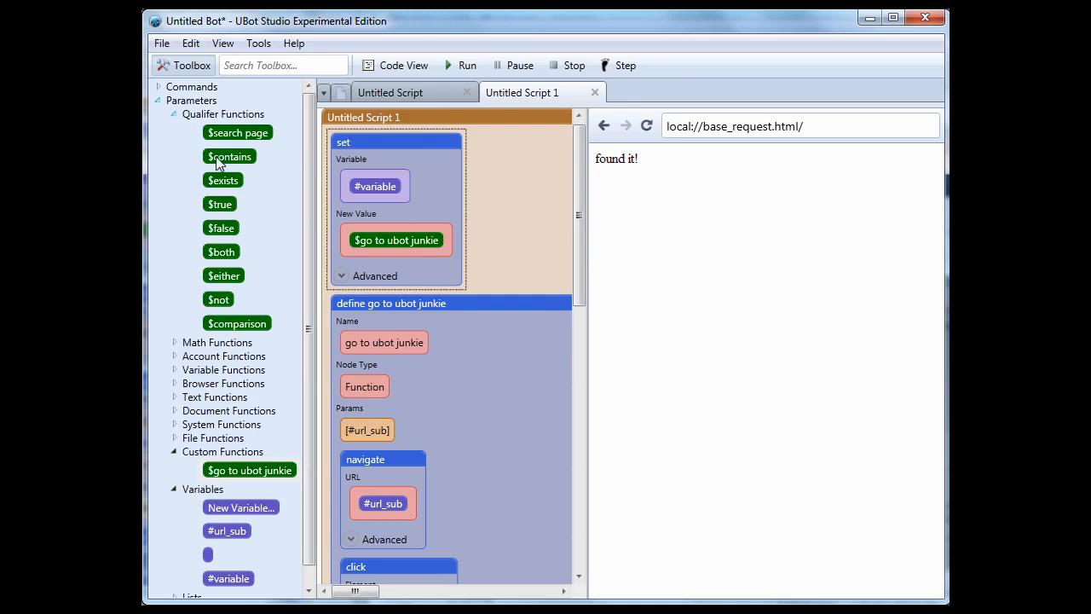
pyautogui.moveTo(237, 322)
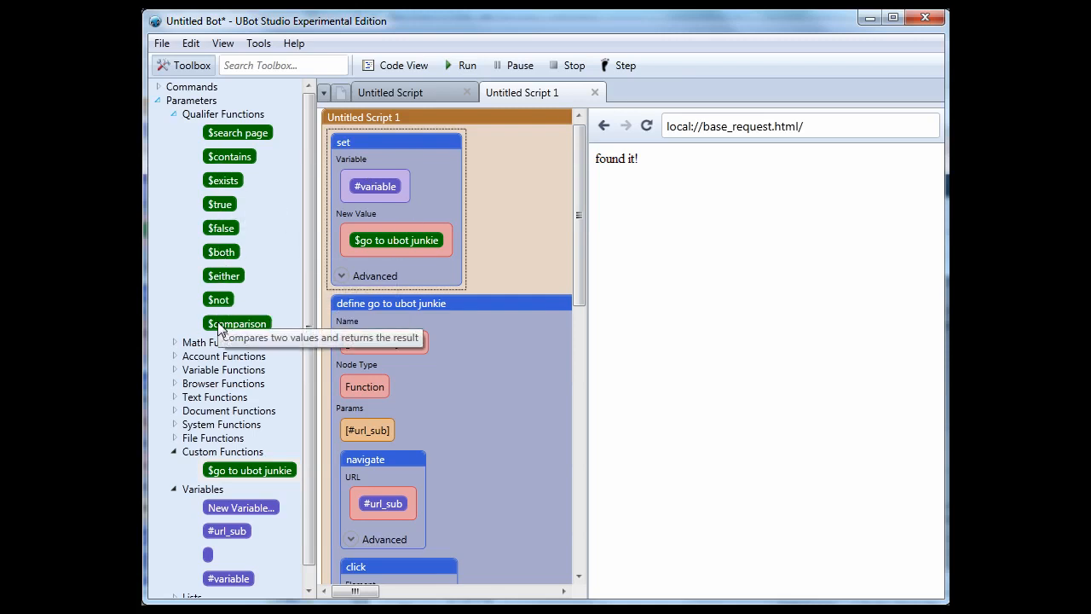
pyautogui.moveTo(378, 311)
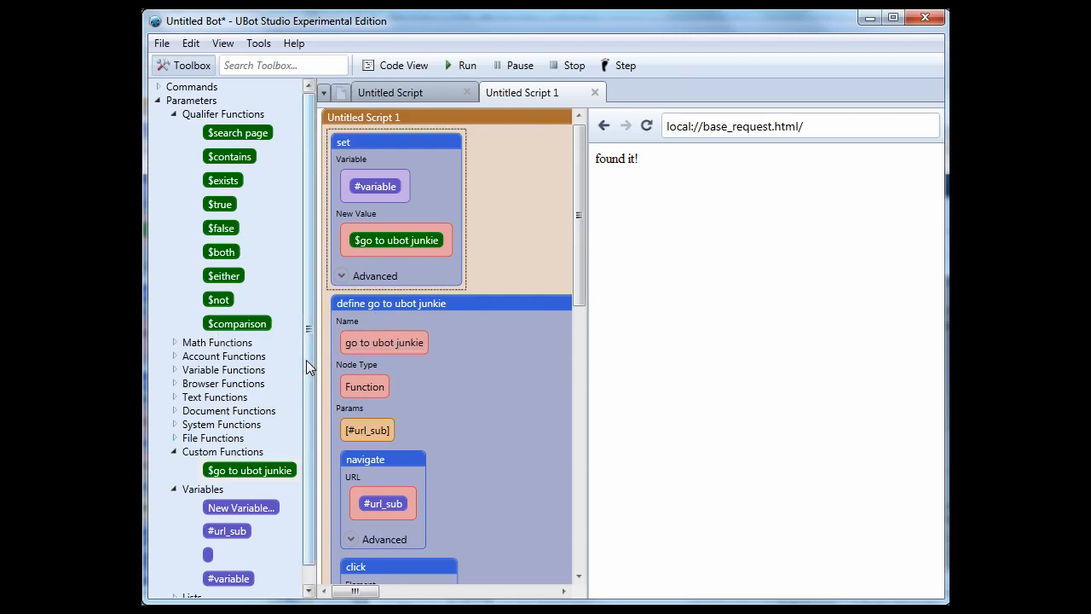
pyautogui.moveTo(237, 327)
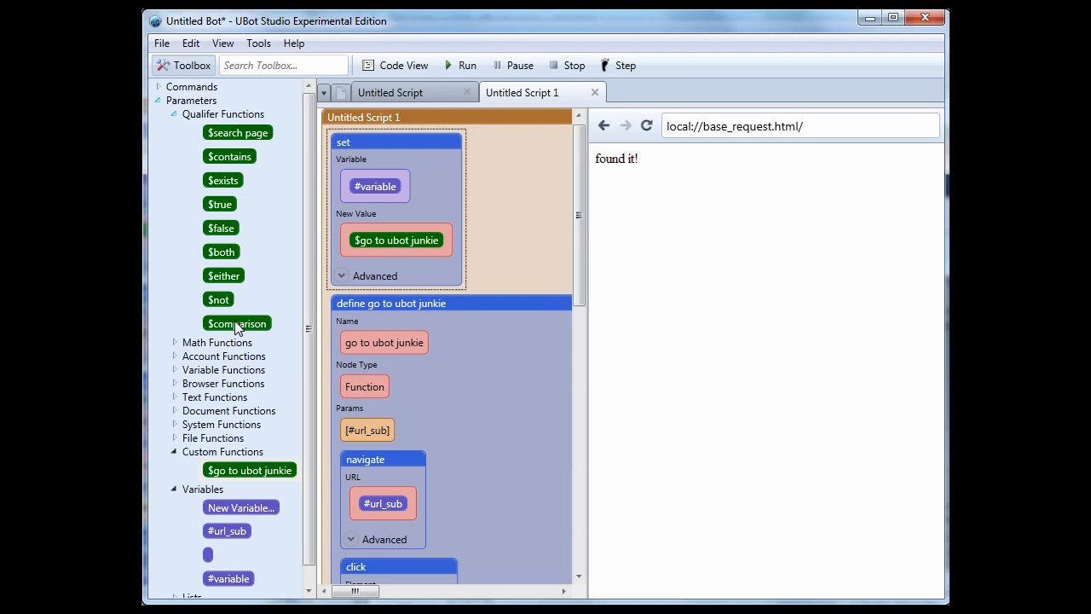
pyautogui.scroll(-3)
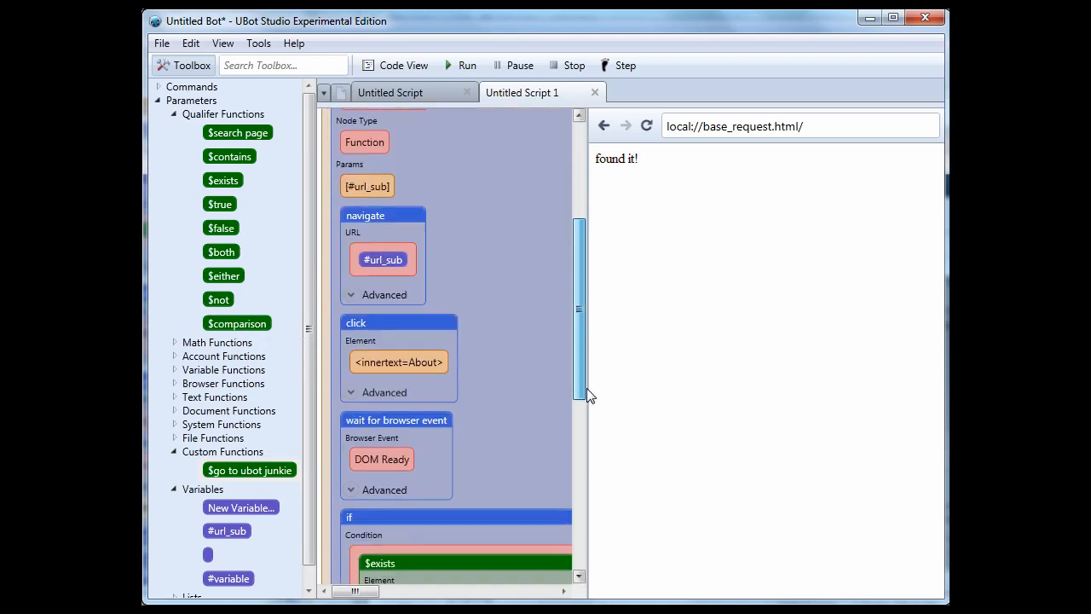
pyautogui.scroll(-3)
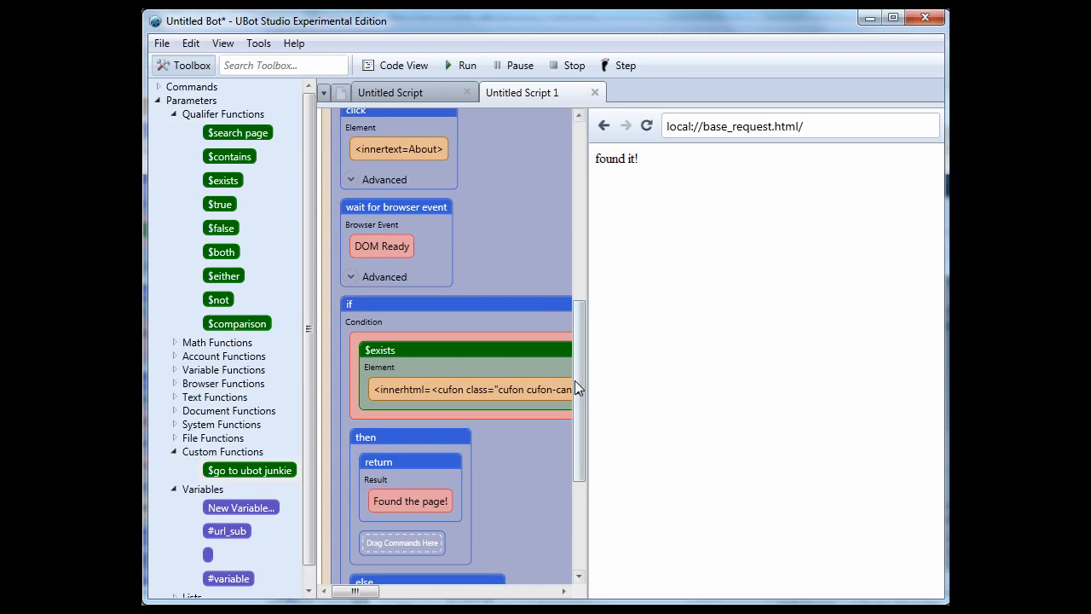
pyautogui.scroll(3)
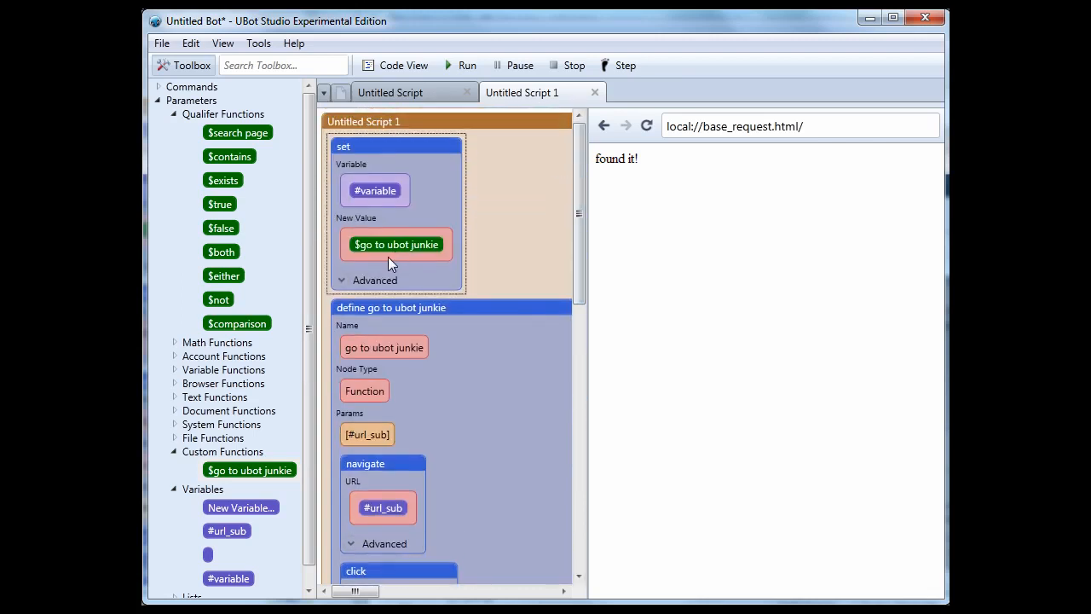
# Add load html after the set step, using #variable as its html content.
pyautogui.click(284, 65)
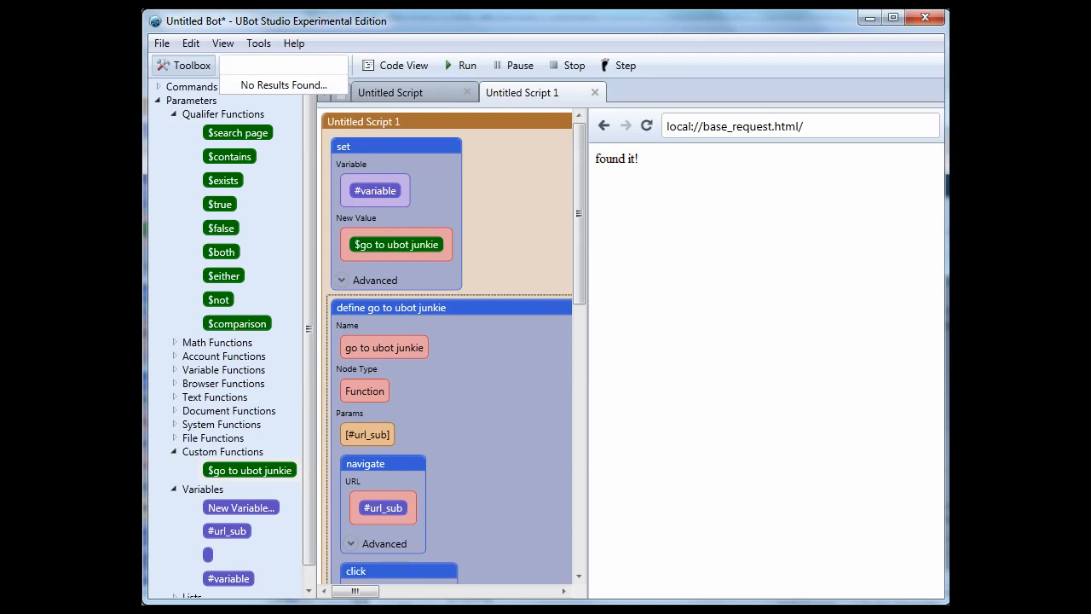
pyautogui.write('loa')
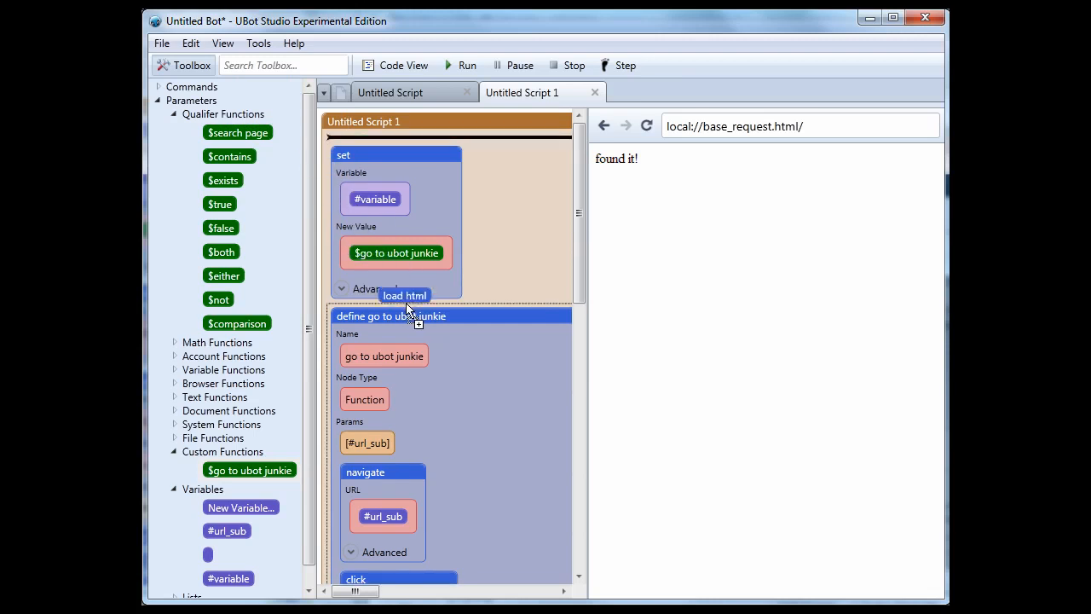
pyautogui.click(404, 296)
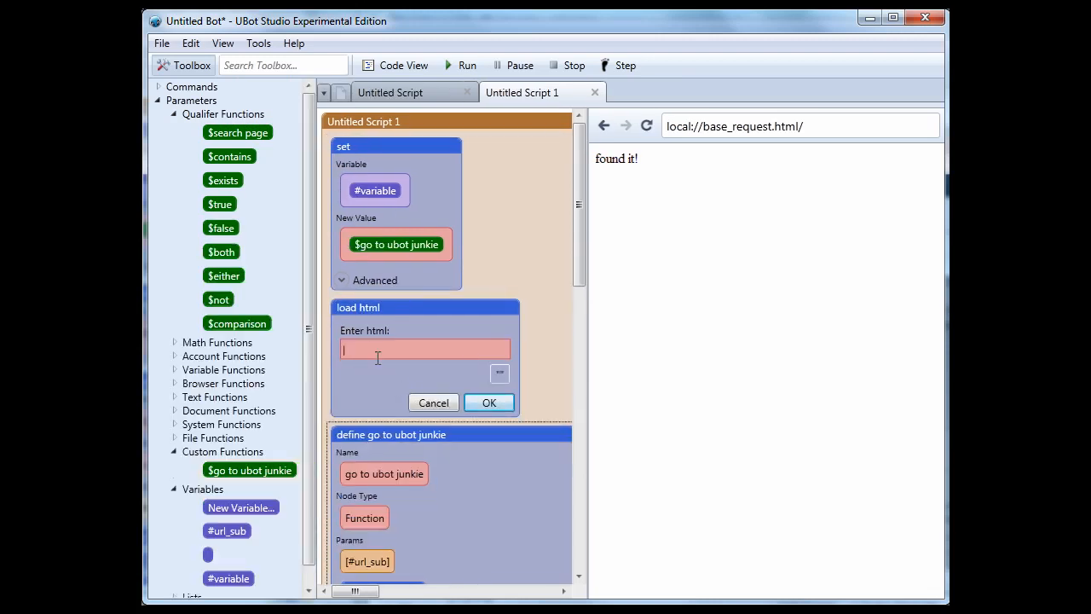
pyautogui.moveTo(274, 419)
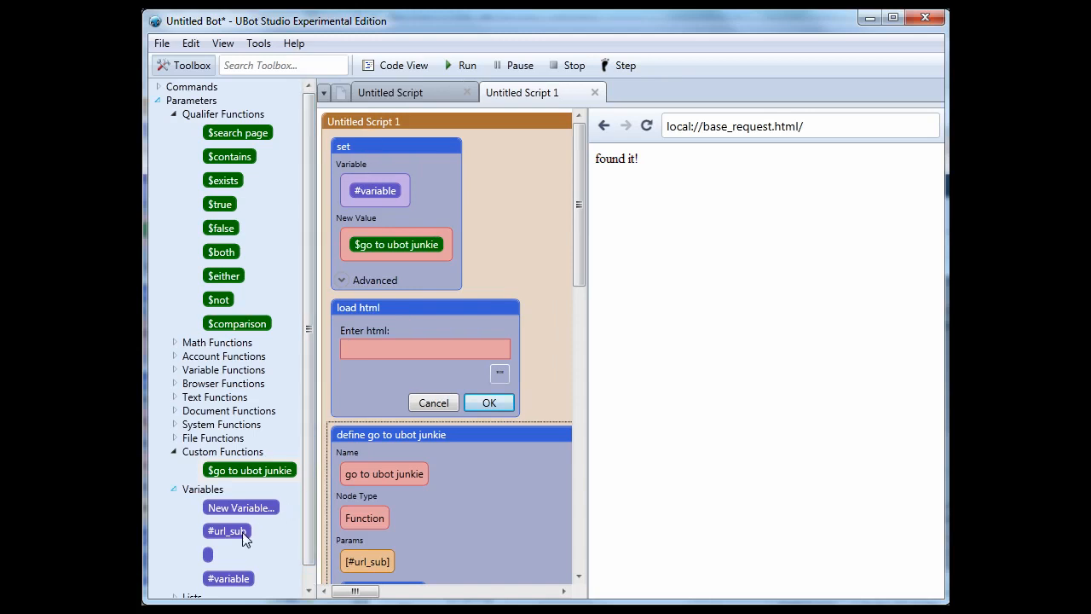
pyautogui.moveTo(228, 578); pyautogui.dragTo(385, 357)
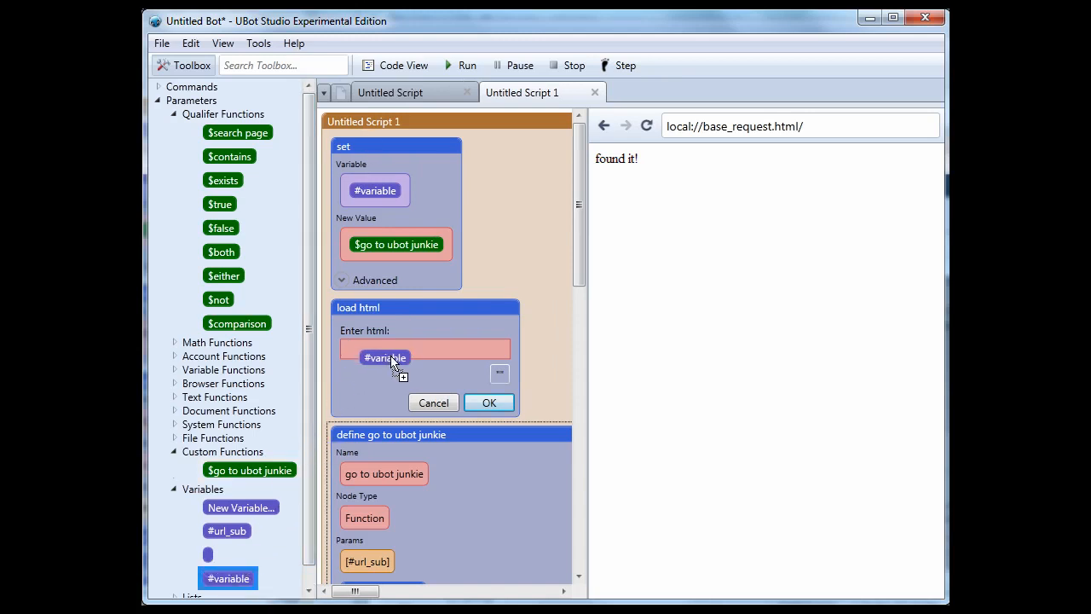
pyautogui.click(489, 402)
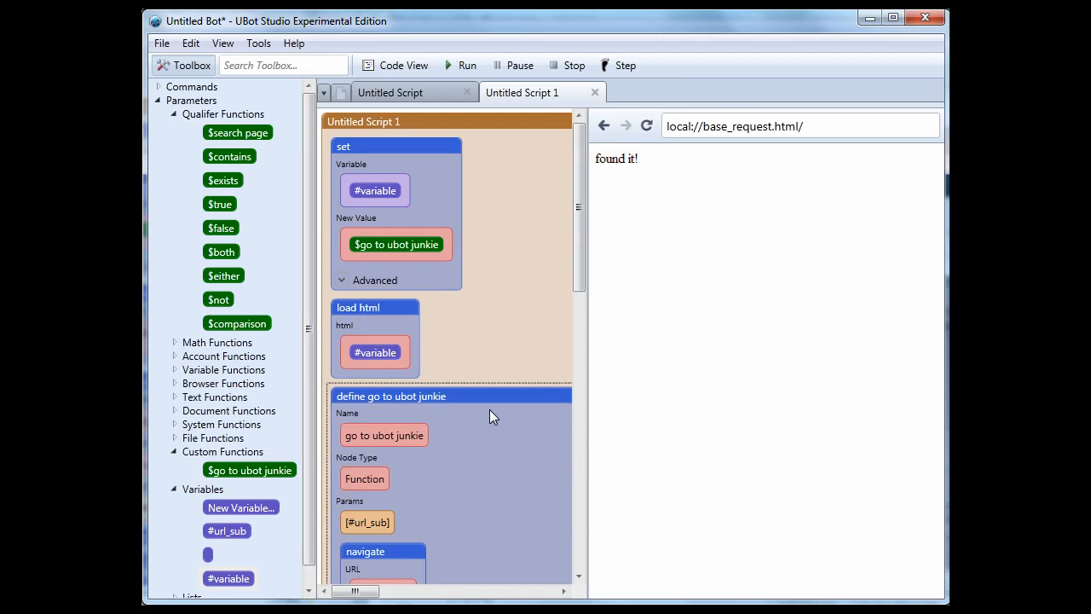
pyautogui.moveTo(486, 95)
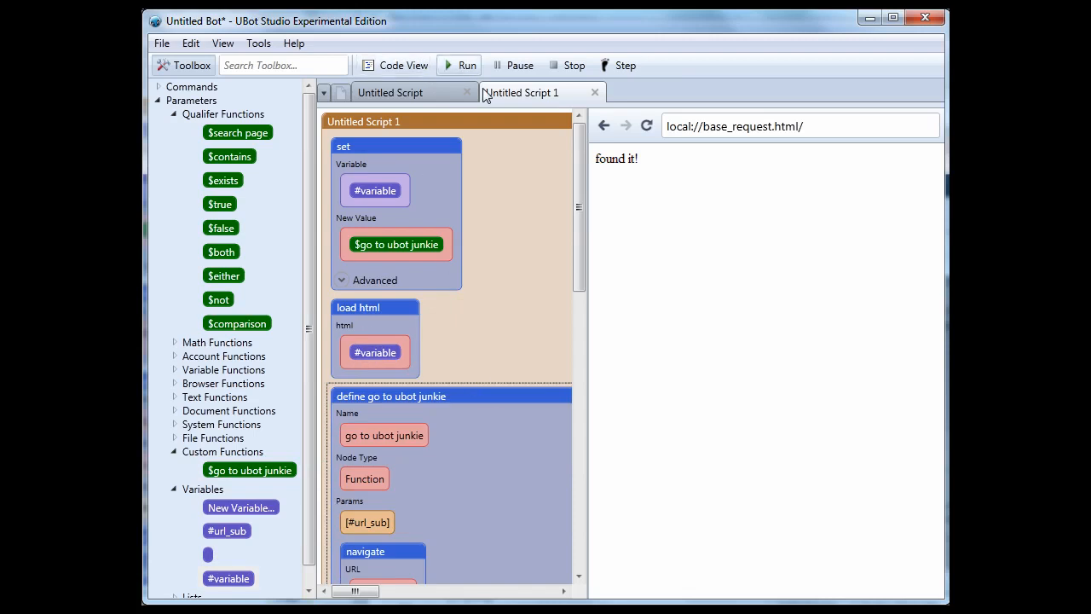
# Run the bot to display 'Found the page!', then switch to Code View.
pyautogui.scroll(-3)
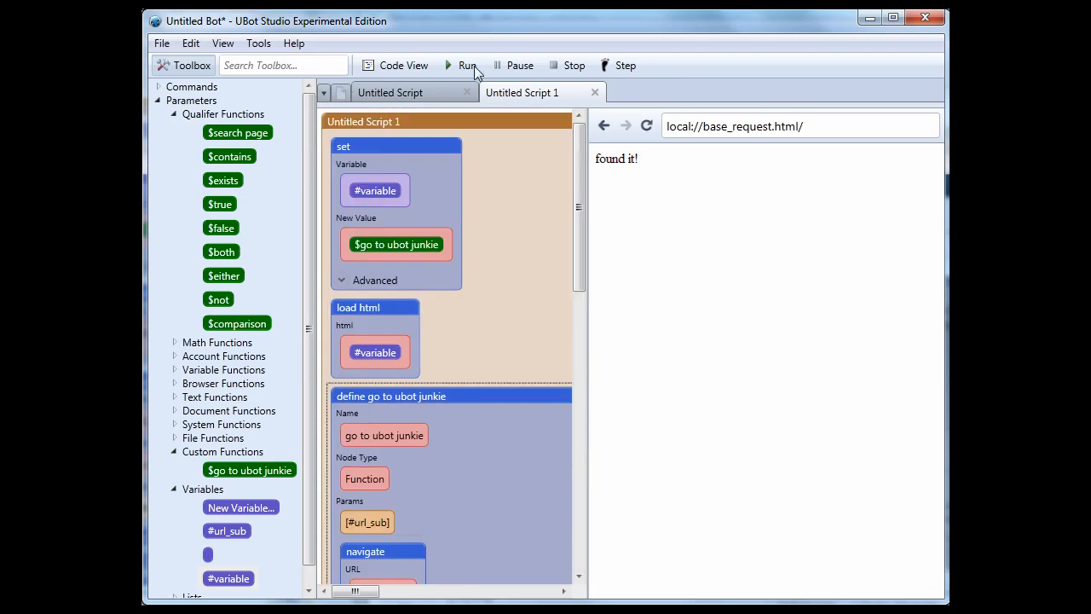
pyautogui.click(466, 65)
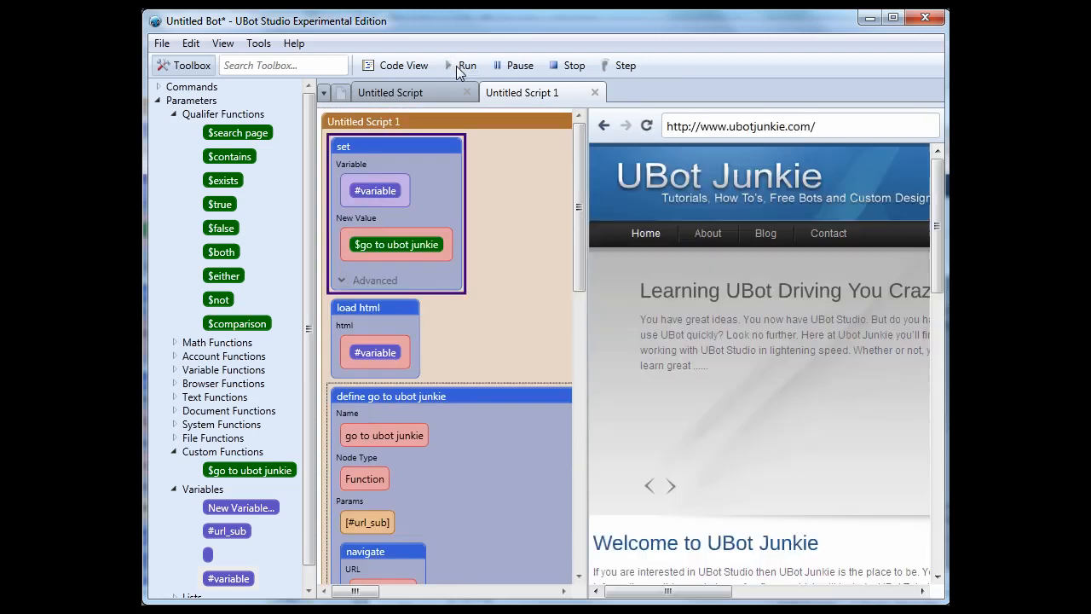
pyautogui.click(467, 65)
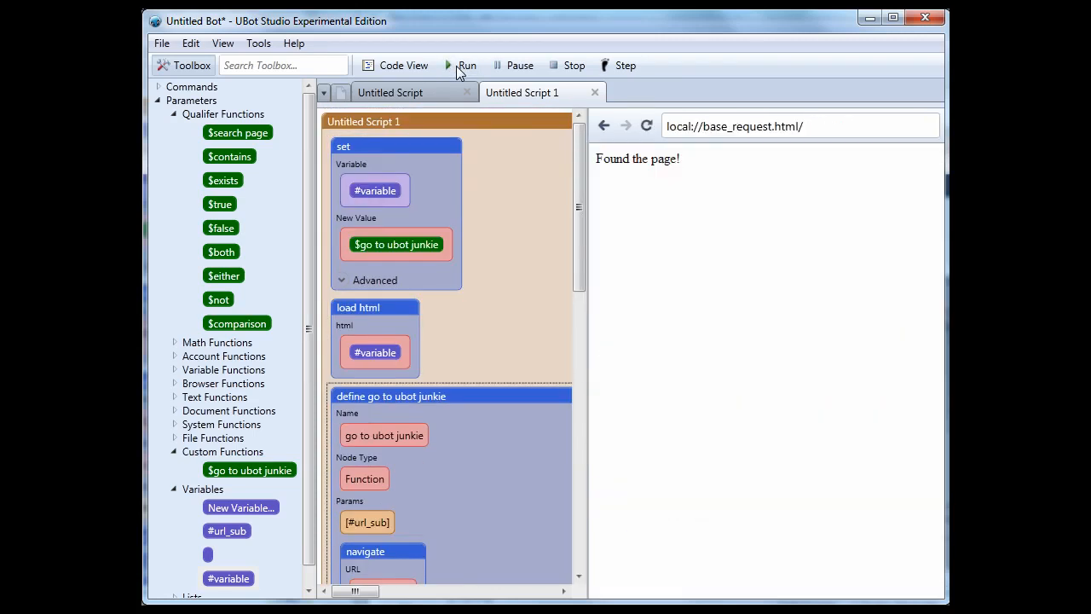
pyautogui.moveTo(467, 92)
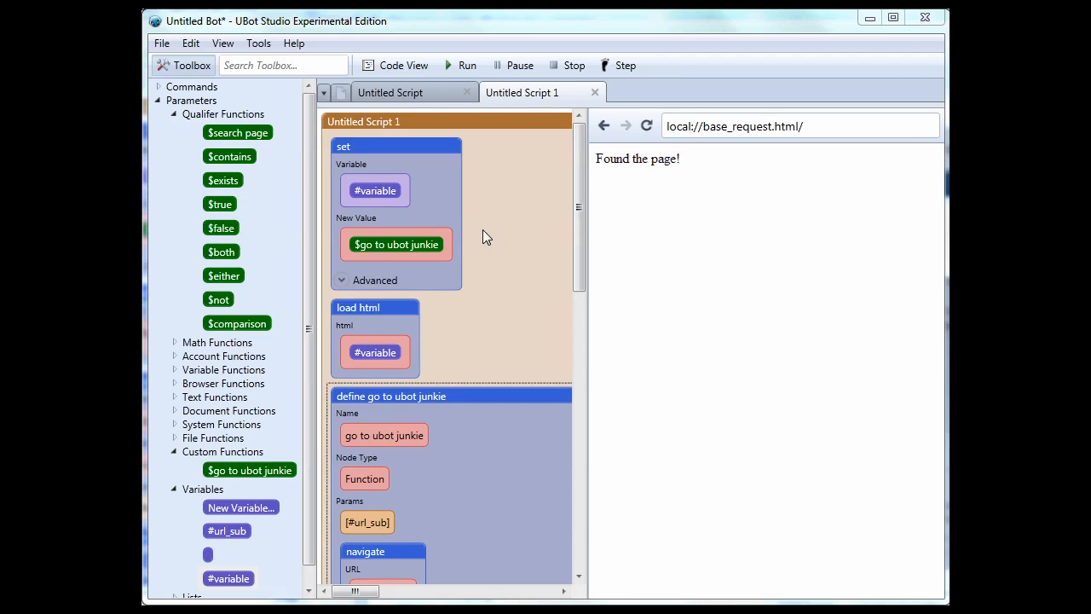
pyautogui.moveTo(293, 373)
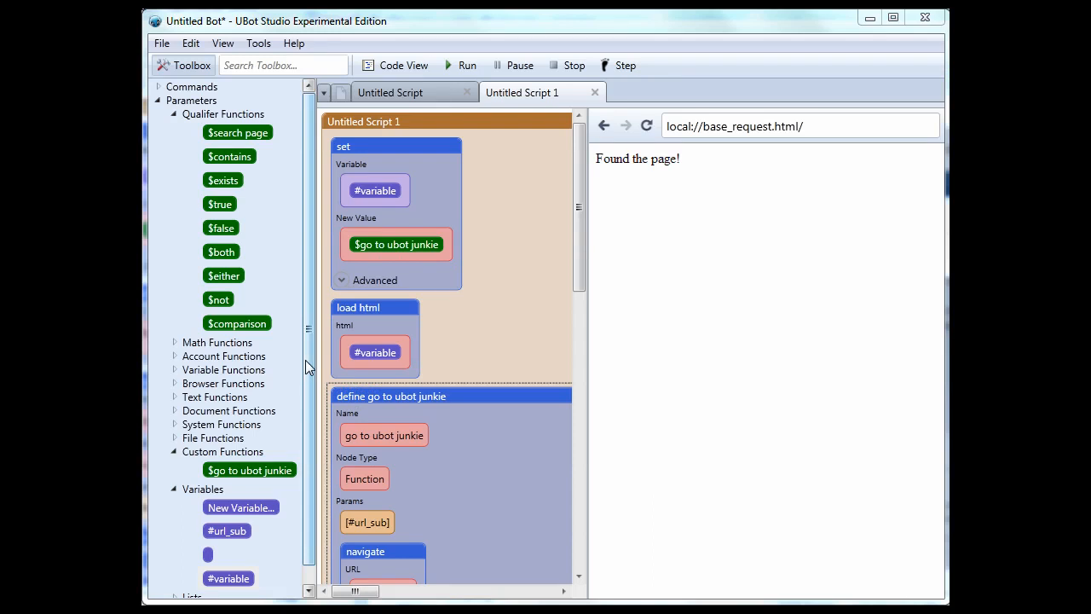
pyautogui.moveTo(352, 412)
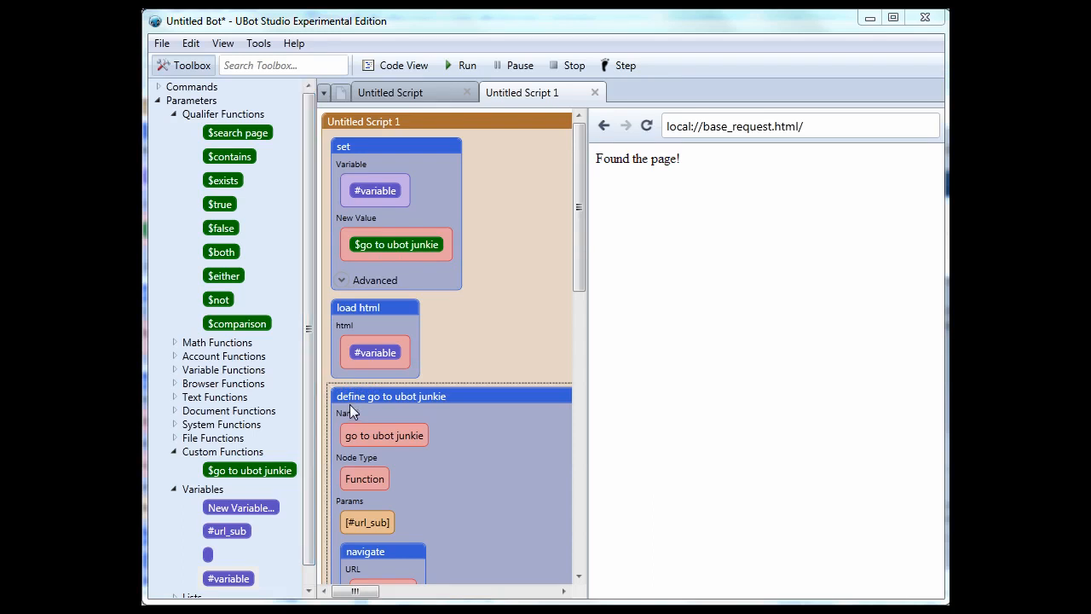
pyautogui.moveTo(429, 418)
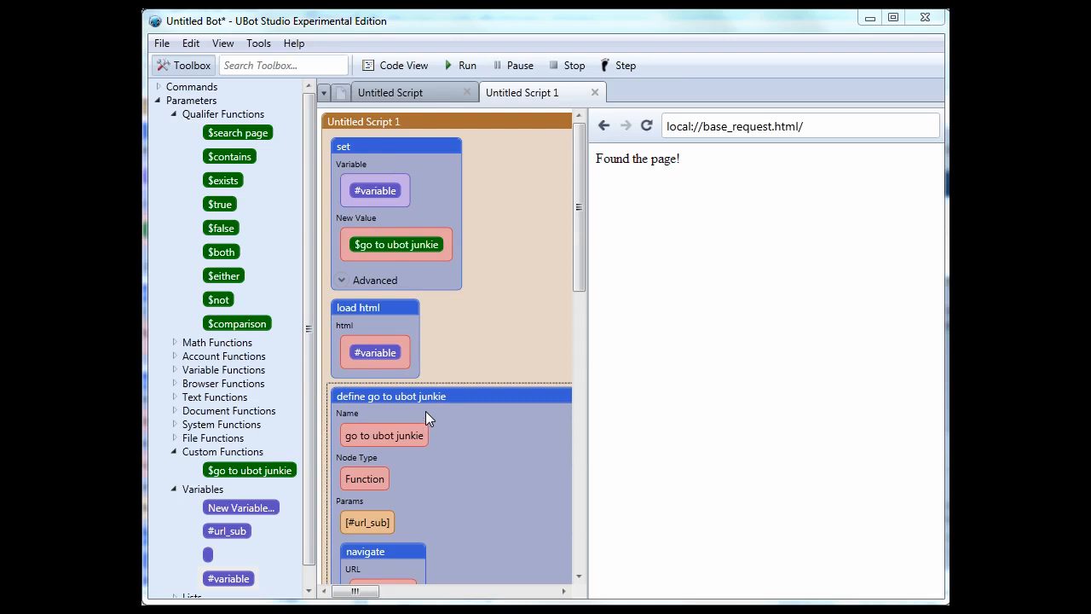
pyautogui.moveTo(420, 400)
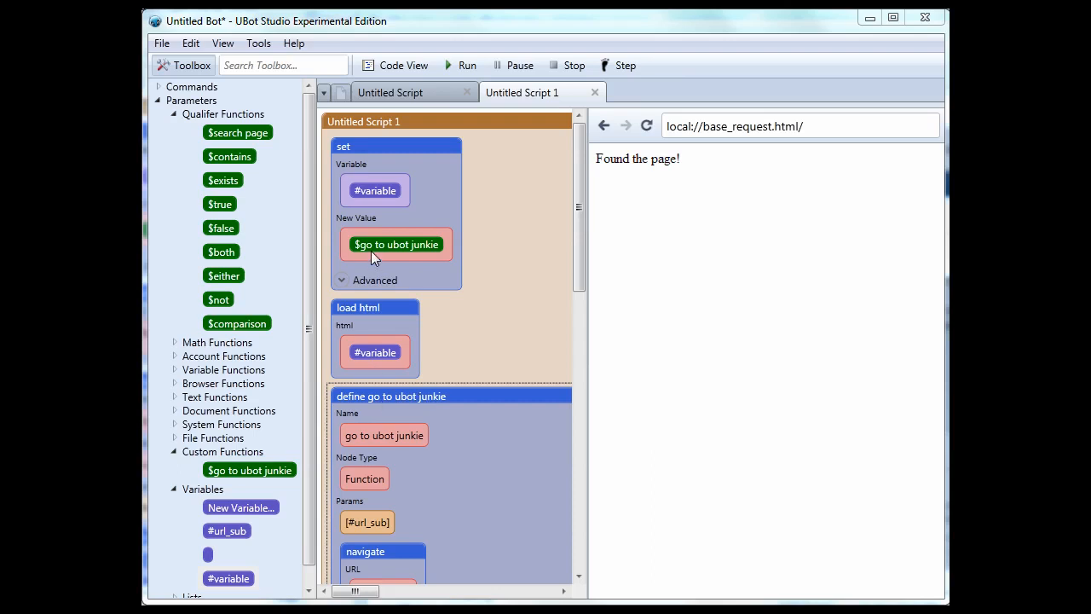
pyautogui.moveTo(390, 165)
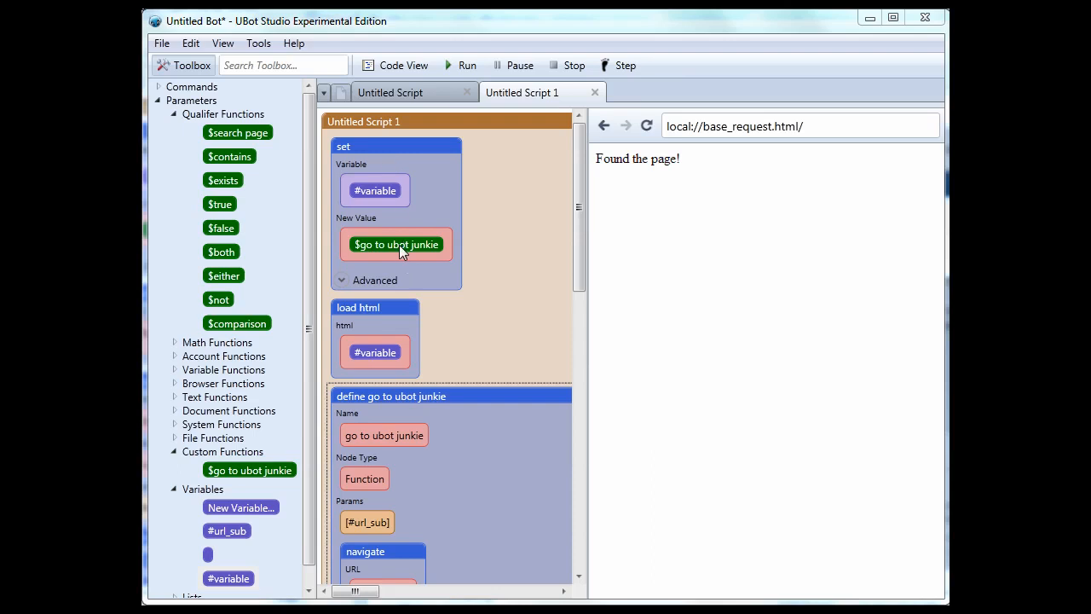
pyautogui.moveTo(412, 250)
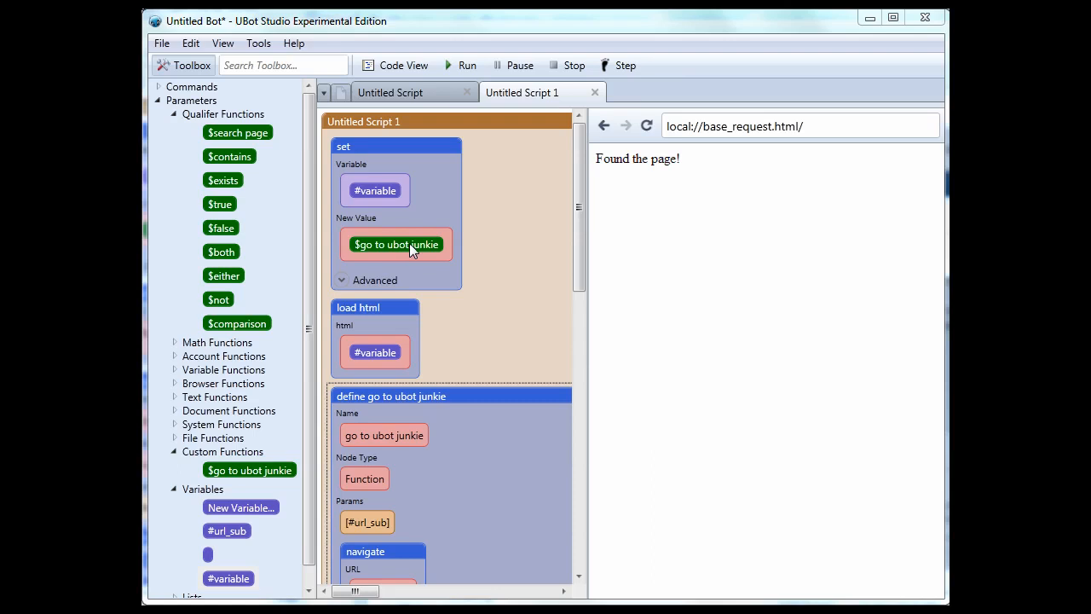
pyautogui.moveTo(511, 275)
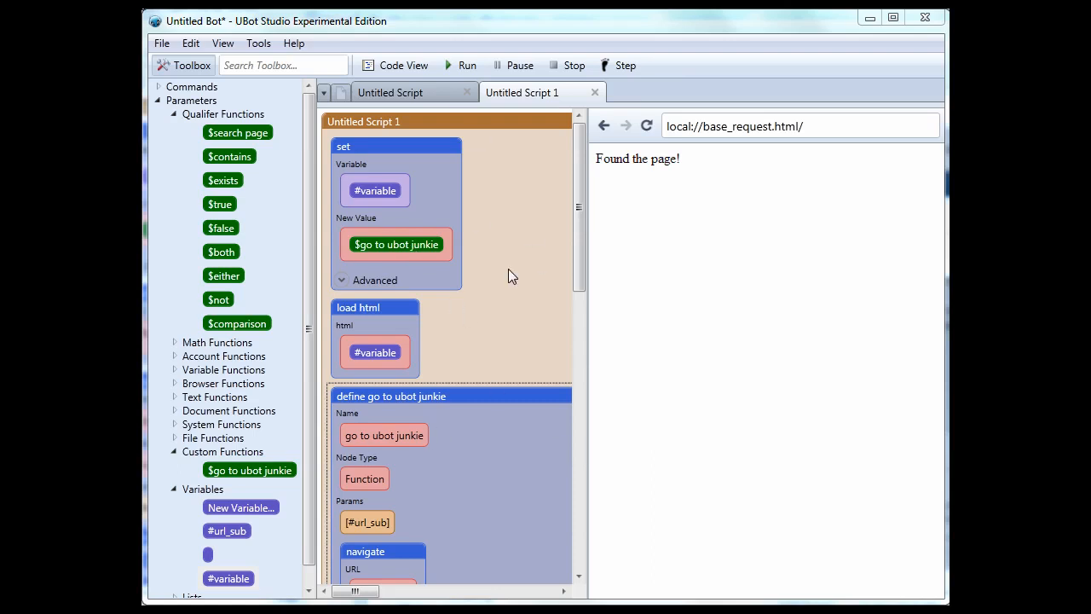
pyautogui.click(395, 64)
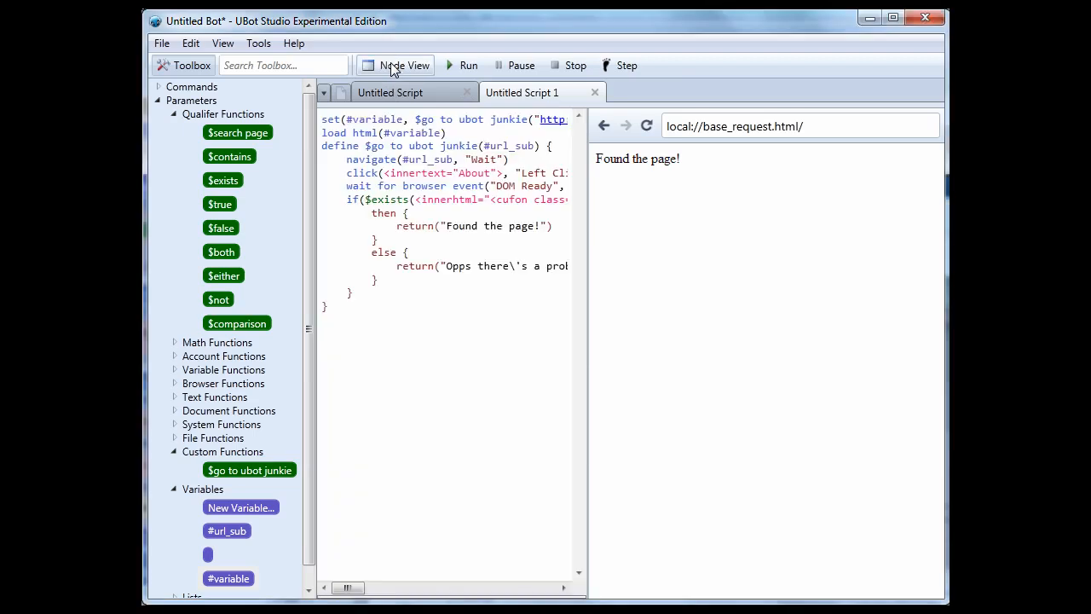